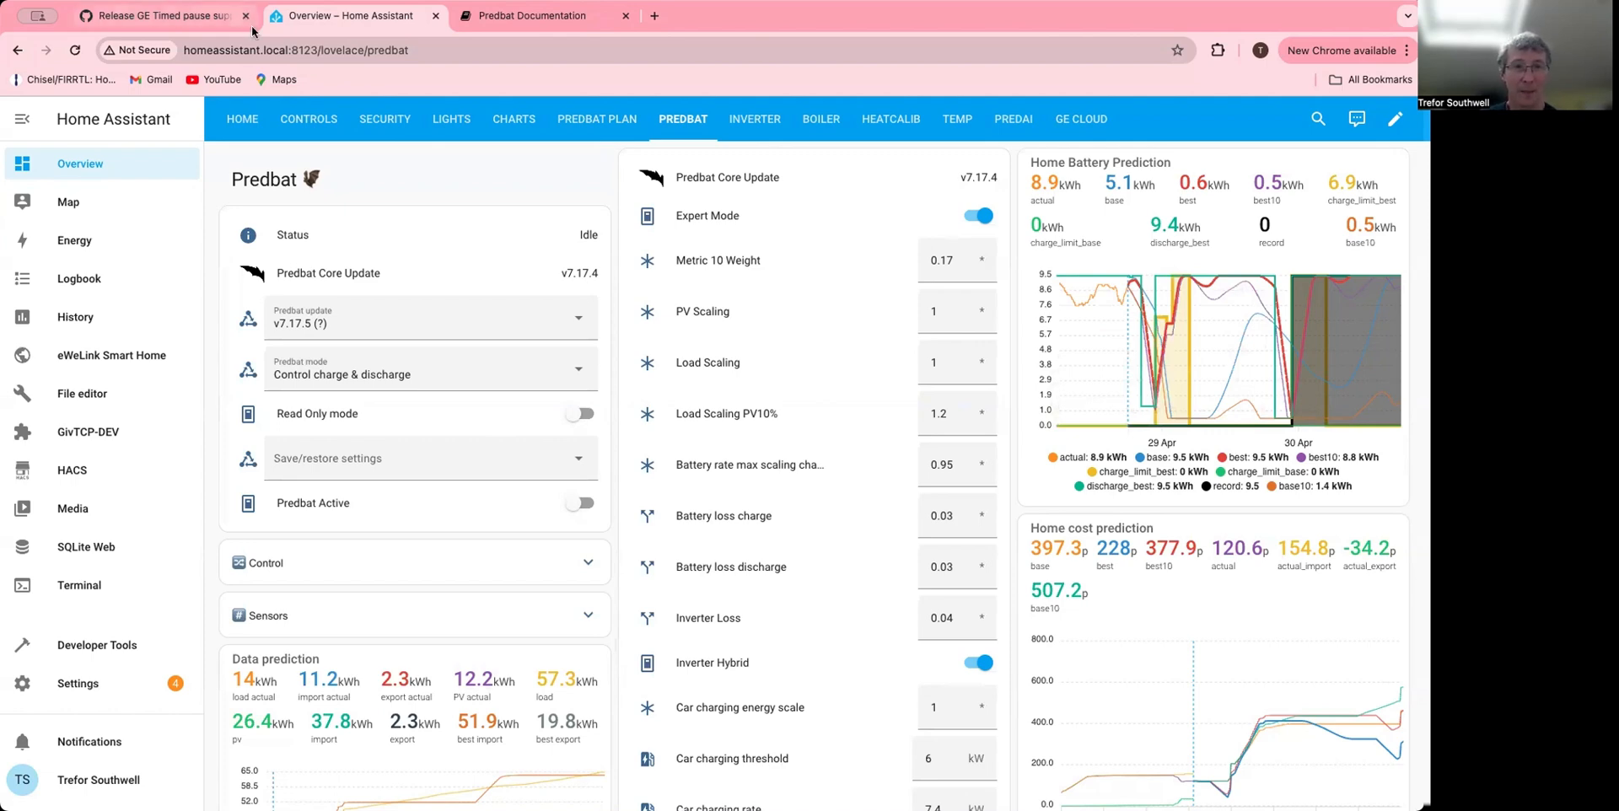
{"action": "mouse_move", "coordinate": [161, 15]}
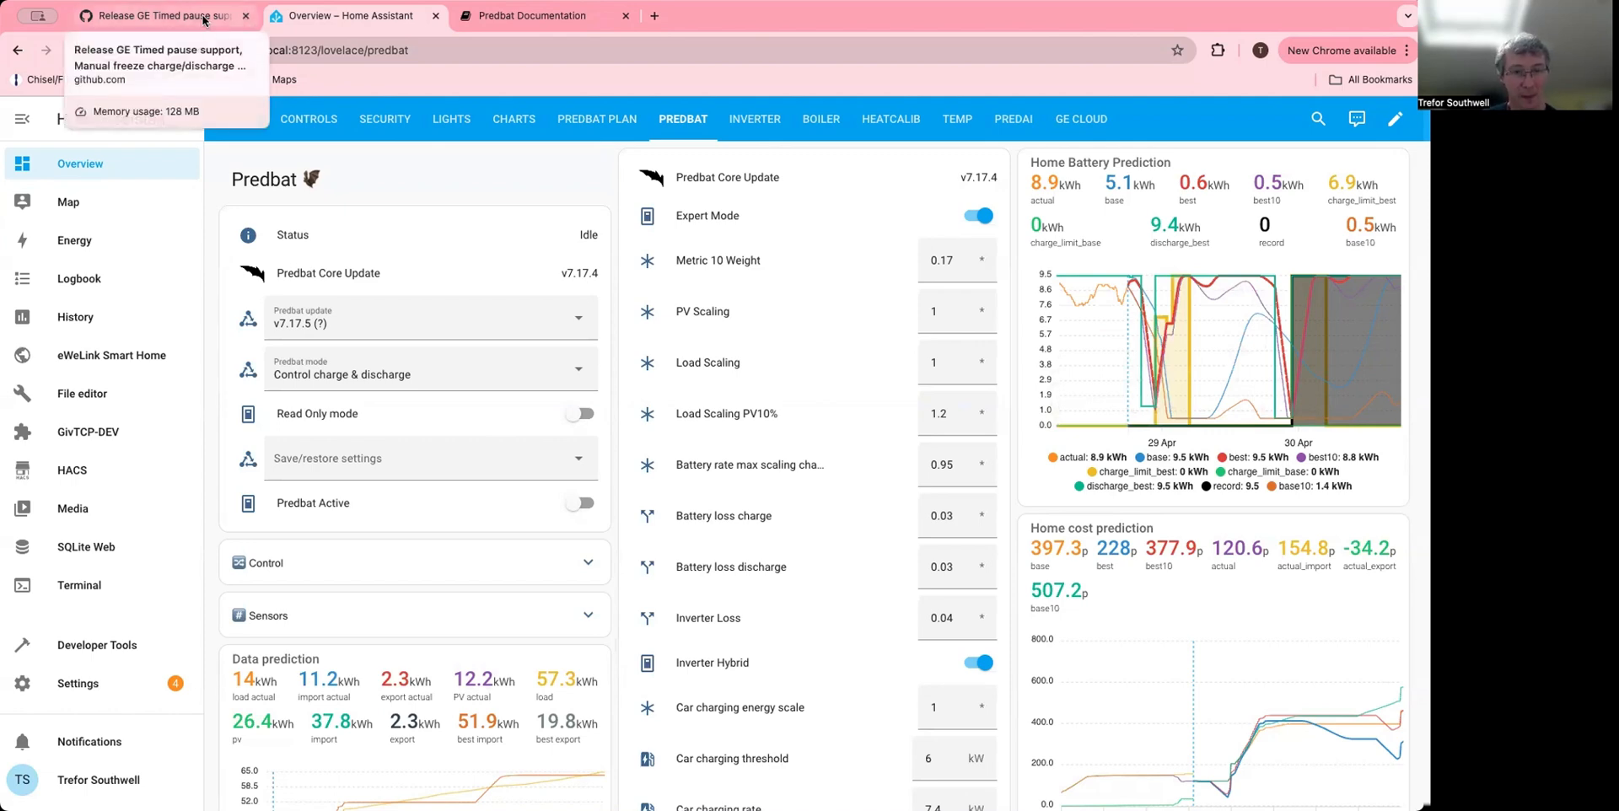
- View the v7.17.5 release notes covering timed pause setup and Sunsynk support
{"action": "left_click", "coordinate": [160, 15]}
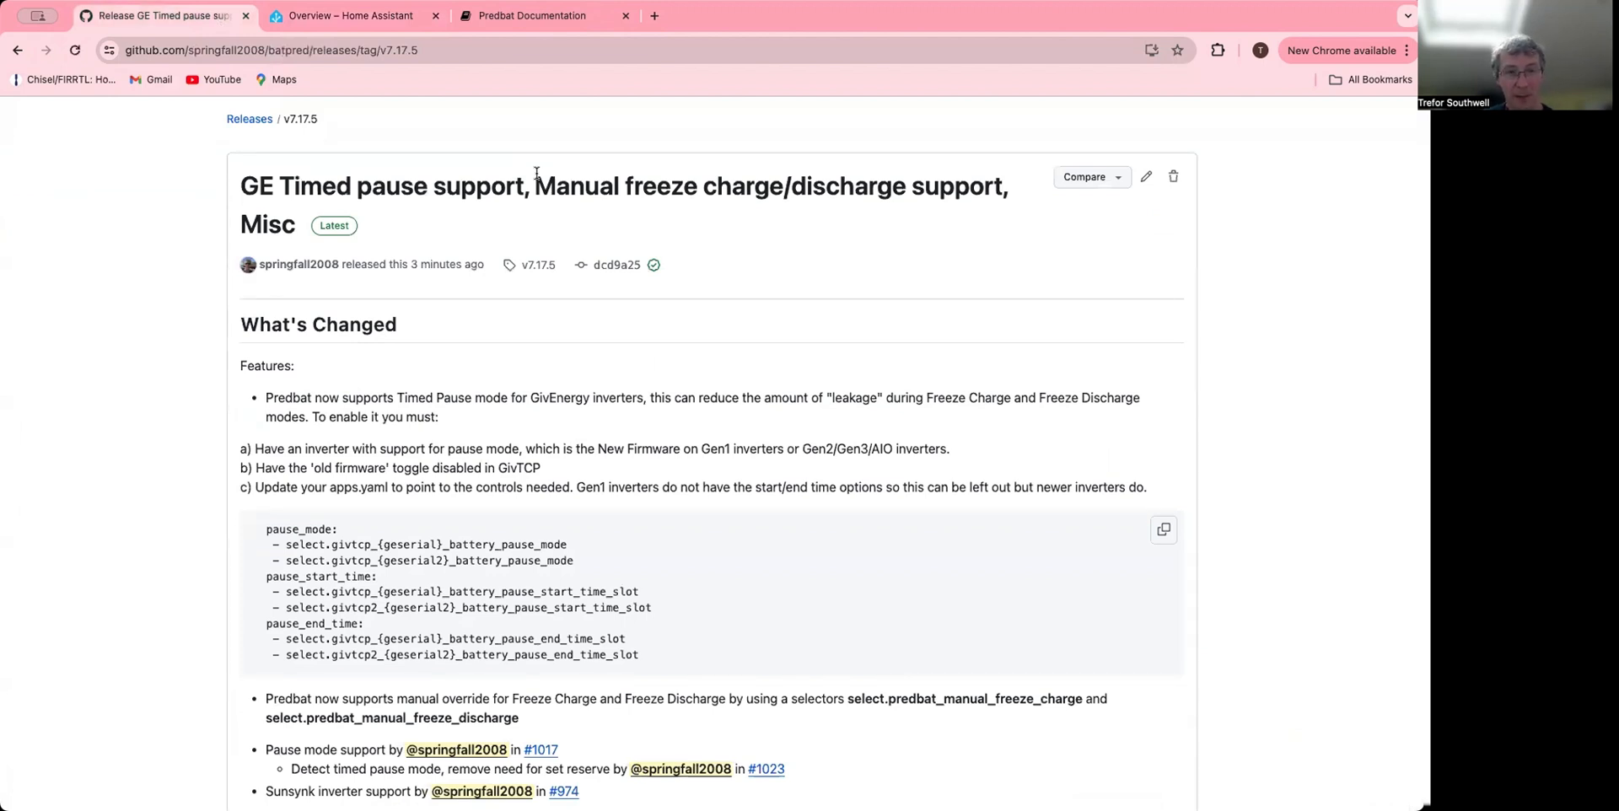
{"action": "mouse_move", "coordinate": [585, 411]}
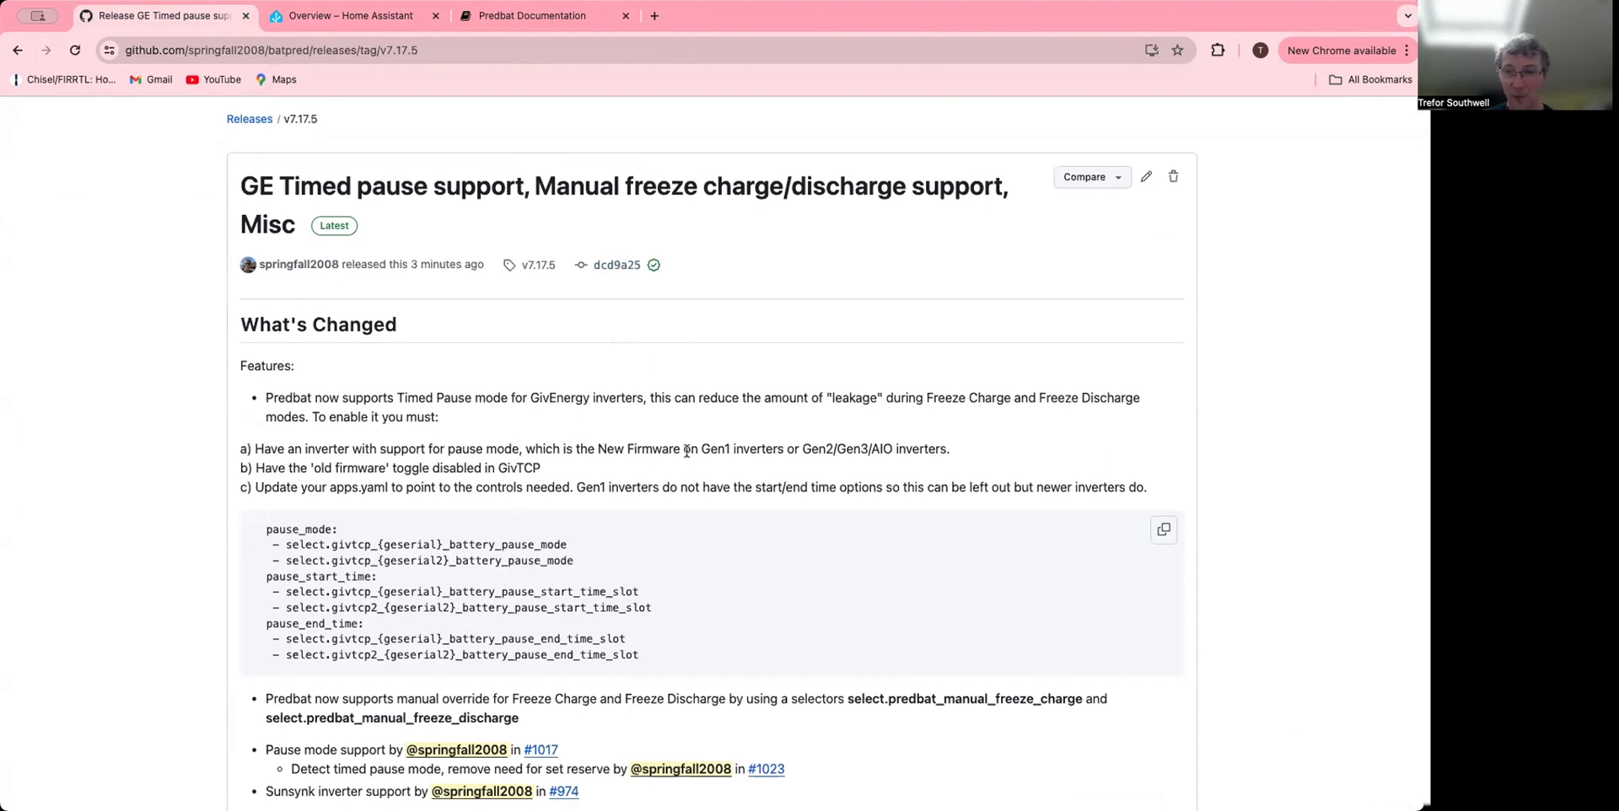
{"action": "mouse_move", "coordinate": [875, 466]}
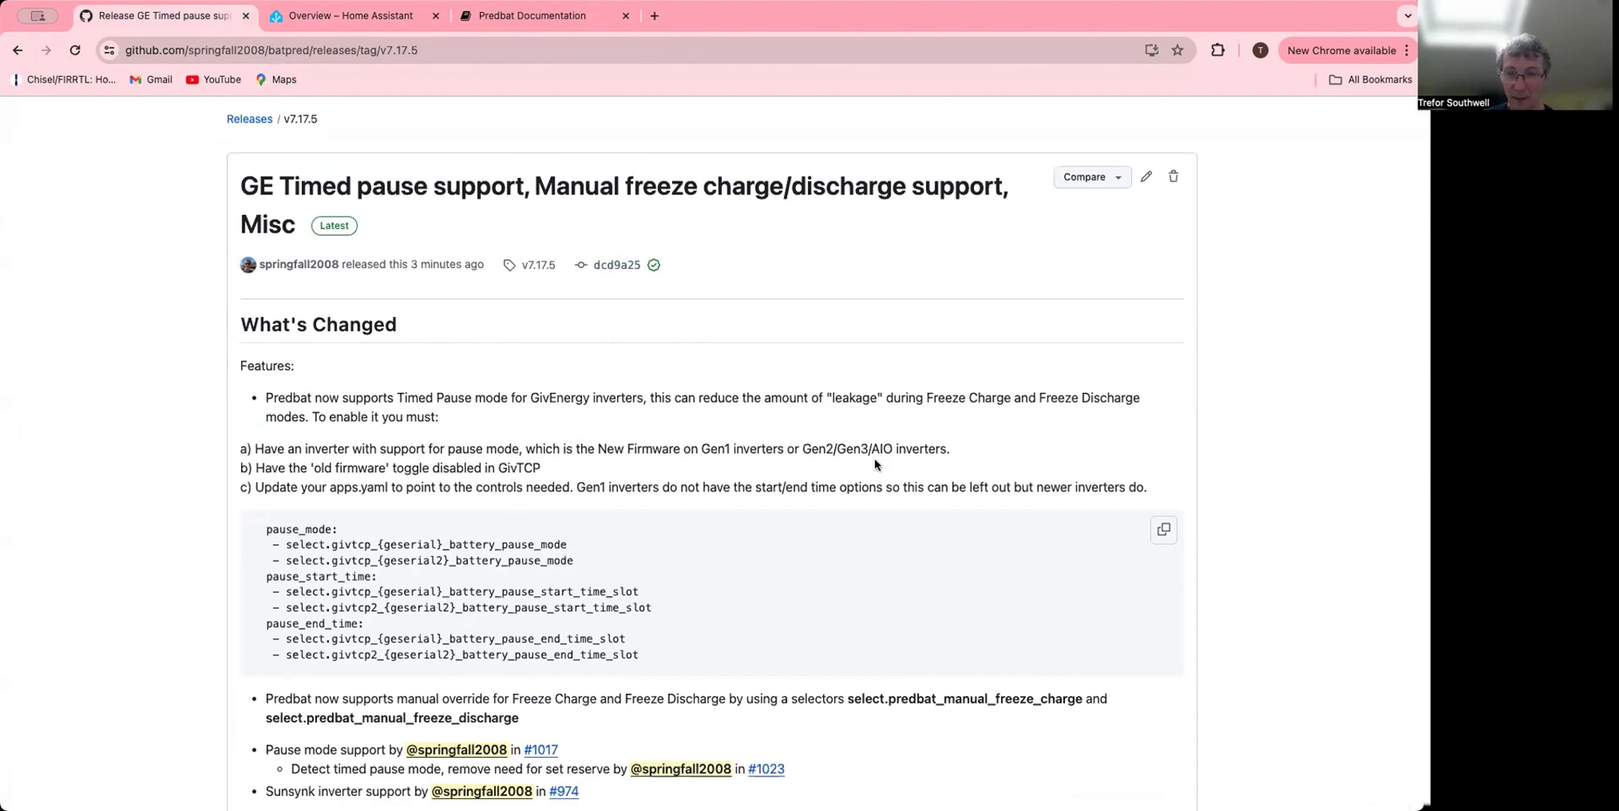
{"action": "mouse_move", "coordinate": [874, 445]}
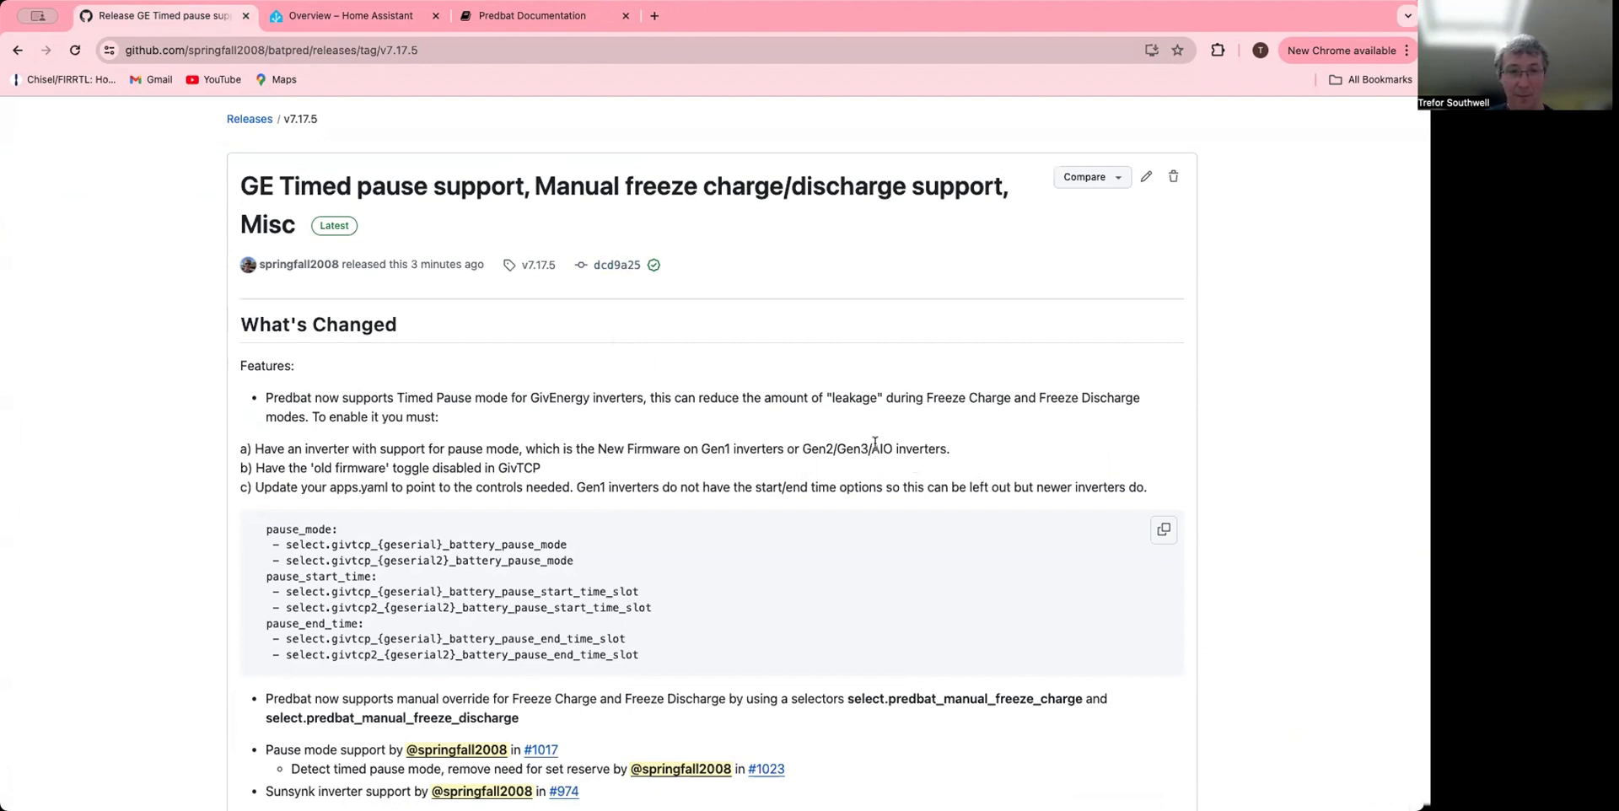
{"action": "mouse_move", "coordinate": [326, 467]}
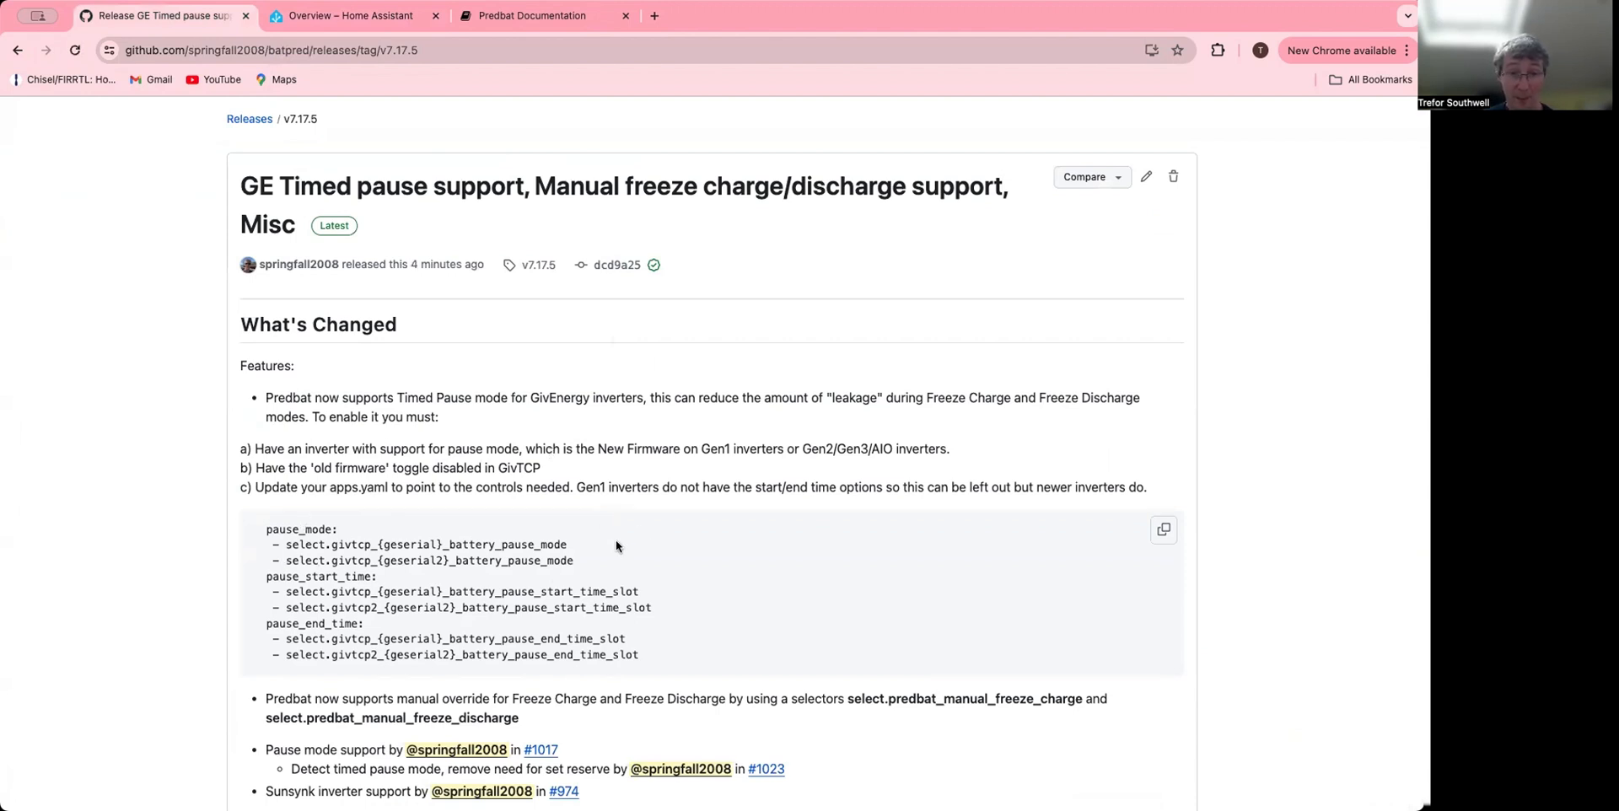
{"action": "mouse_move", "coordinate": [566, 547]}
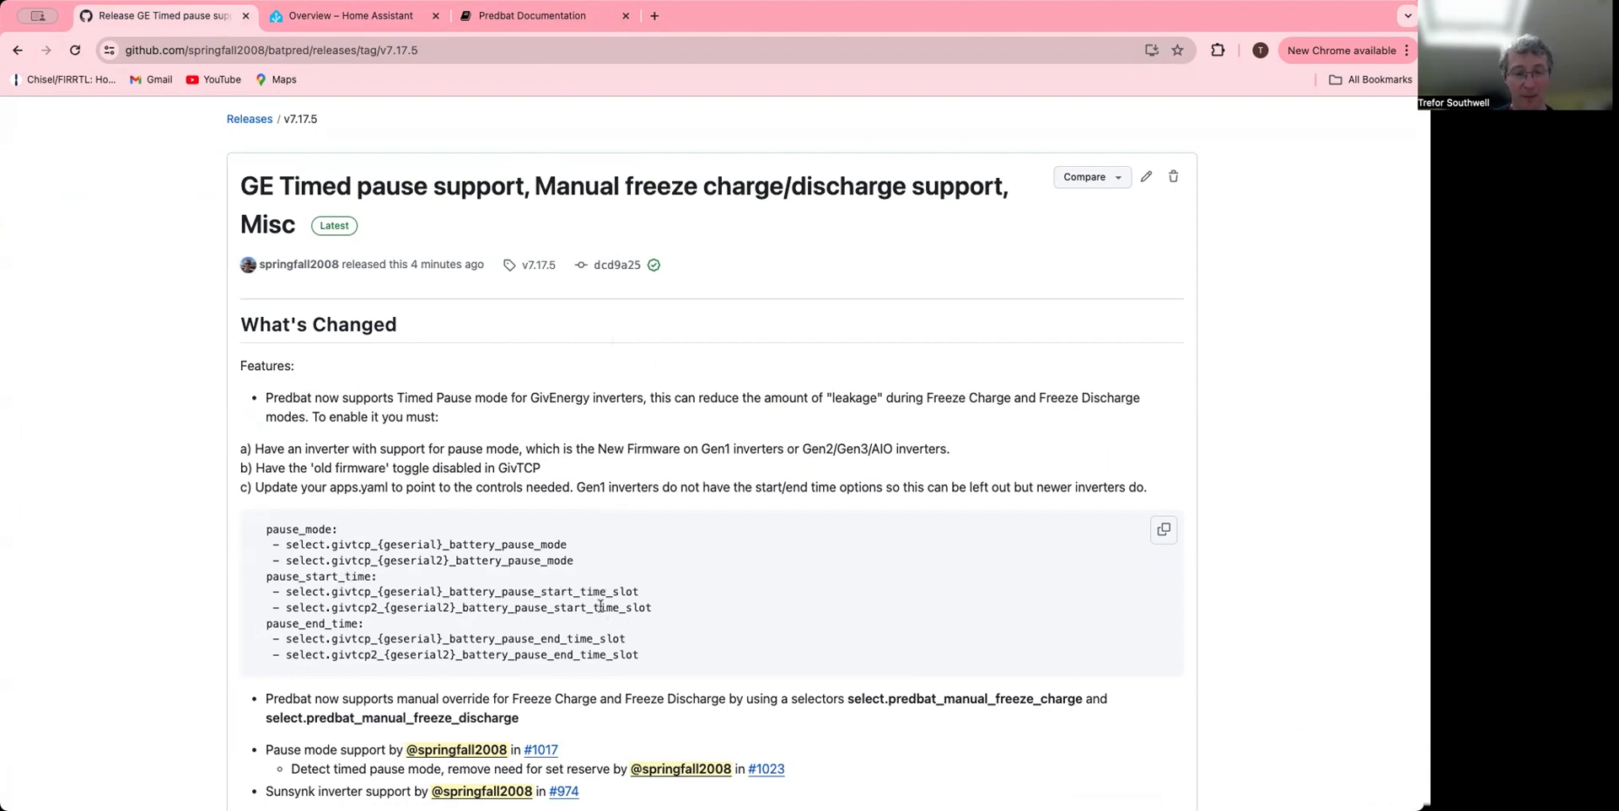
{"action": "mouse_move", "coordinate": [599, 608]}
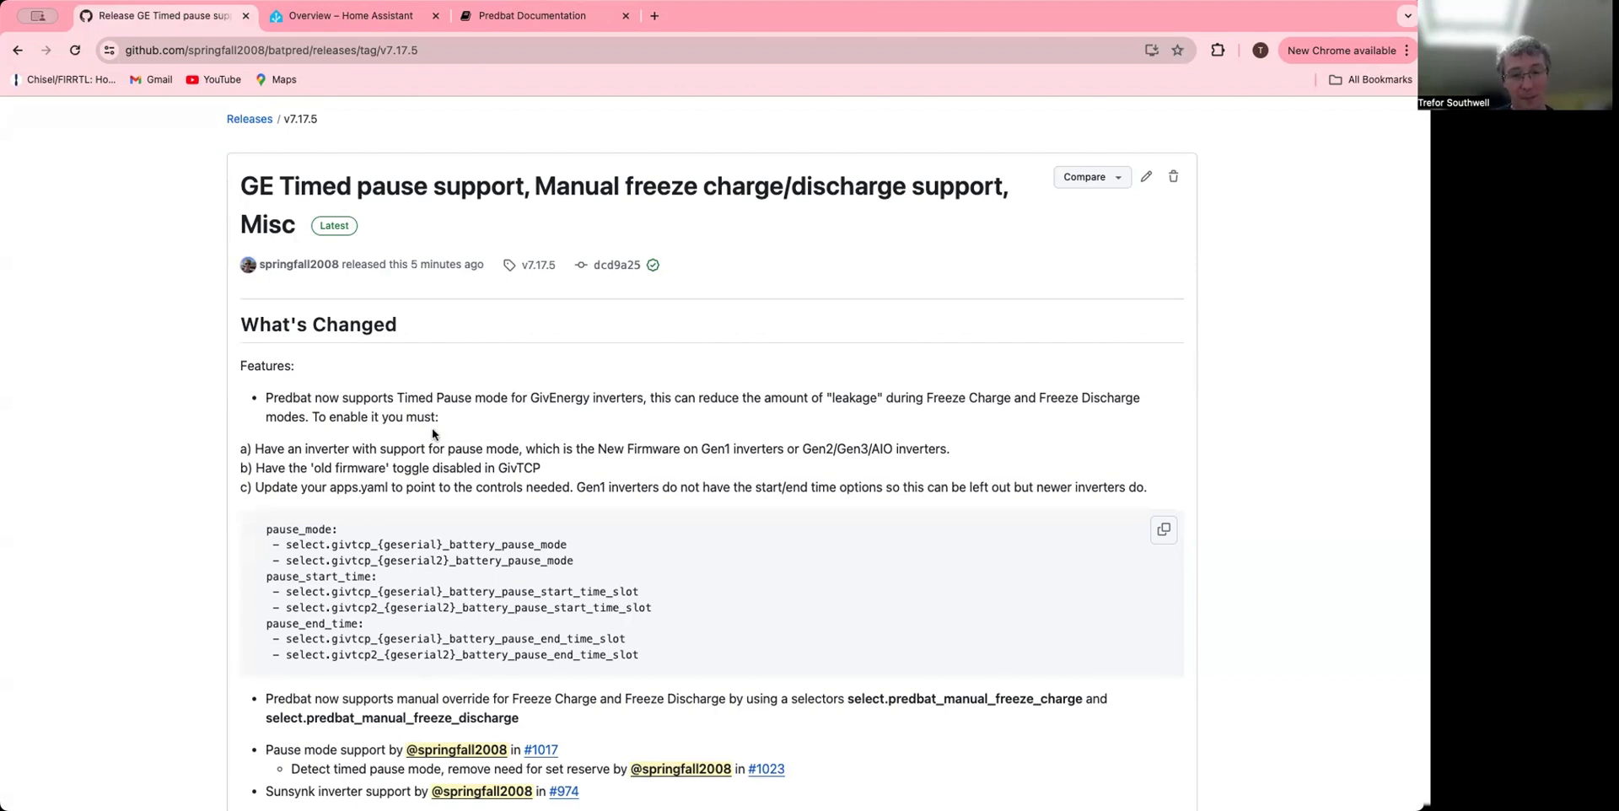
{"action": "mouse_move", "coordinate": [444, 608]}
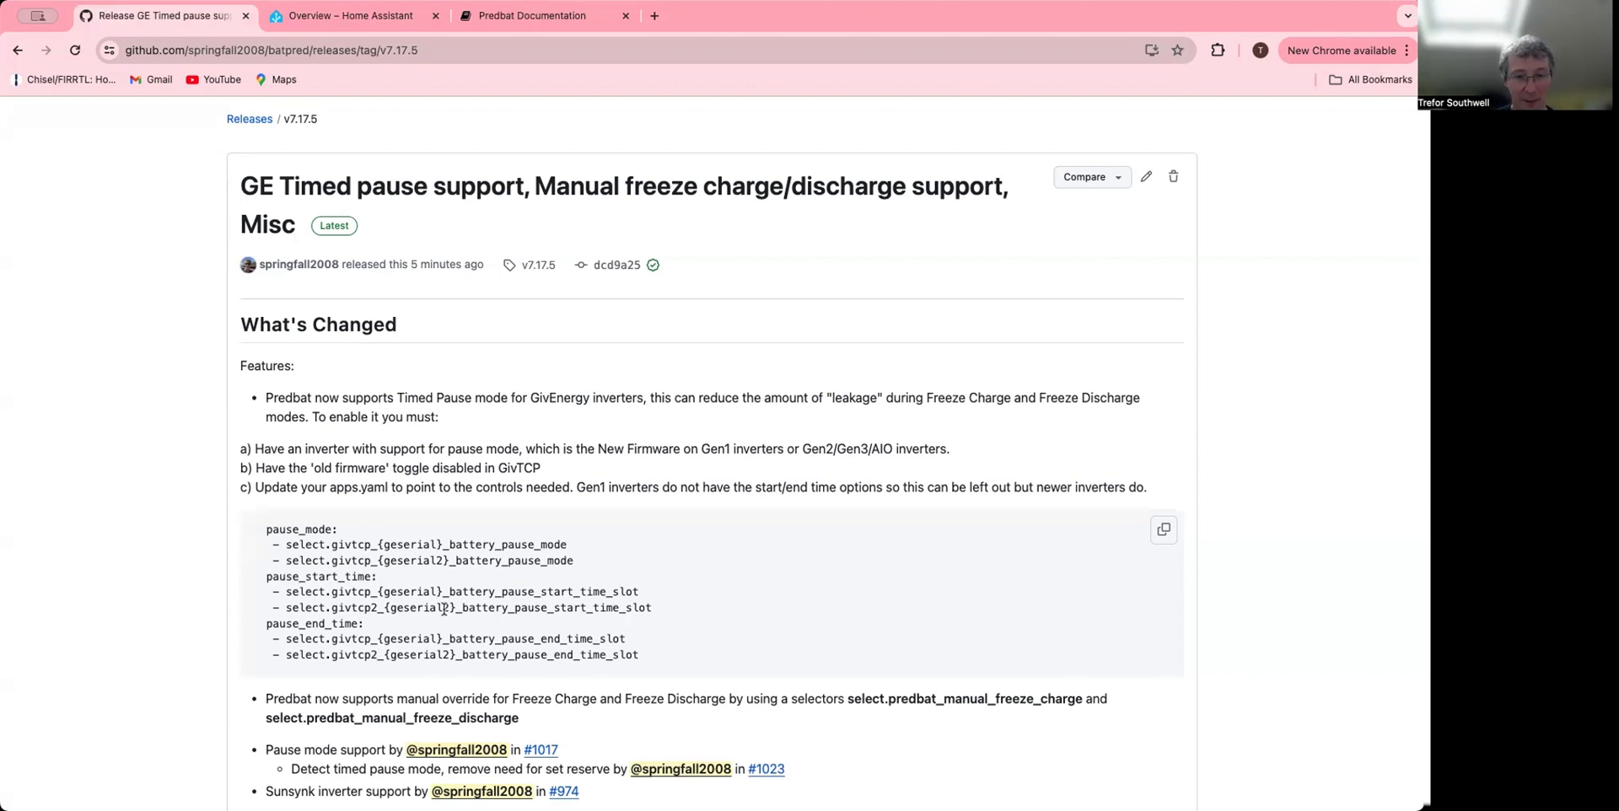
{"action": "mouse_move", "coordinate": [413, 558]}
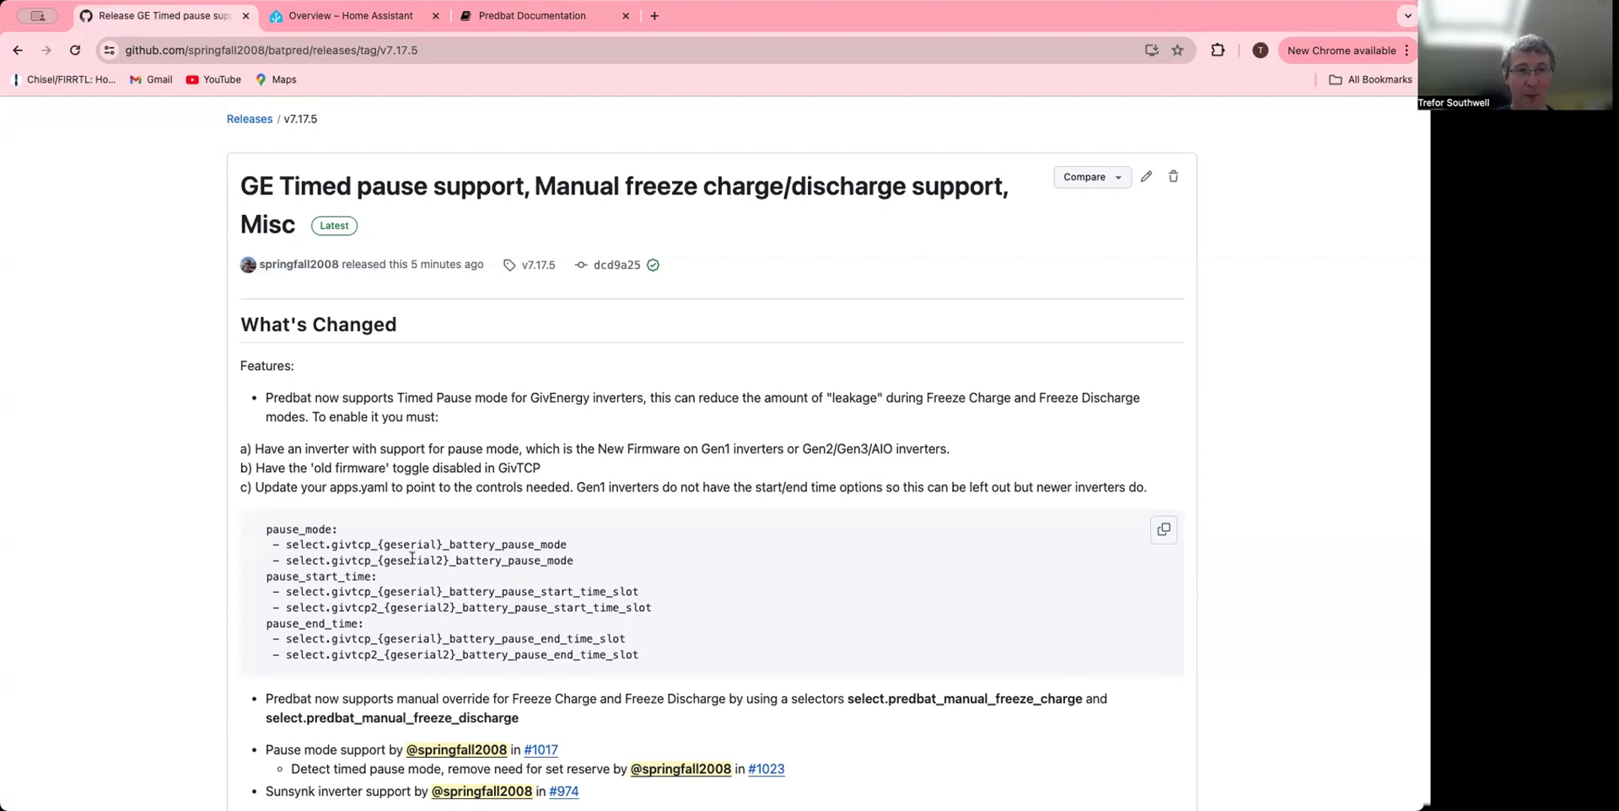
{"action": "mouse_move", "coordinate": [413, 39]}
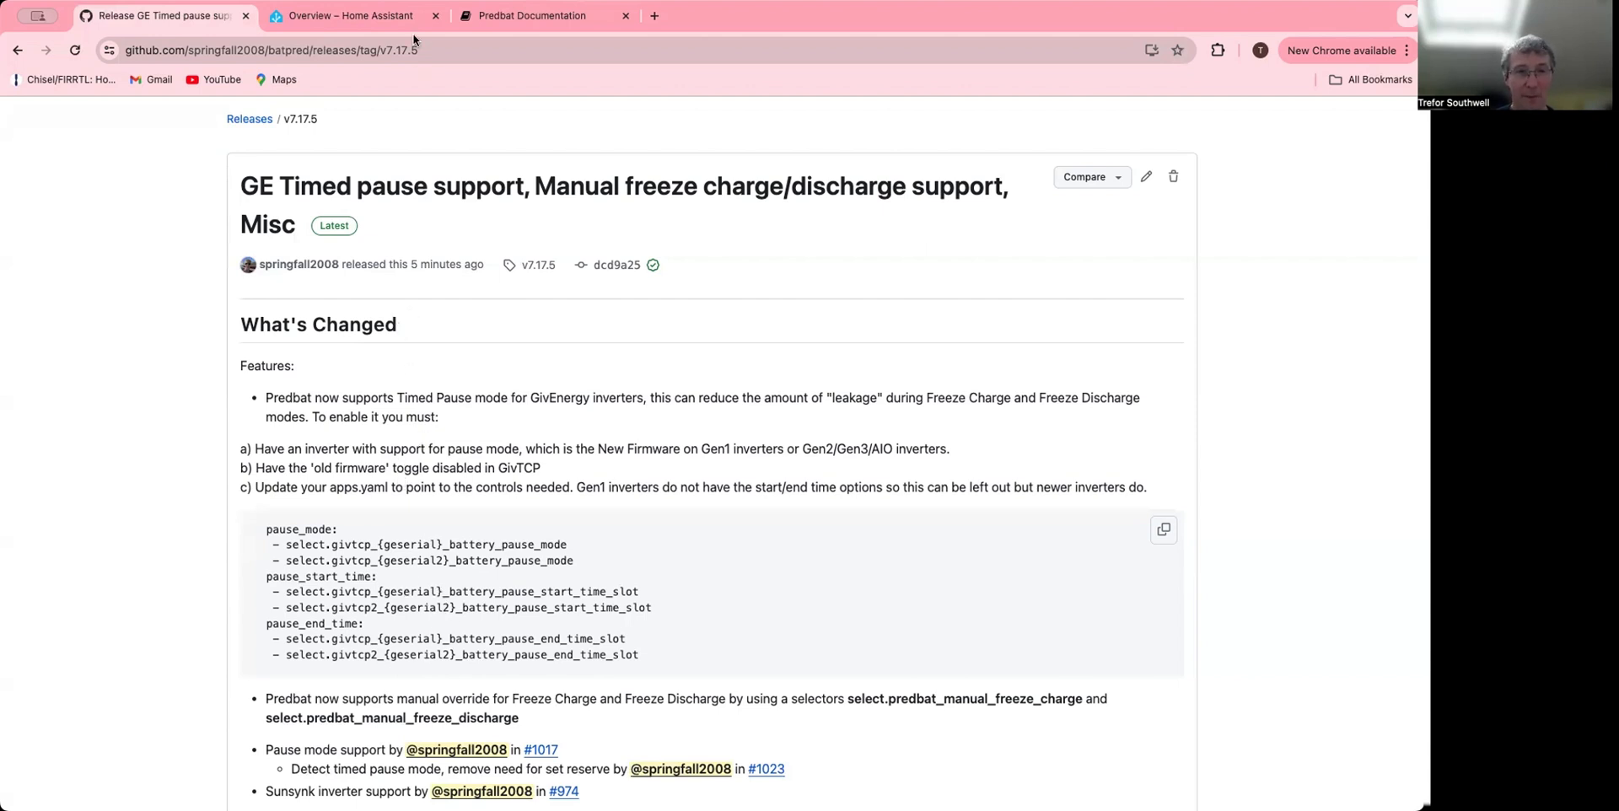
- Return to the Predbat dashboard, then bring up the Predbat log in File editor
{"action": "left_click", "coordinate": [353, 15]}
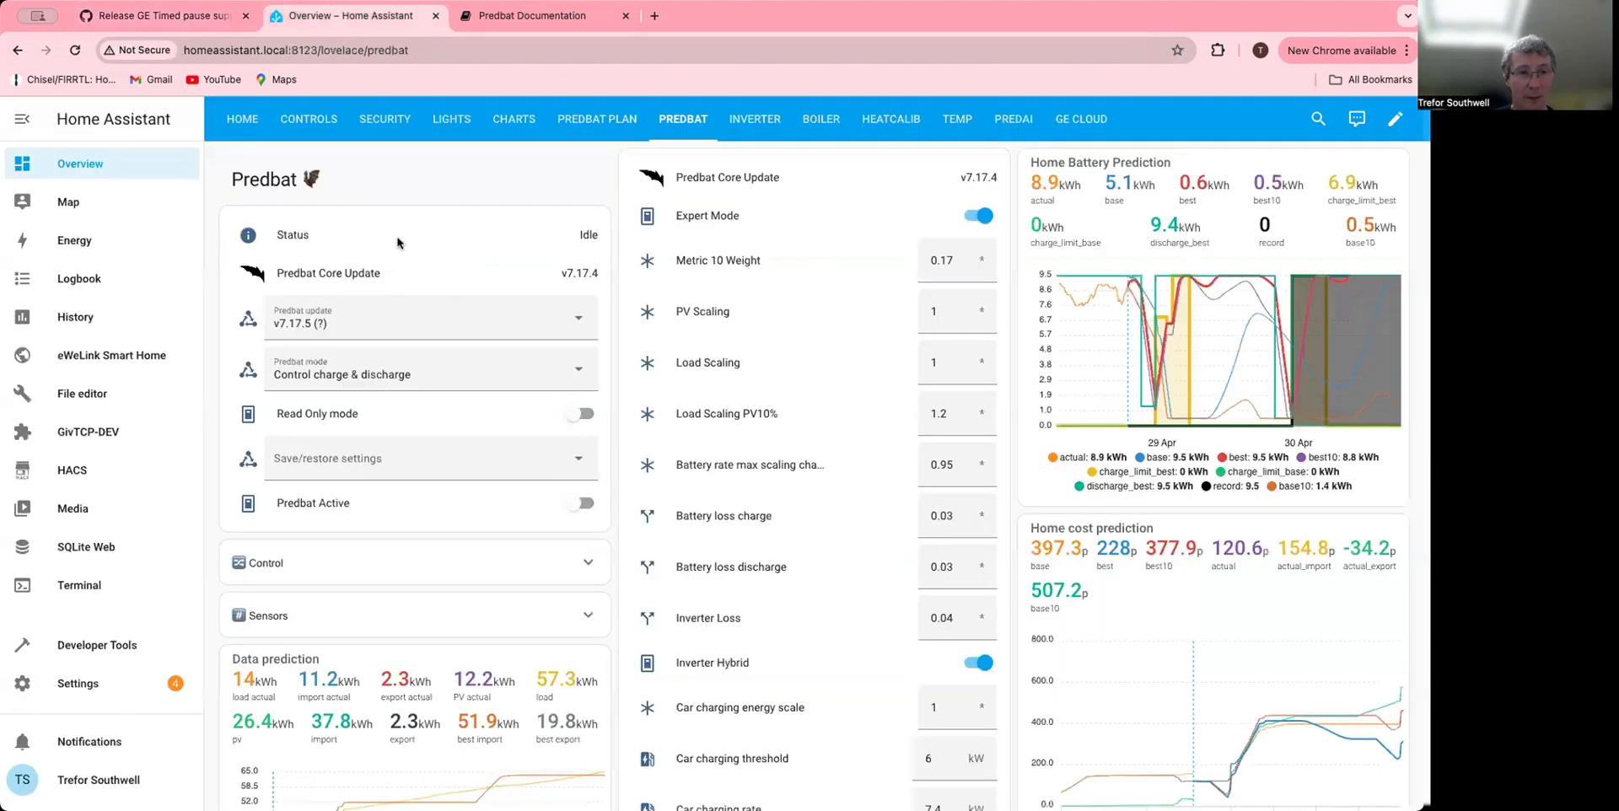
{"action": "mouse_move", "coordinate": [201, 189]}
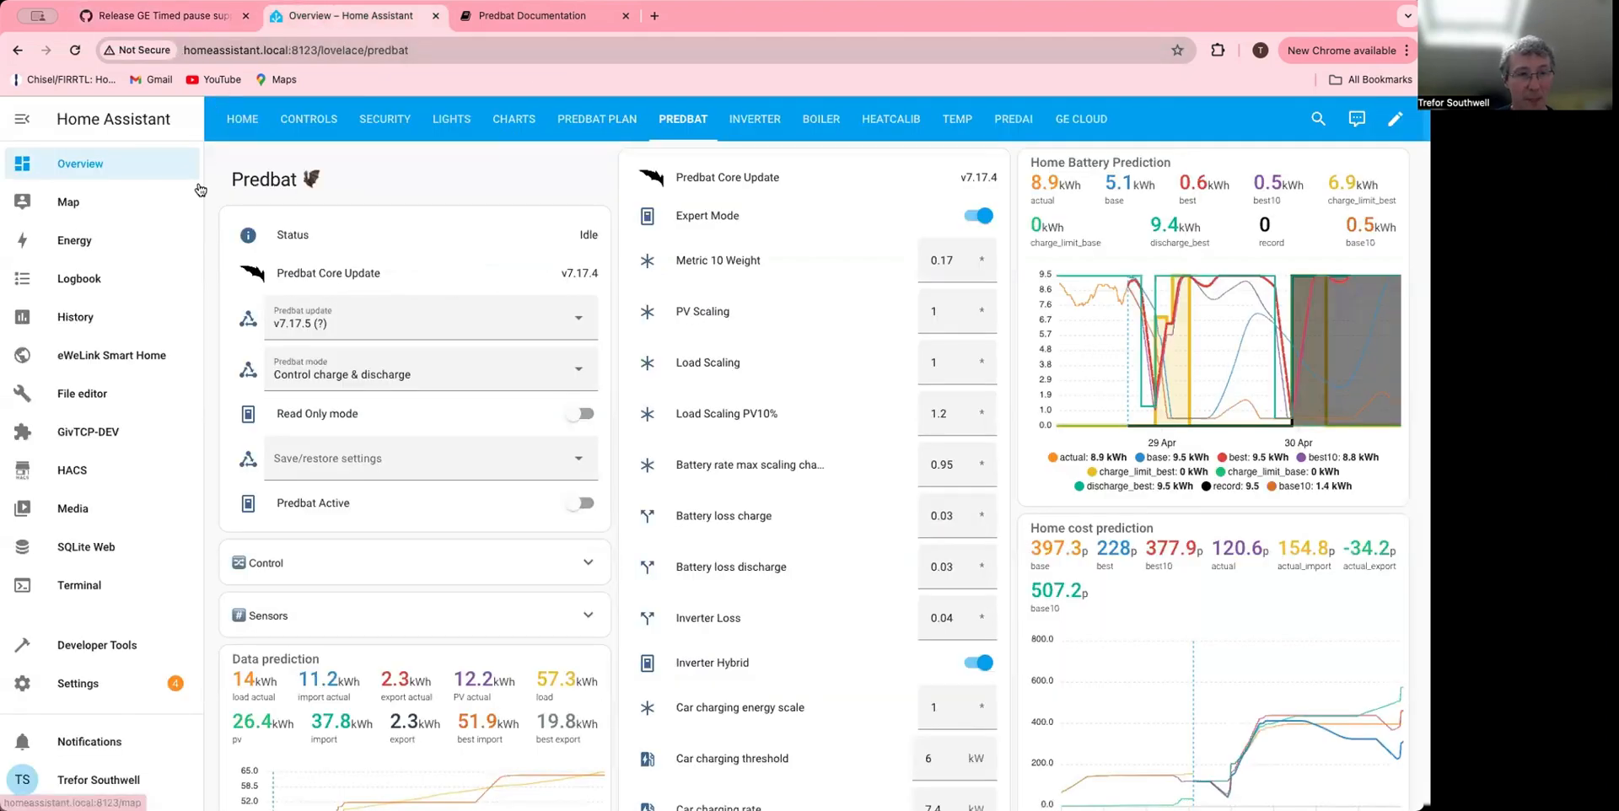
{"action": "left_click", "coordinate": [82, 393]}
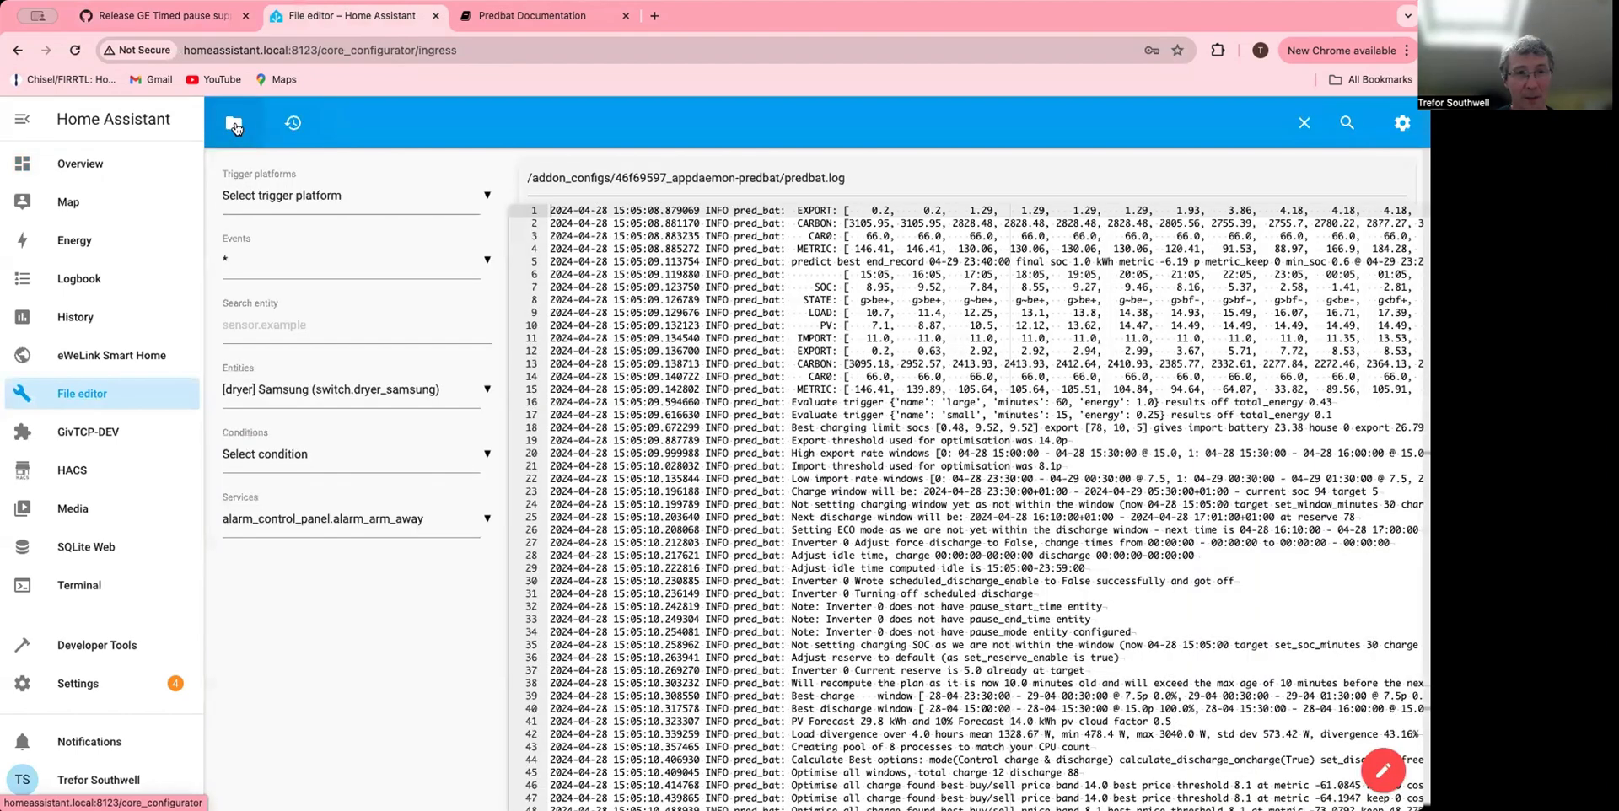
- Browse addon_configs/46f69597_appdaemon-predbat/apps and open apps.yaml
{"action": "left_click", "coordinate": [234, 124]}
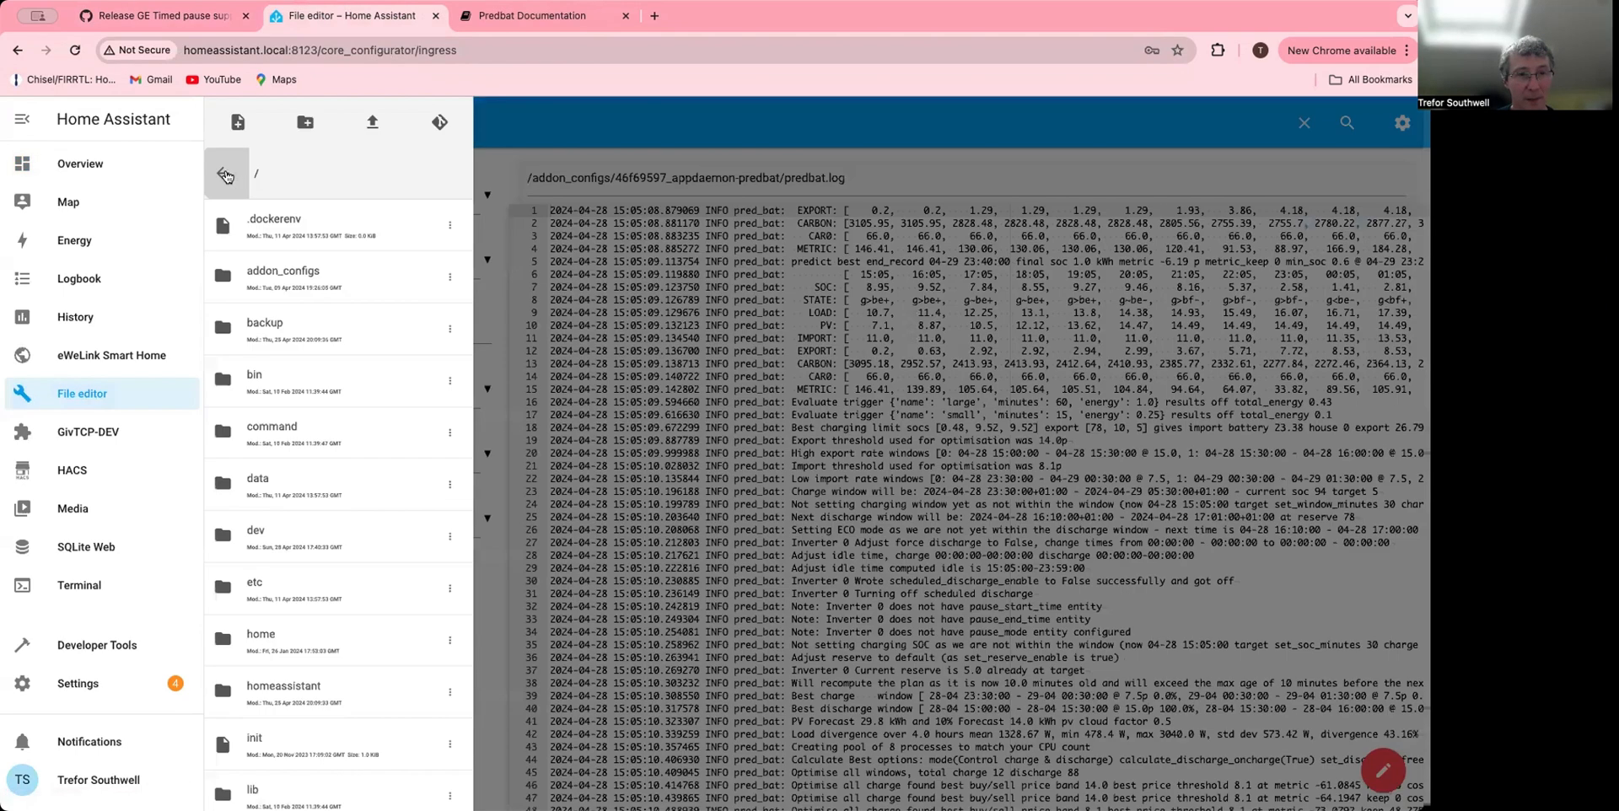
{"action": "left_click", "coordinate": [285, 276]}
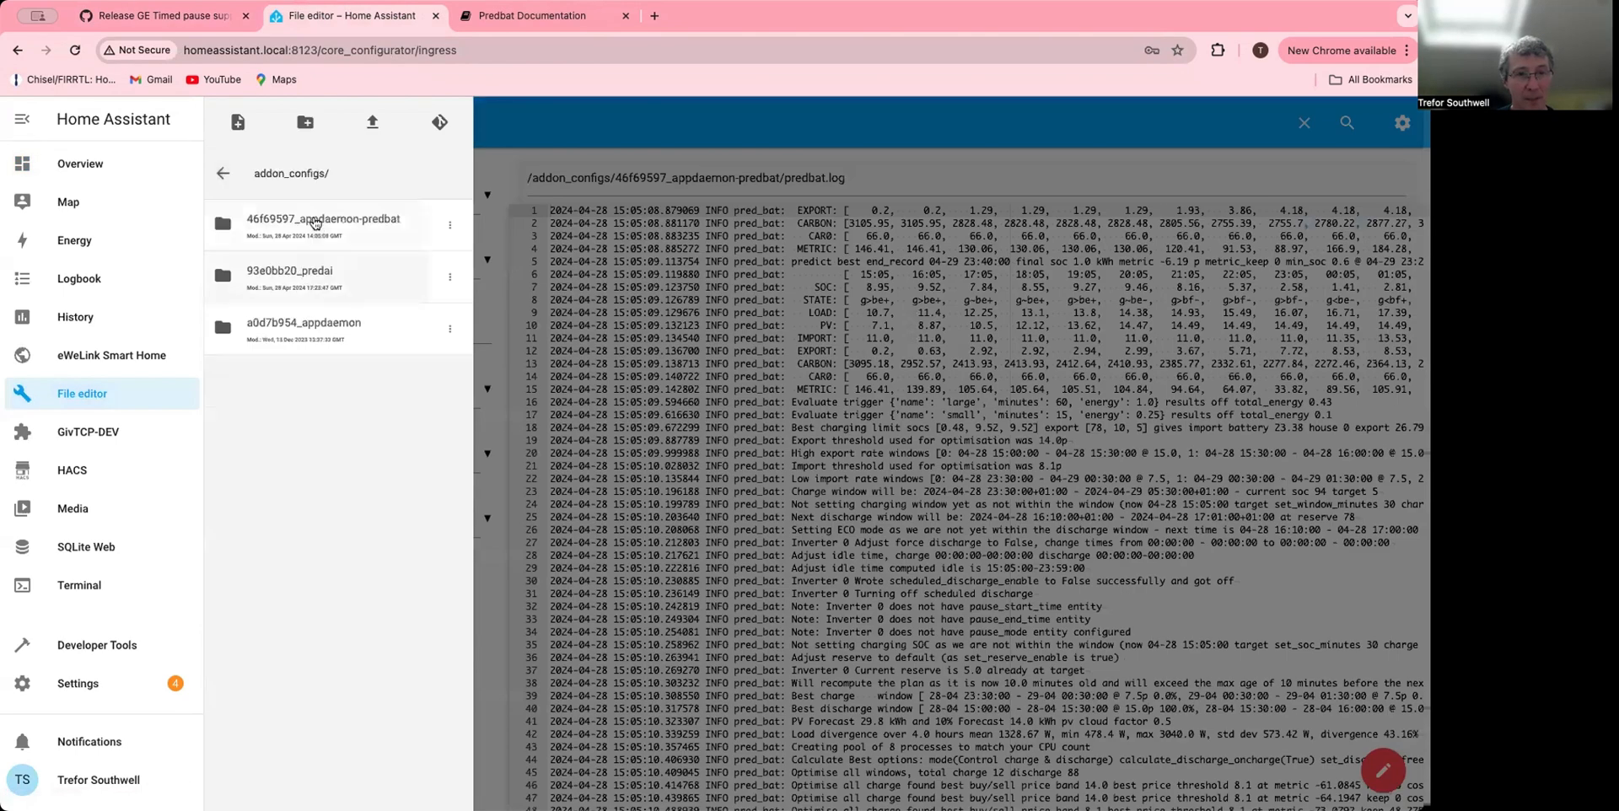
{"action": "left_click", "coordinate": [323, 222]}
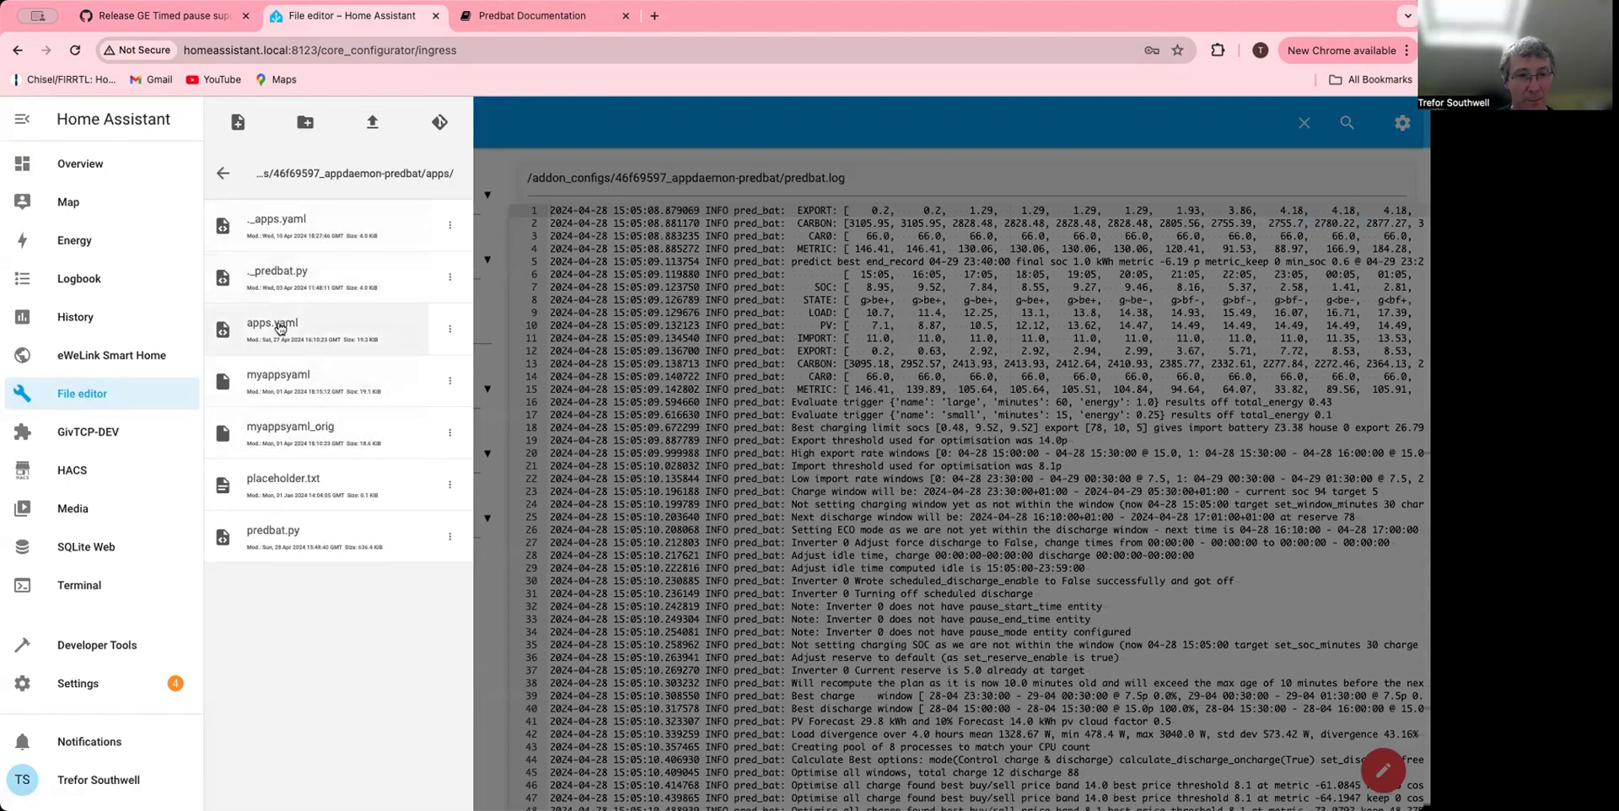
{"action": "left_click", "coordinate": [272, 323]}
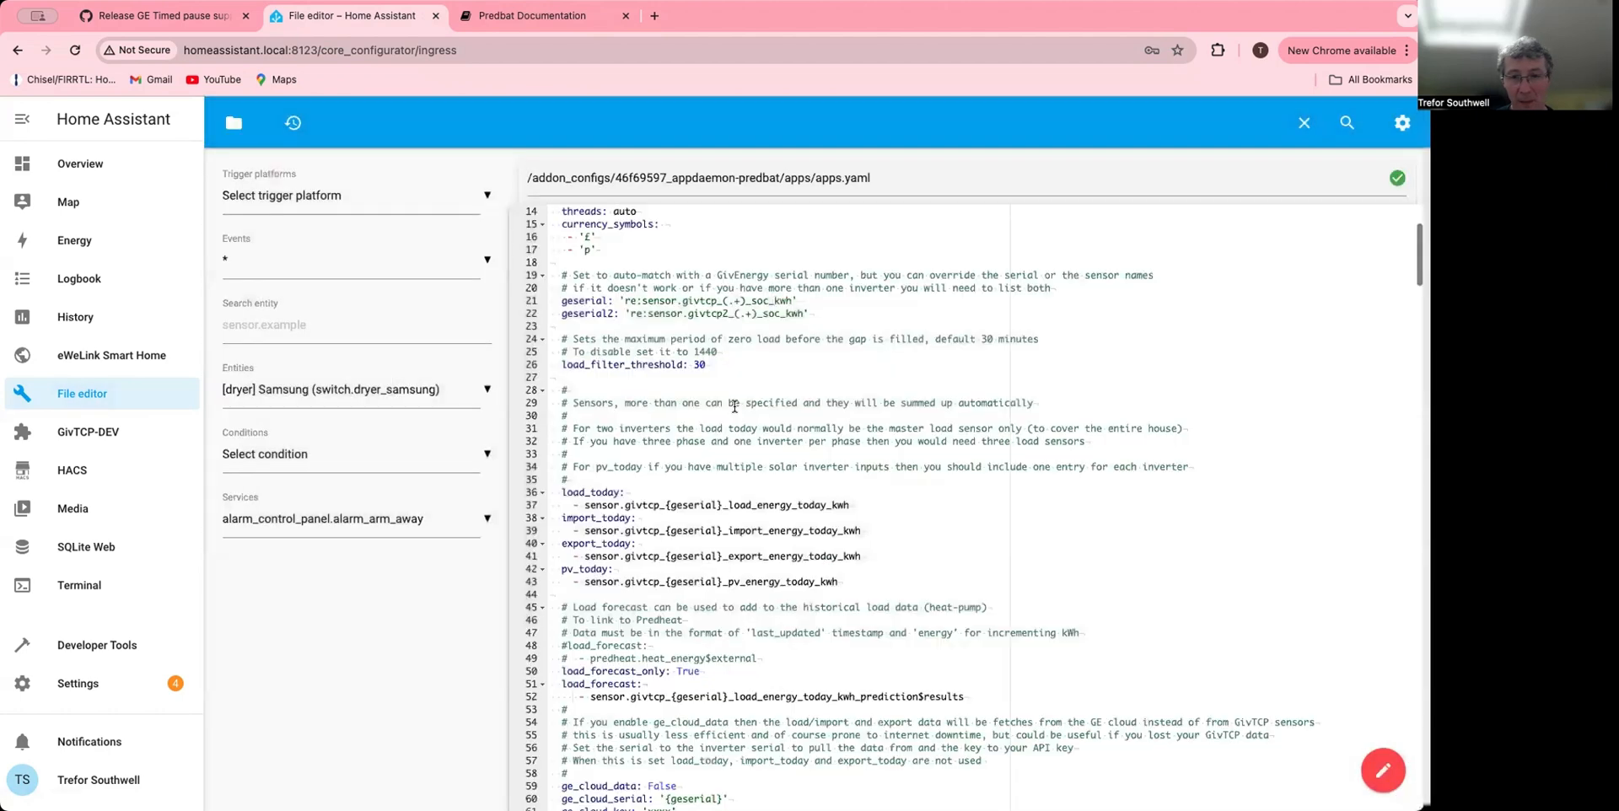
- Scroll apps.yaml to the pause_mode, pause_start_time and pause_end_time entries
{"action": "scroll", "scroll_direction": "down", "scroll_amount": 3}
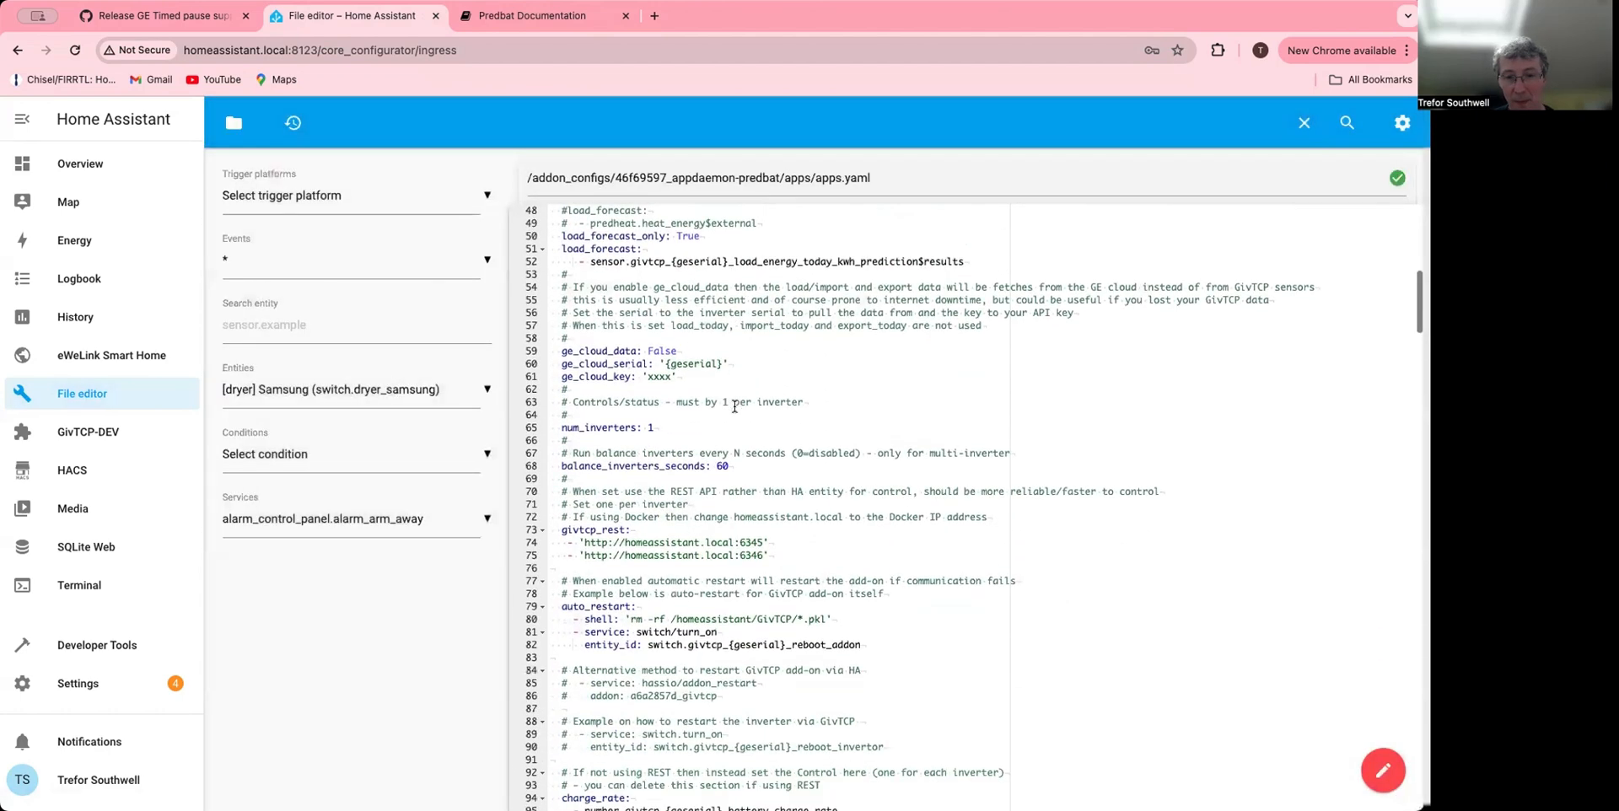
{"action": "scroll", "scroll_direction": "down", "scroll_amount": 3}
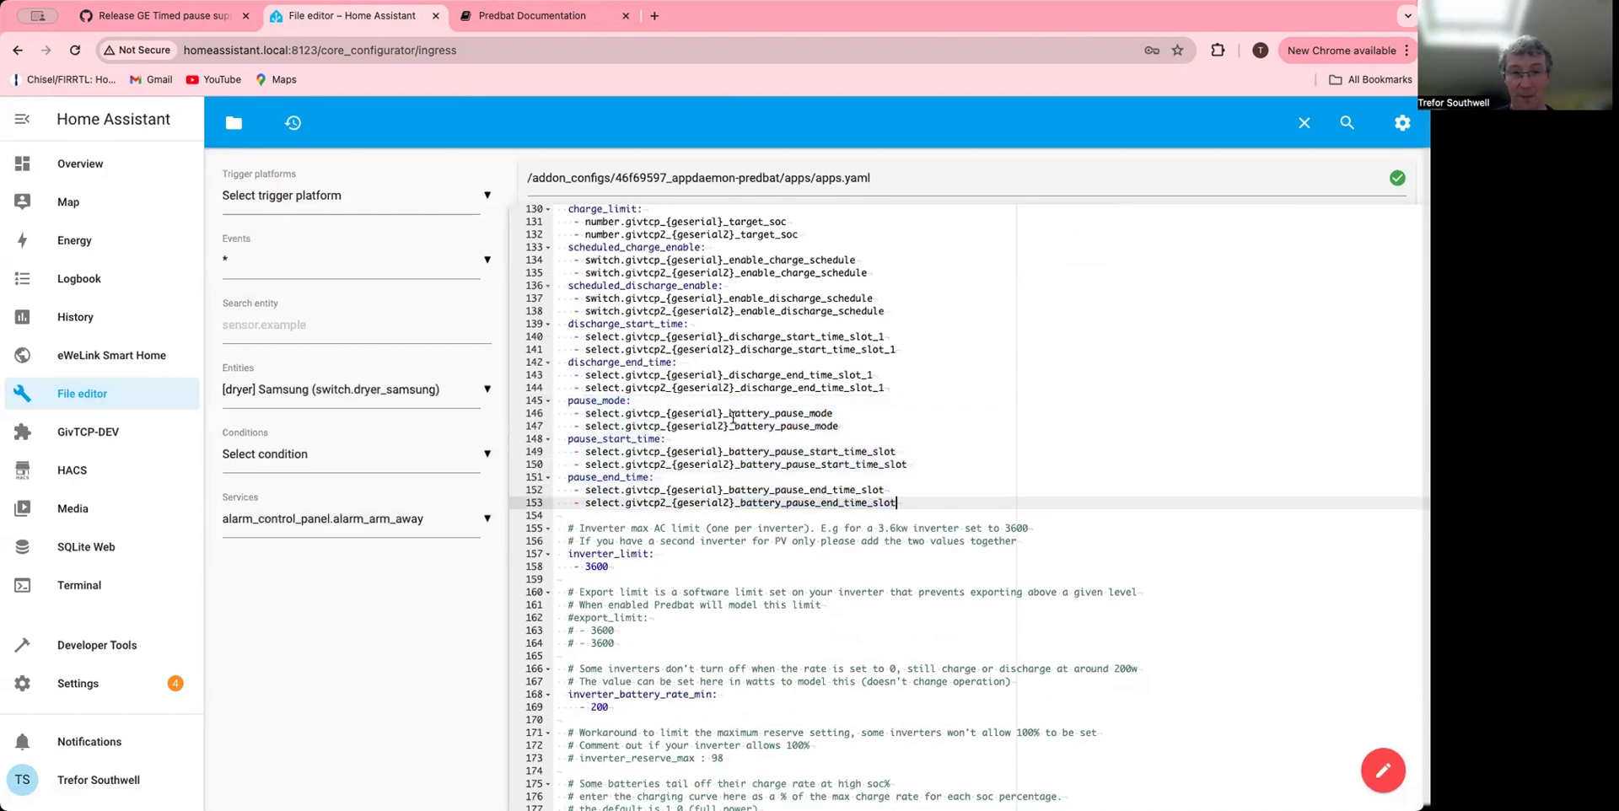
{"action": "scroll", "scroll_direction": "down", "scroll_amount": 3}
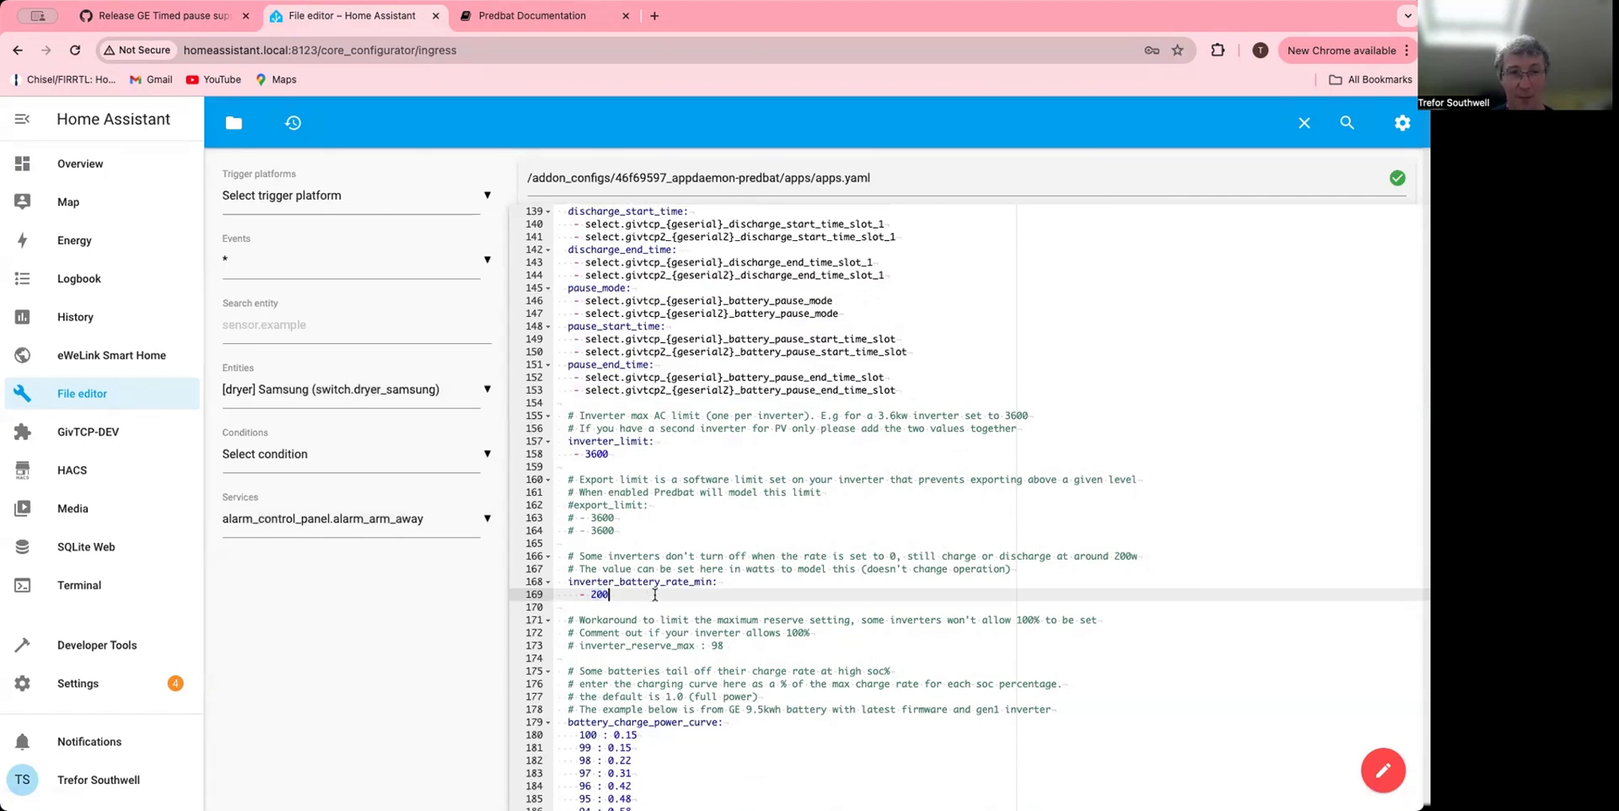
{"action": "mouse_move", "coordinate": [254, 189]}
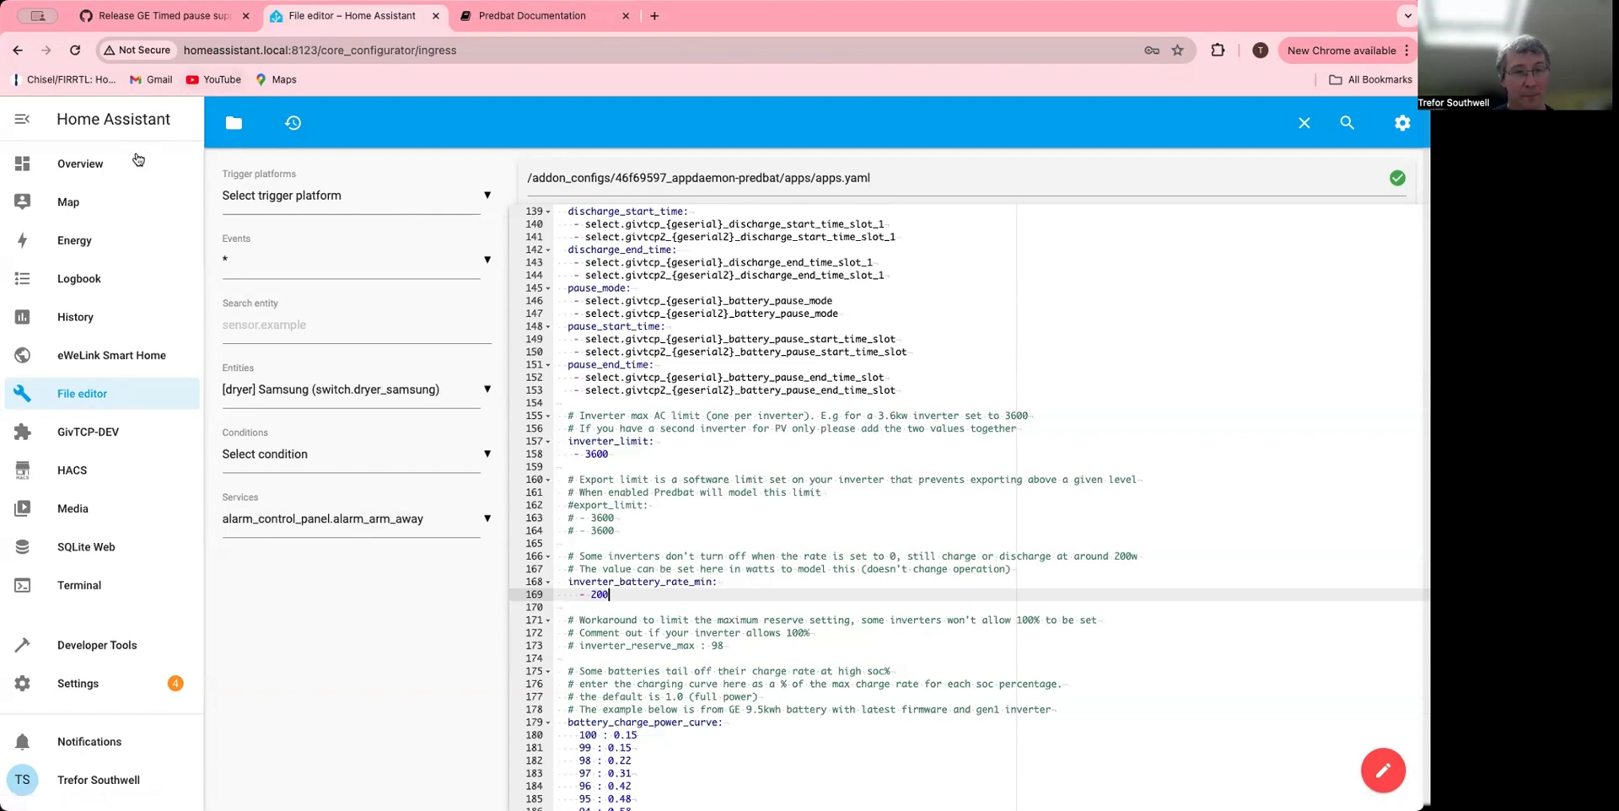
{"action": "mouse_move", "coordinate": [79, 162]}
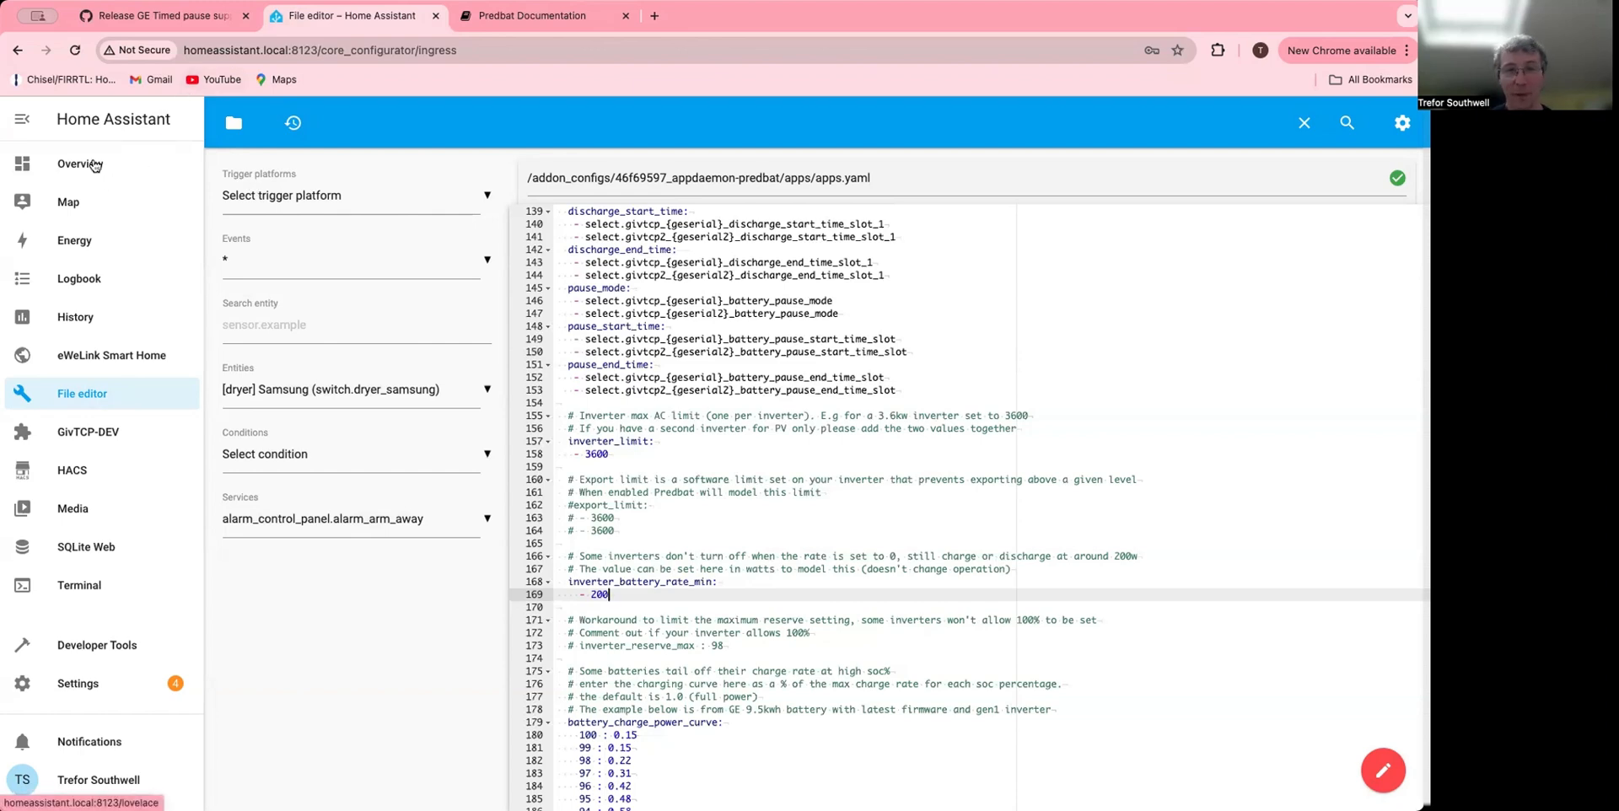
{"action": "mouse_move", "coordinate": [91, 166]}
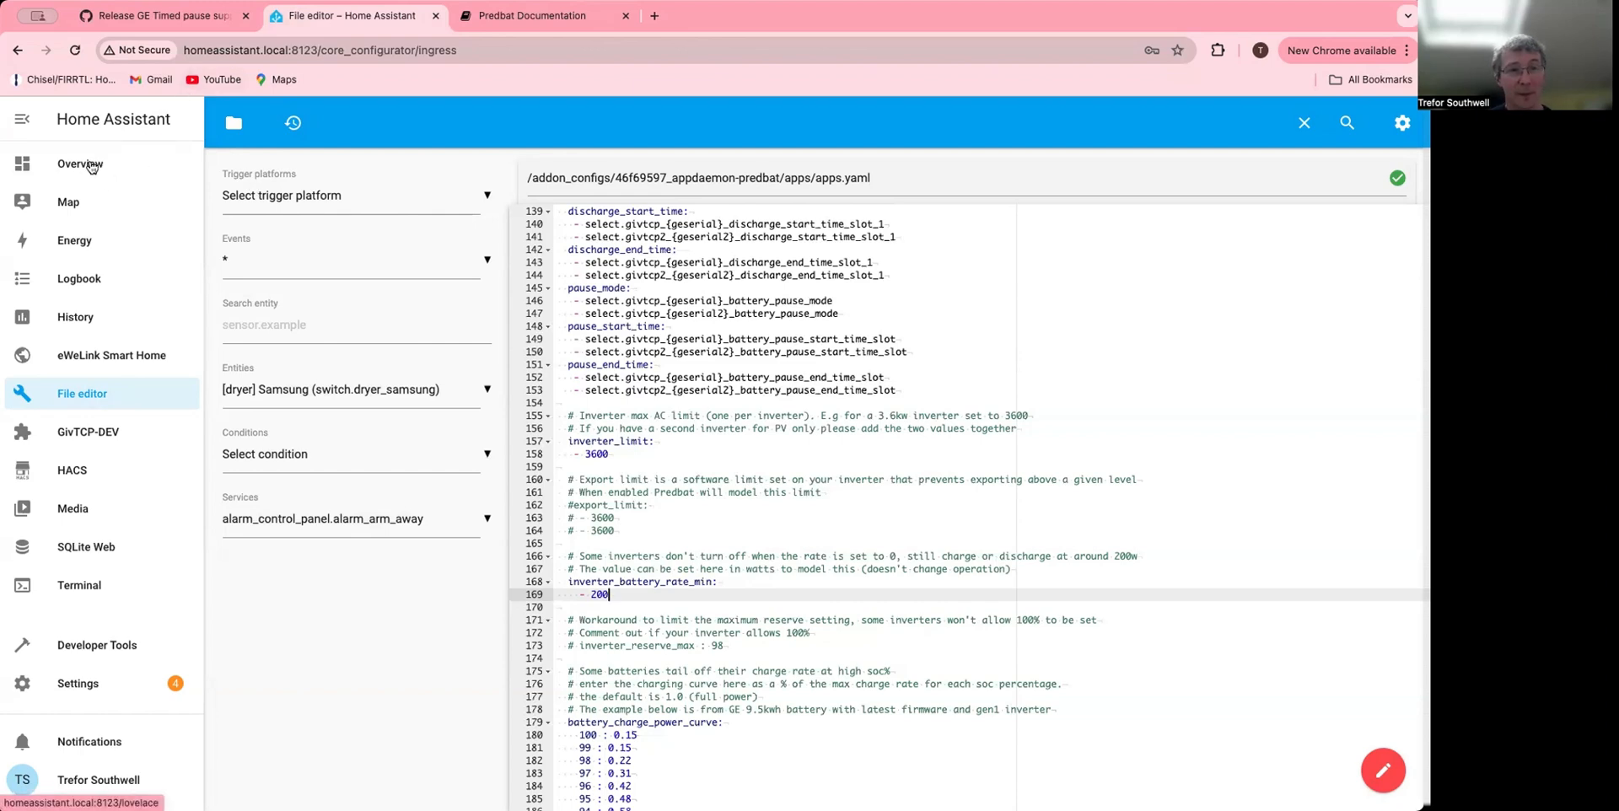
- Review the Predbat Control section and its selectors on the Predbat dashboard
{"action": "left_click", "coordinate": [80, 162]}
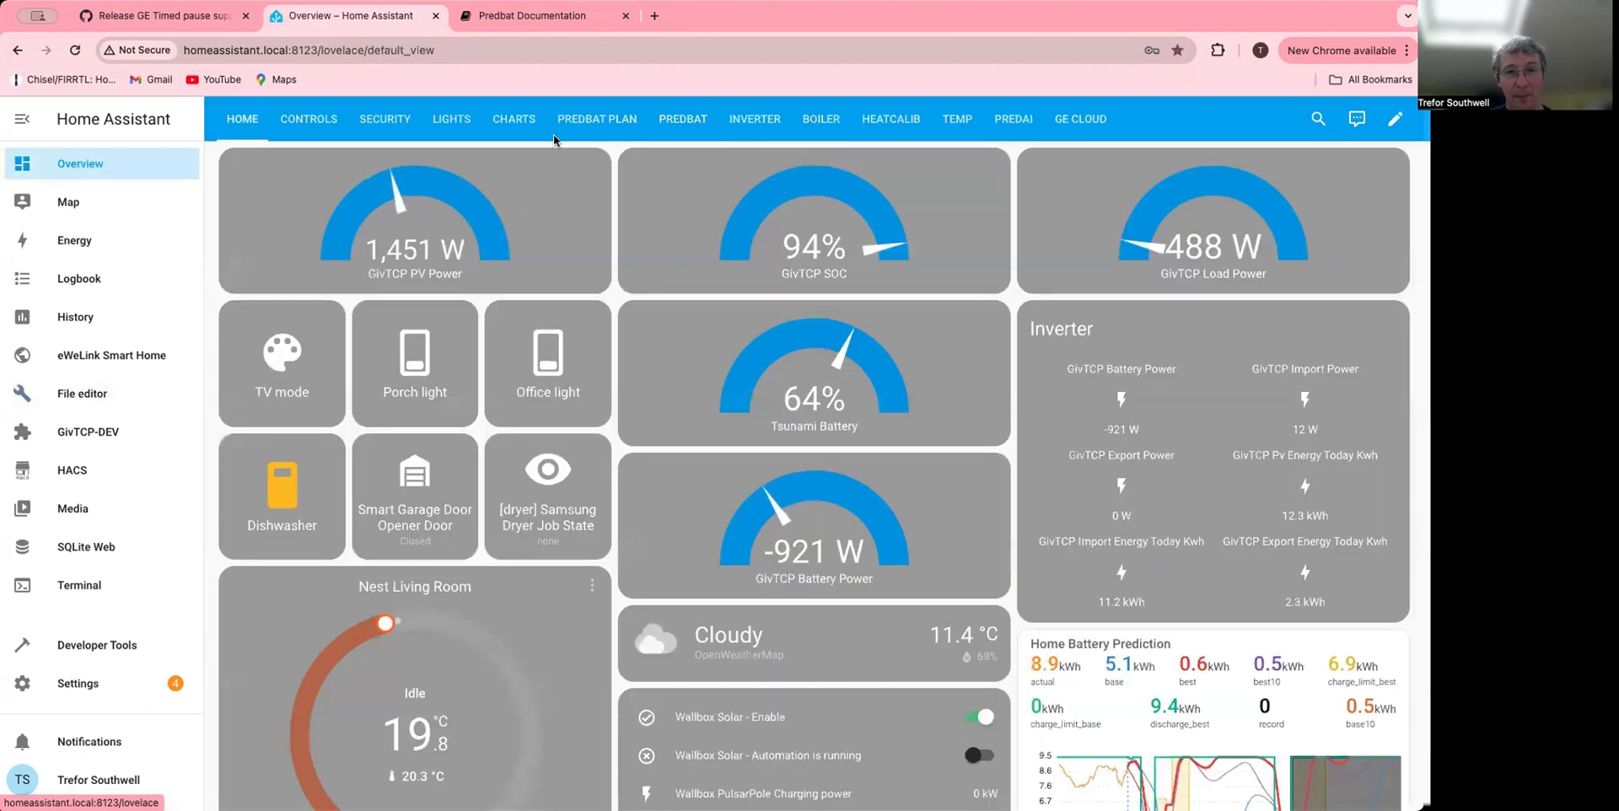
{"action": "left_click", "coordinate": [681, 119]}
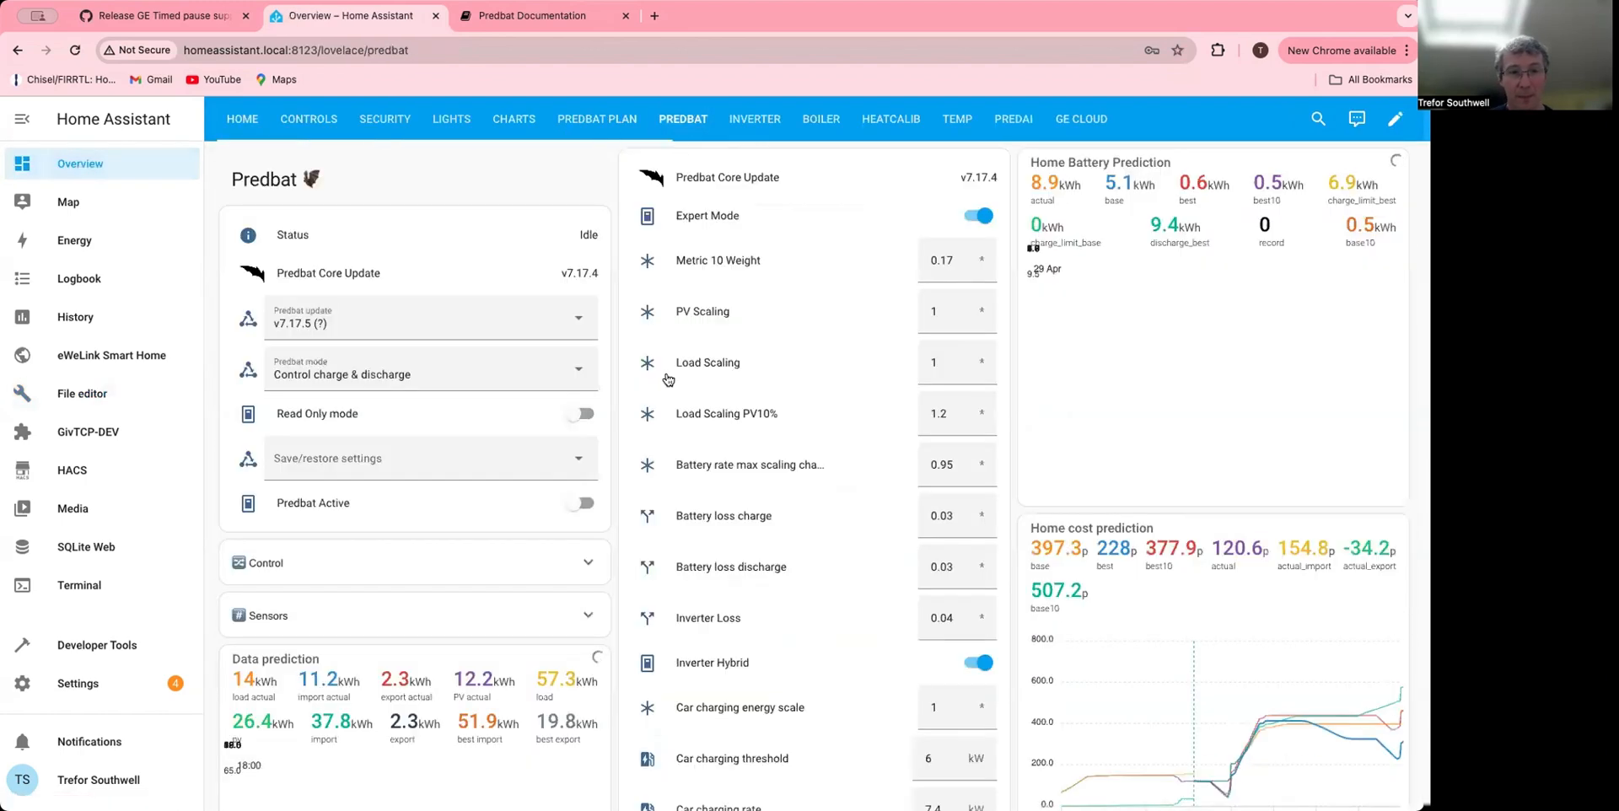
{"action": "left_click", "coordinate": [266, 562]}
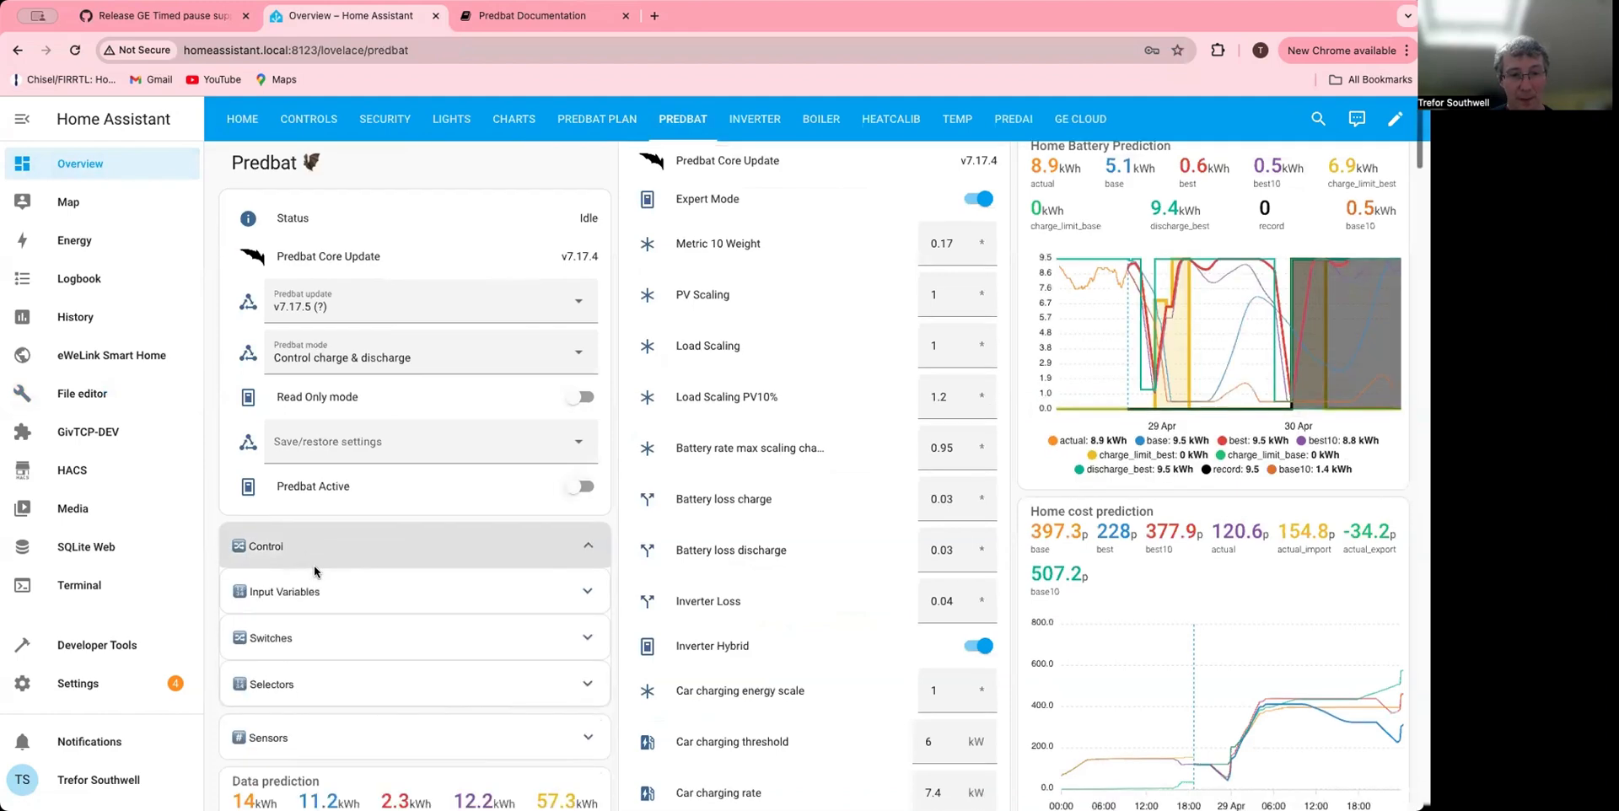
{"action": "scroll", "scroll_direction": "down", "scroll_amount": 3}
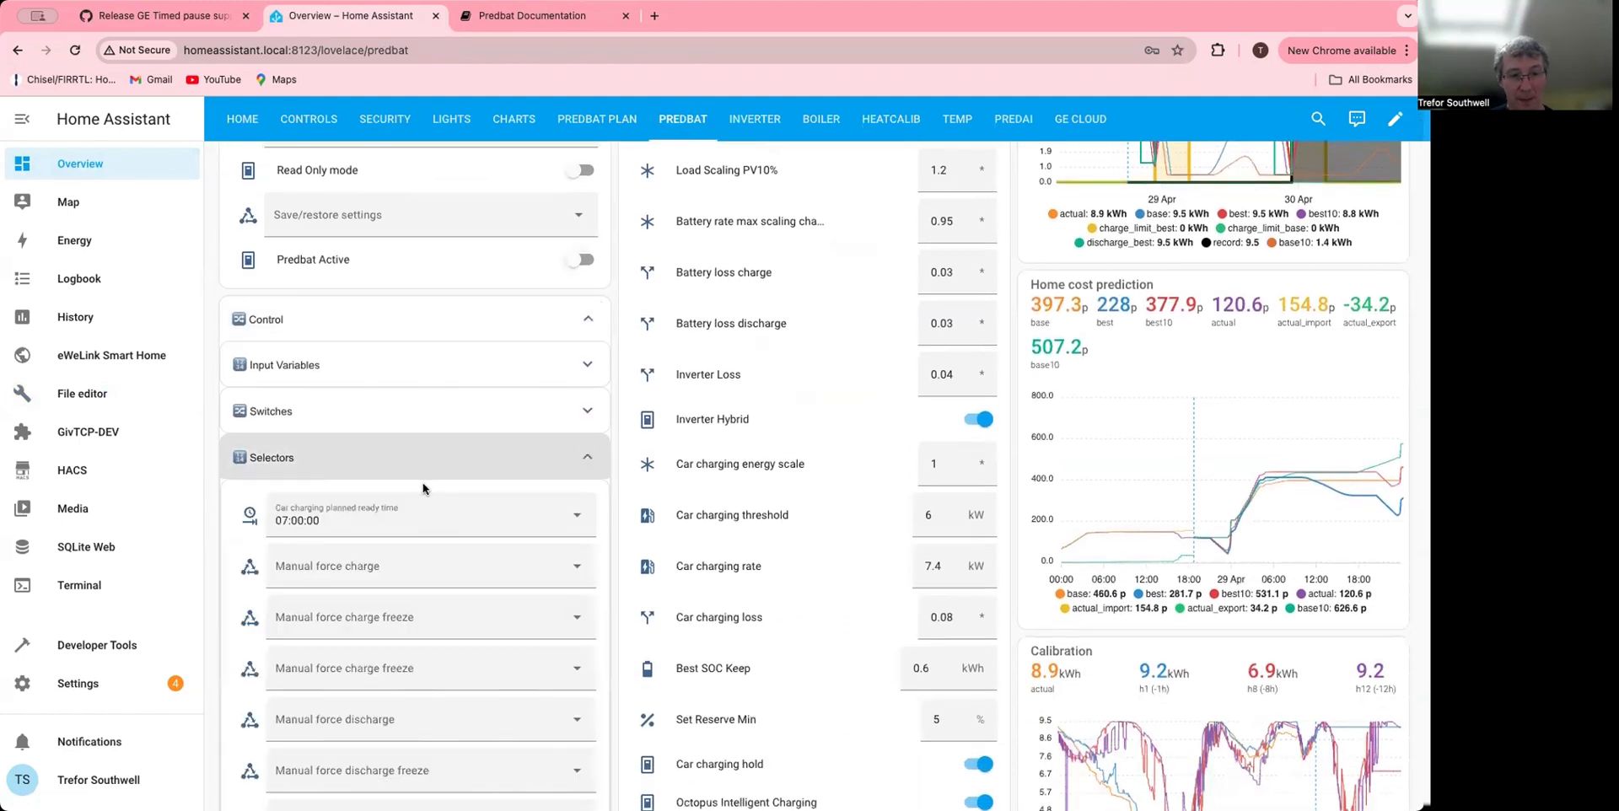
{"action": "scroll", "scroll_direction": "down", "scroll_amount": 3}
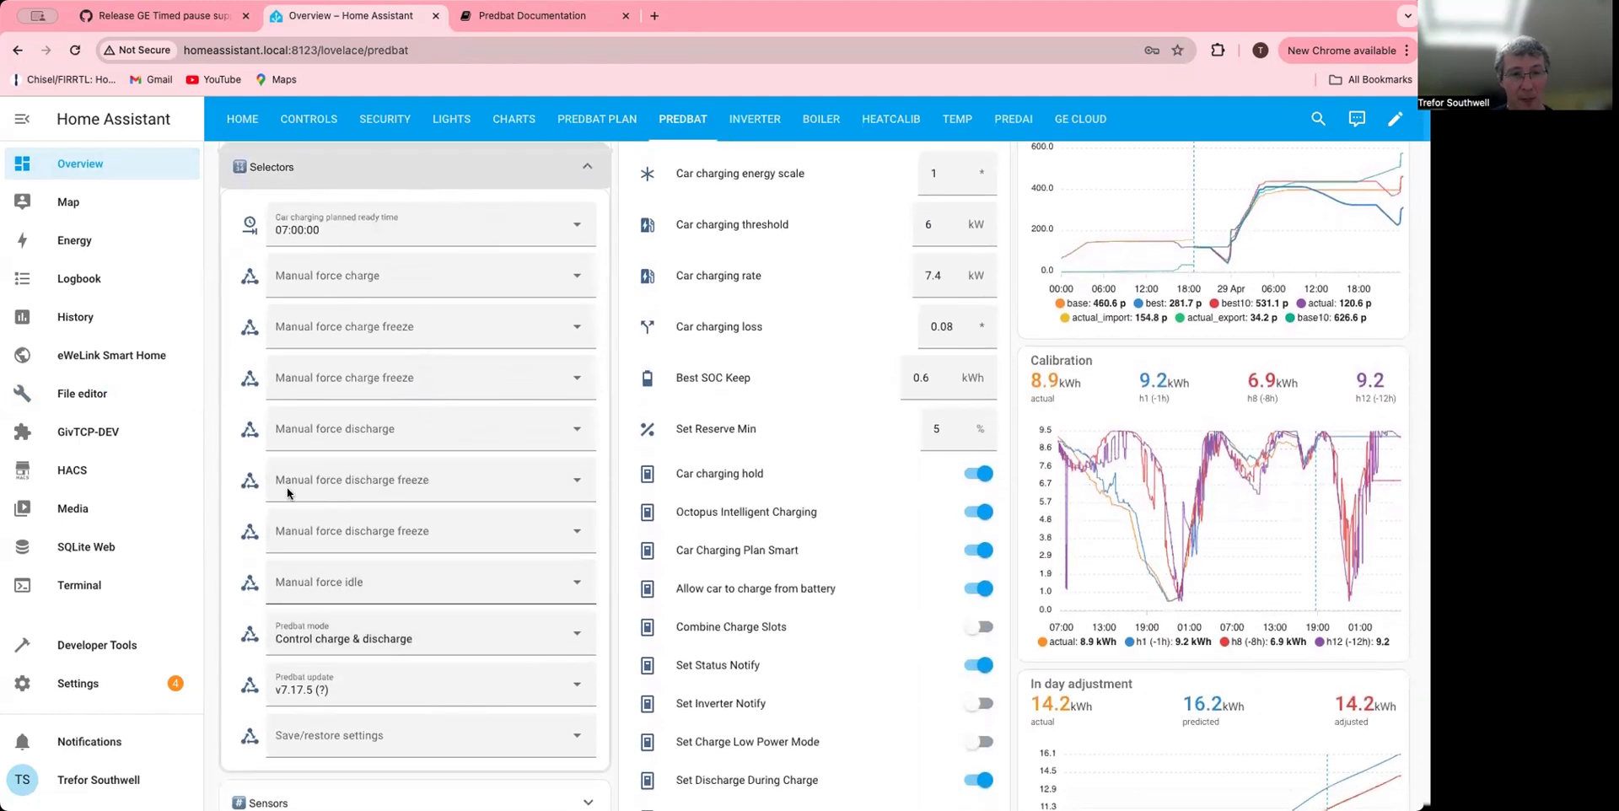
{"action": "mouse_move", "coordinate": [253, 385]}
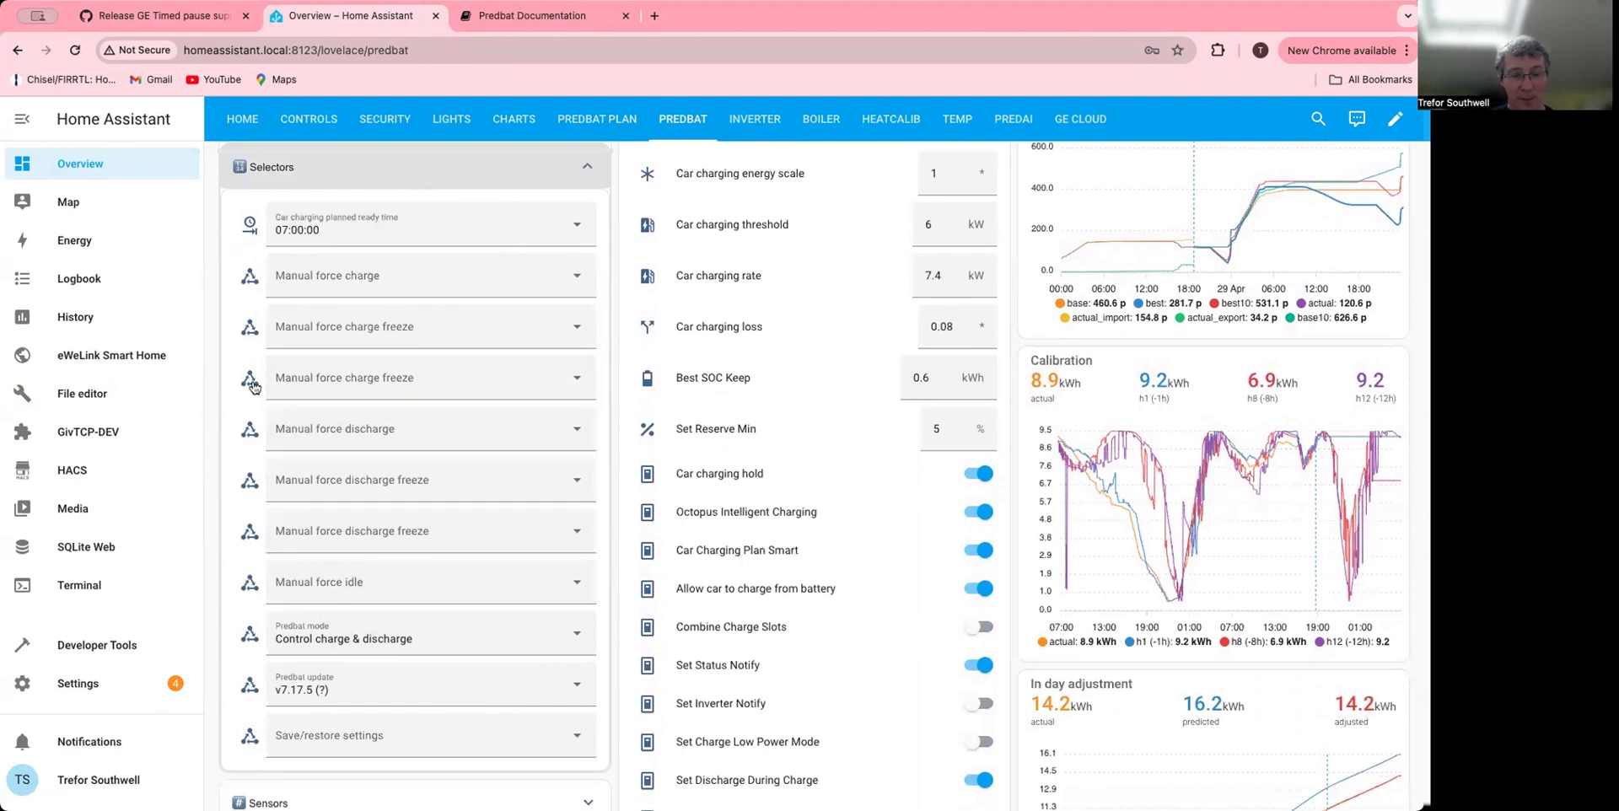
{"action": "mouse_move", "coordinate": [255, 536]}
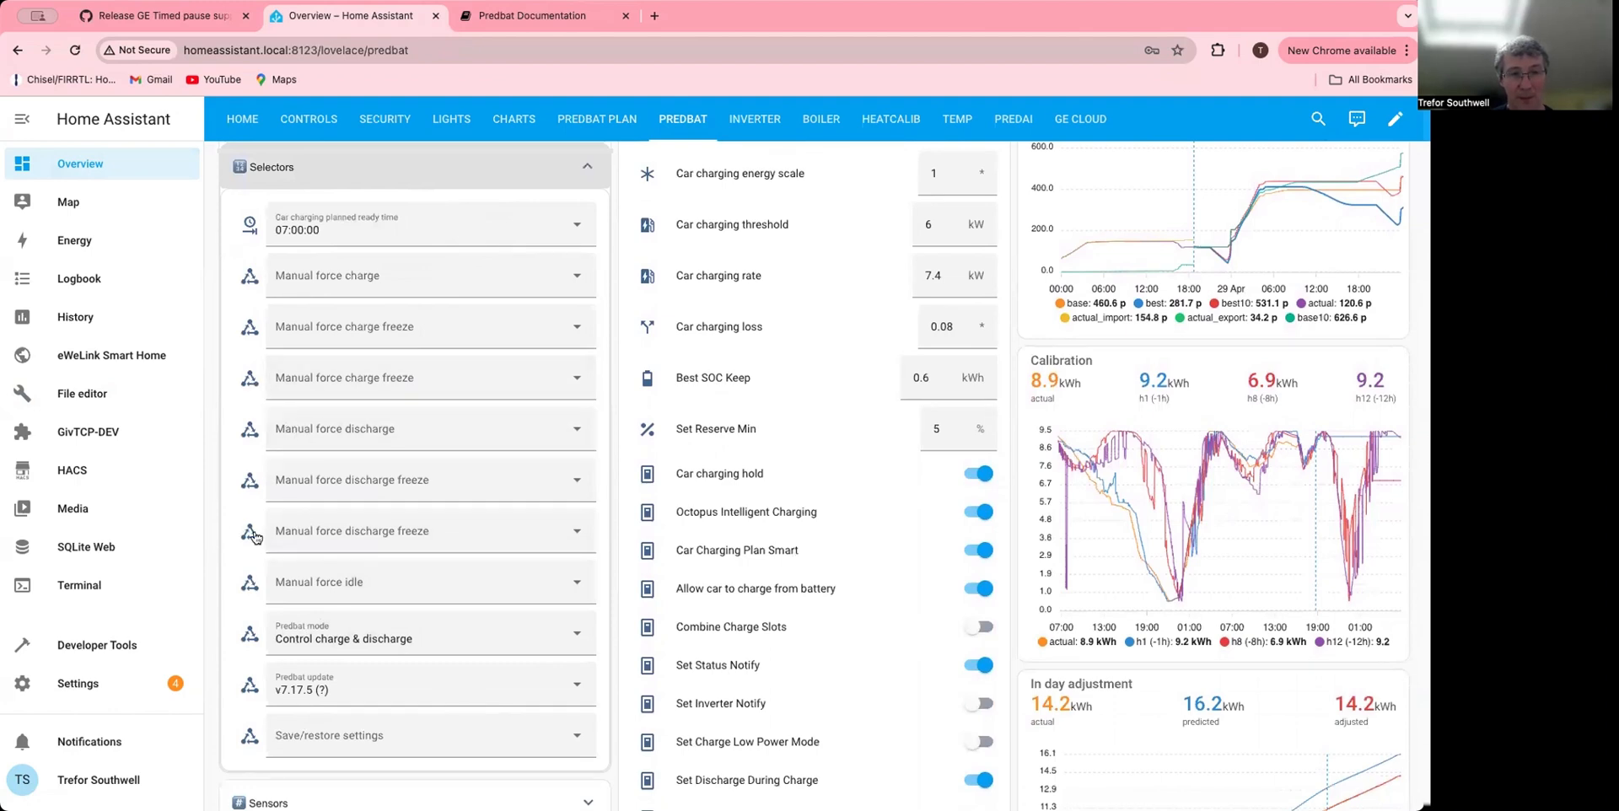
{"action": "mouse_move", "coordinate": [409, 328]}
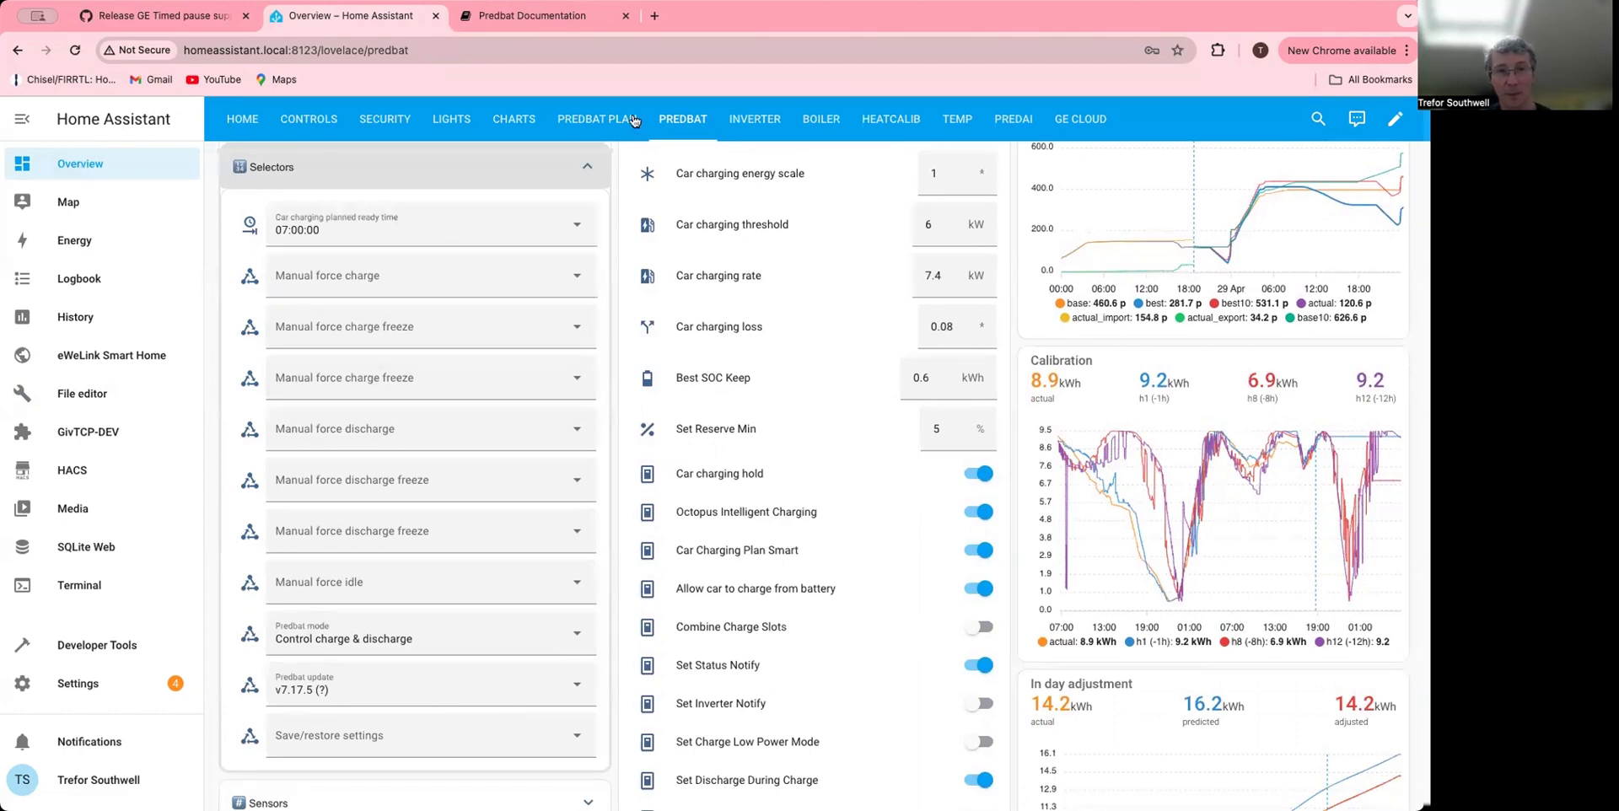
- View the Predbat plan table of upcoming charge, discharge and freeze slots
{"action": "left_click", "coordinate": [596, 119]}
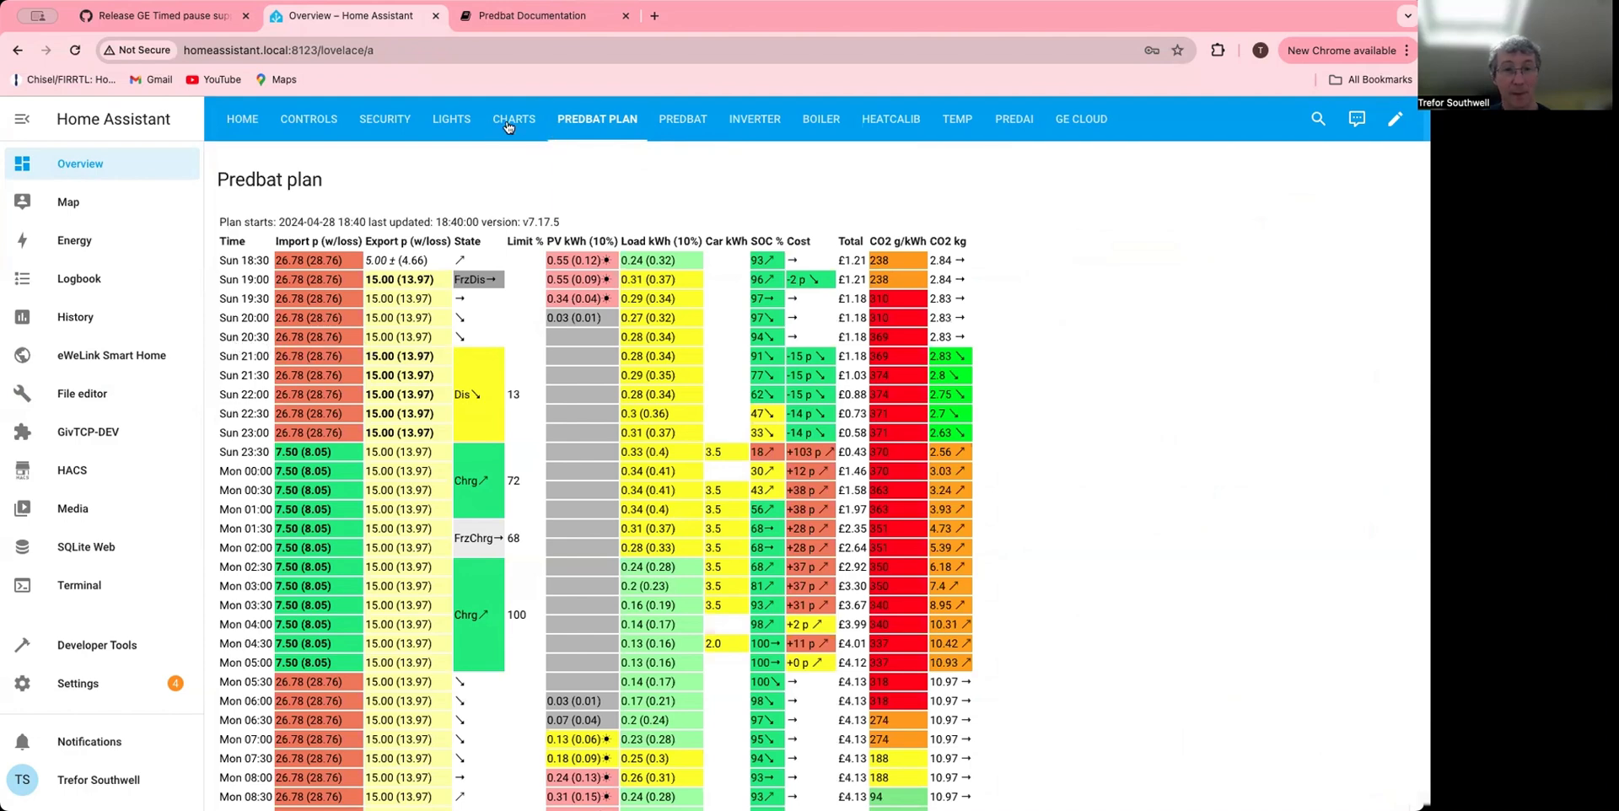
- Go back to the Predbat dashboard's Selectors list with manual override options
{"action": "left_click", "coordinate": [681, 119]}
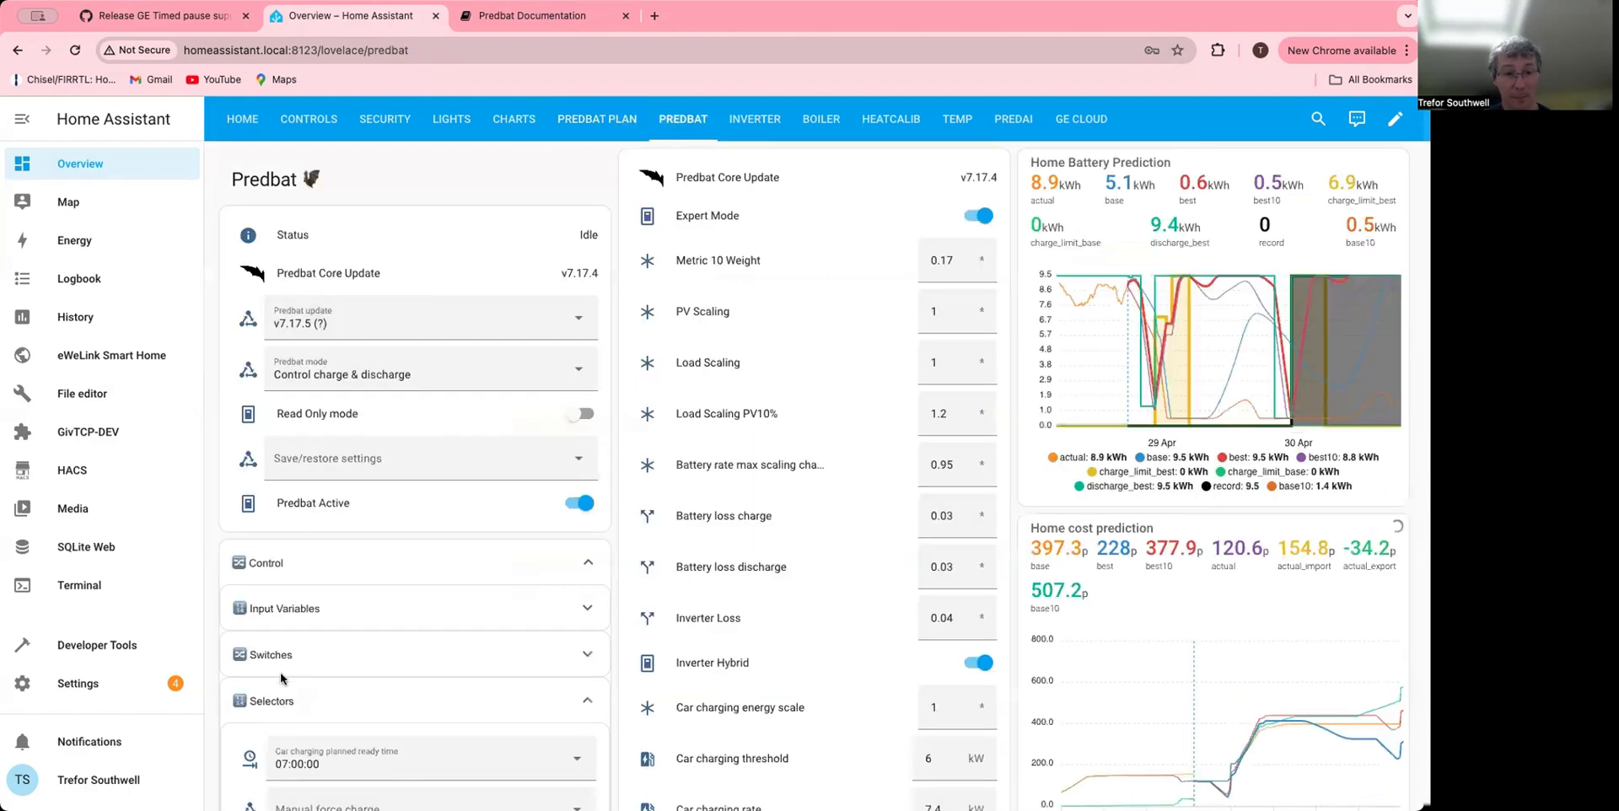
{"action": "scroll", "scroll_direction": "down", "scroll_amount": 3}
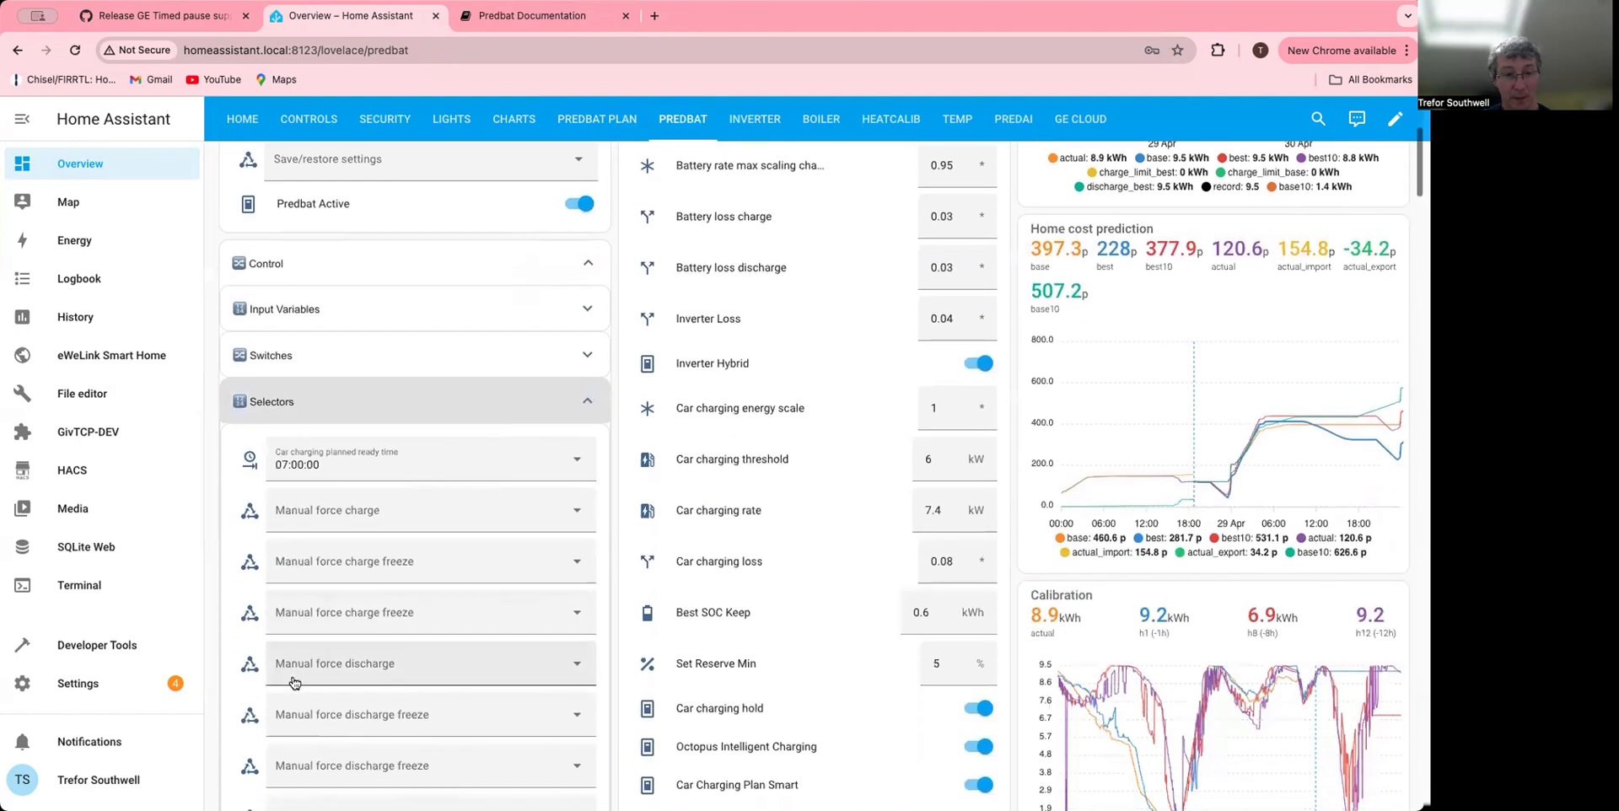
{"action": "scroll", "scroll_direction": "down", "scroll_amount": 3}
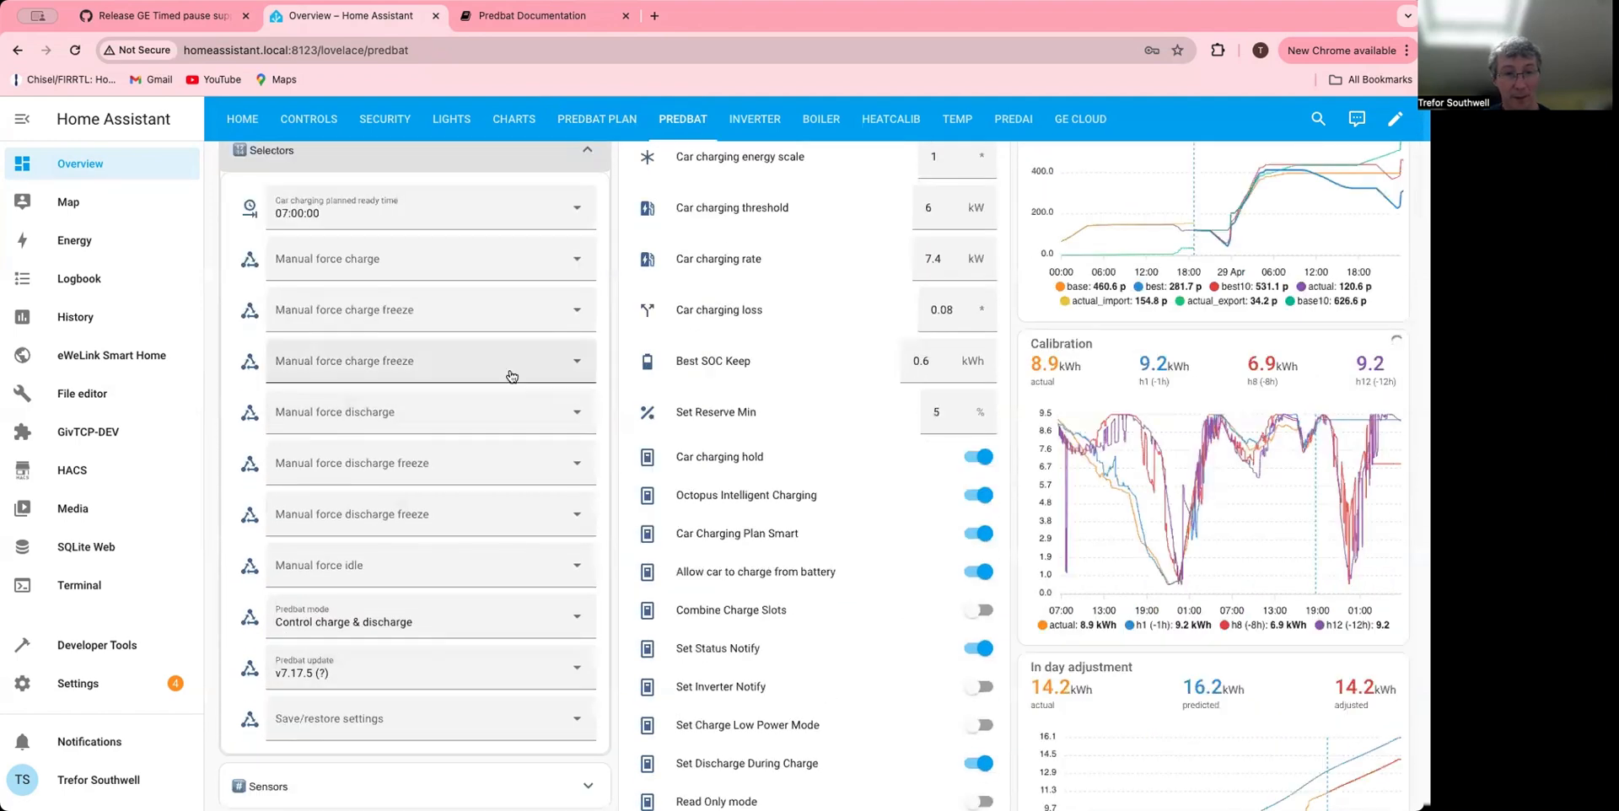
- Choose the 20:30:00 slot in the Manual force charge freeze selector
{"action": "left_click", "coordinate": [429, 360]}
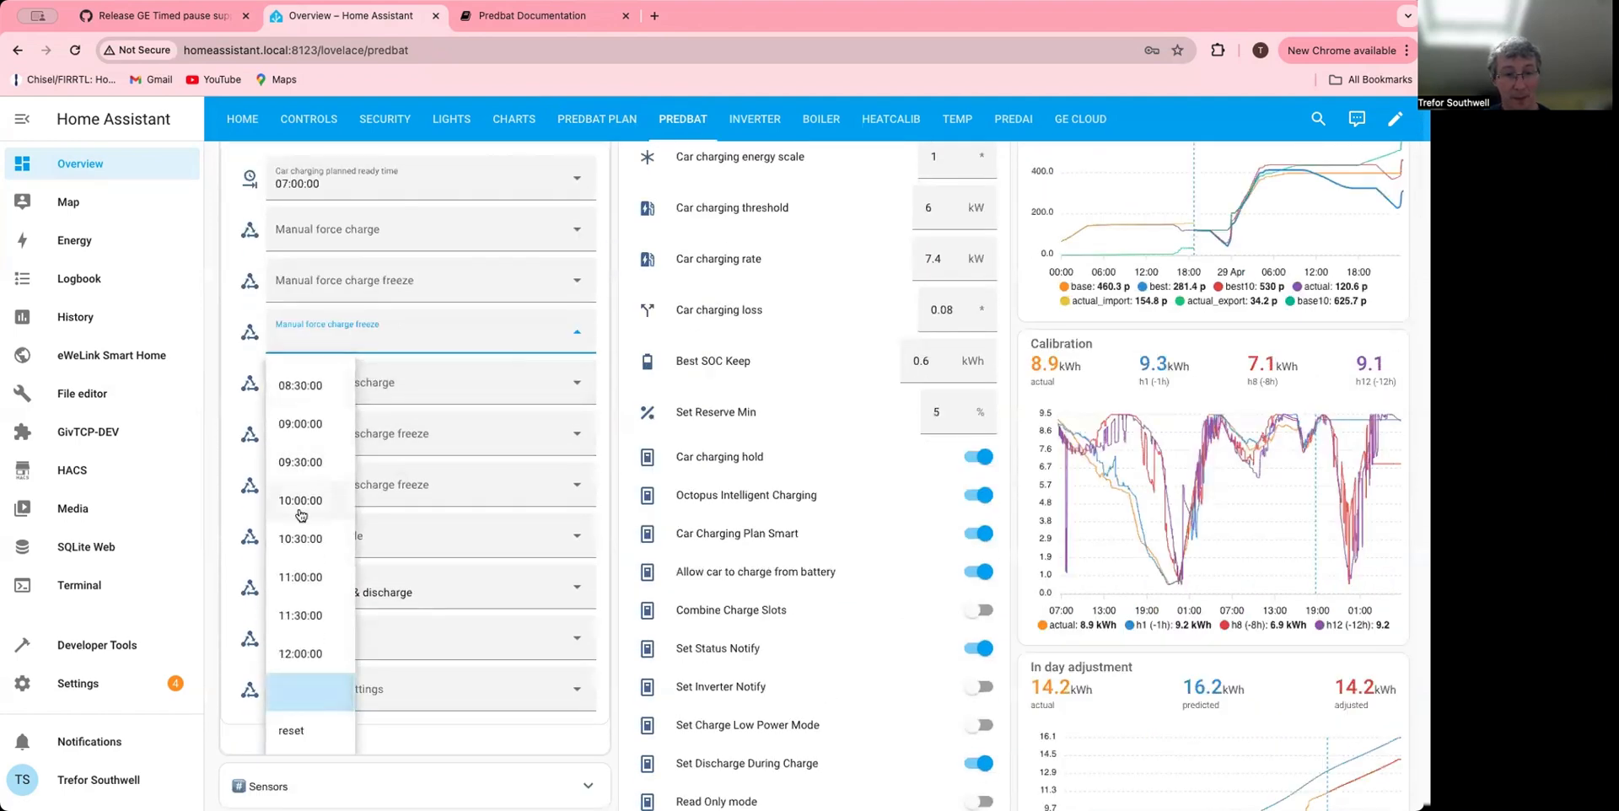
{"action": "scroll", "scroll_direction": "down", "scroll_amount": 3}
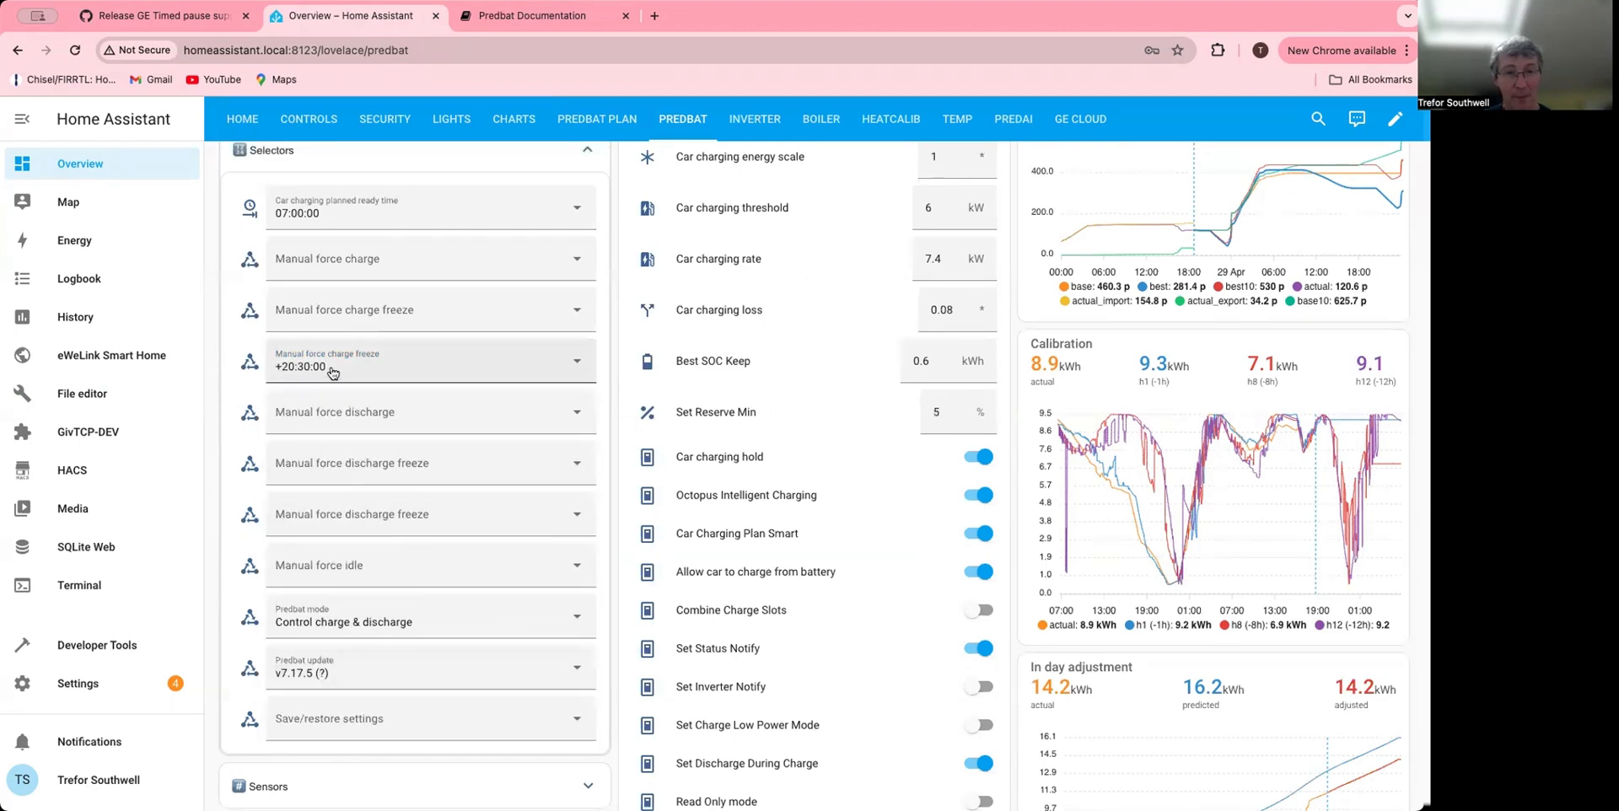
{"action": "mouse_move", "coordinate": [617, 154]}
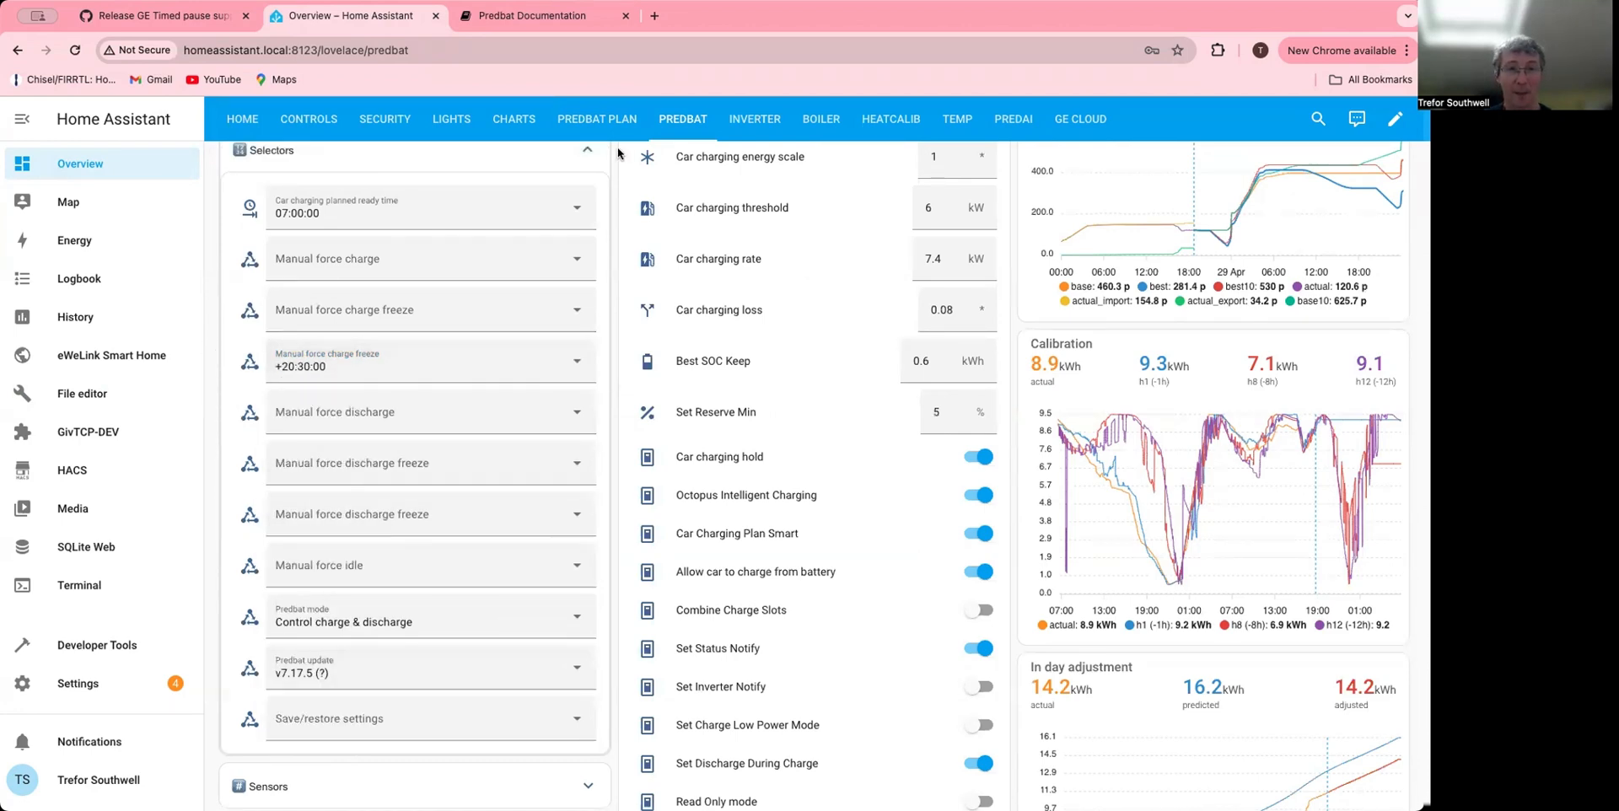
- Confirm the plan shows a FrzChrg slot at Sun 20:30 with recalculated SOC
{"action": "left_click", "coordinate": [596, 118]}
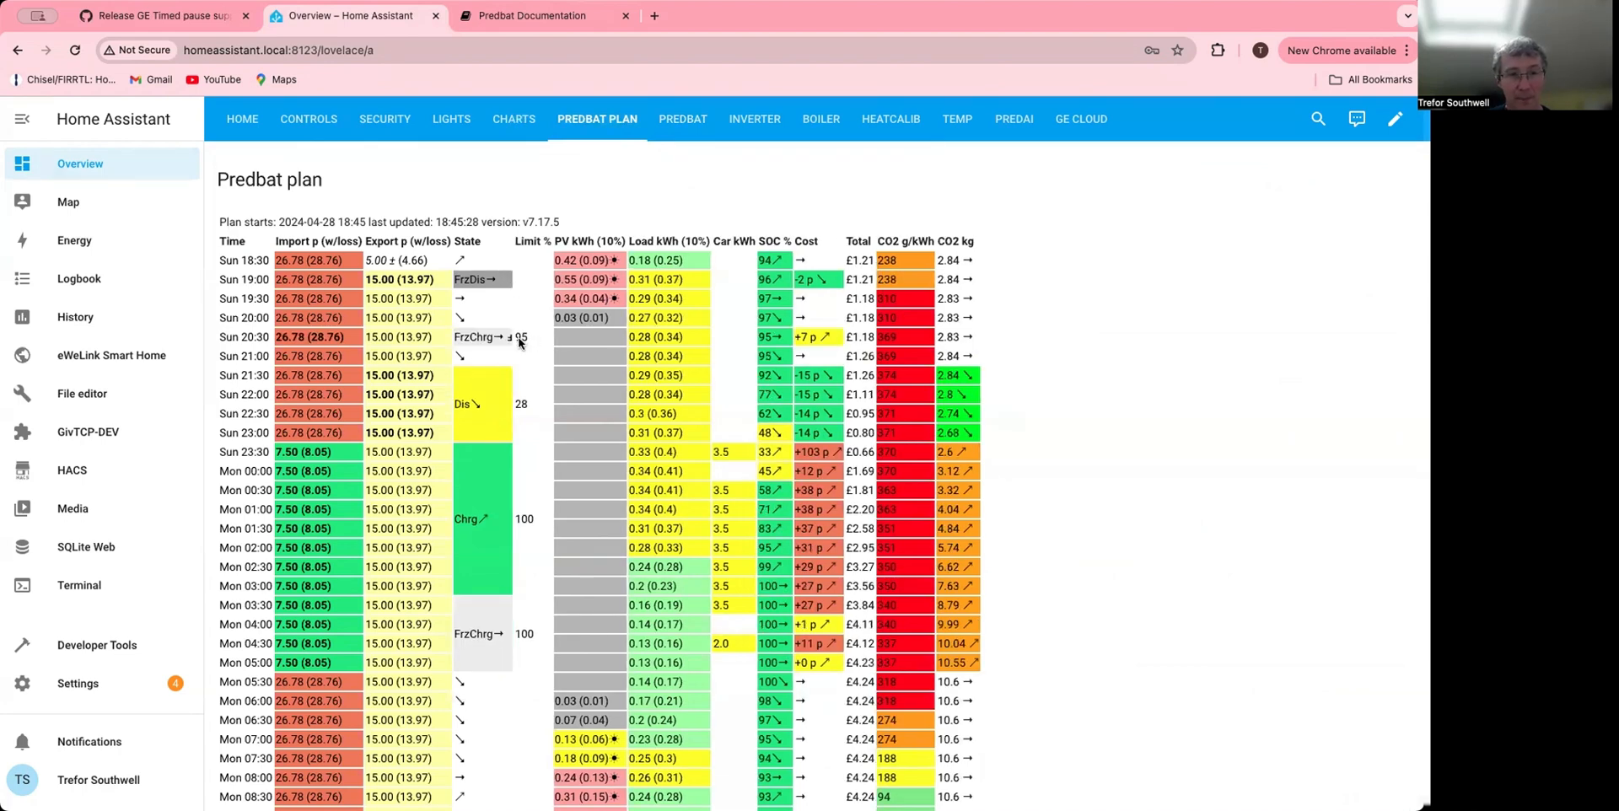
{"action": "mouse_move", "coordinate": [254, 340]}
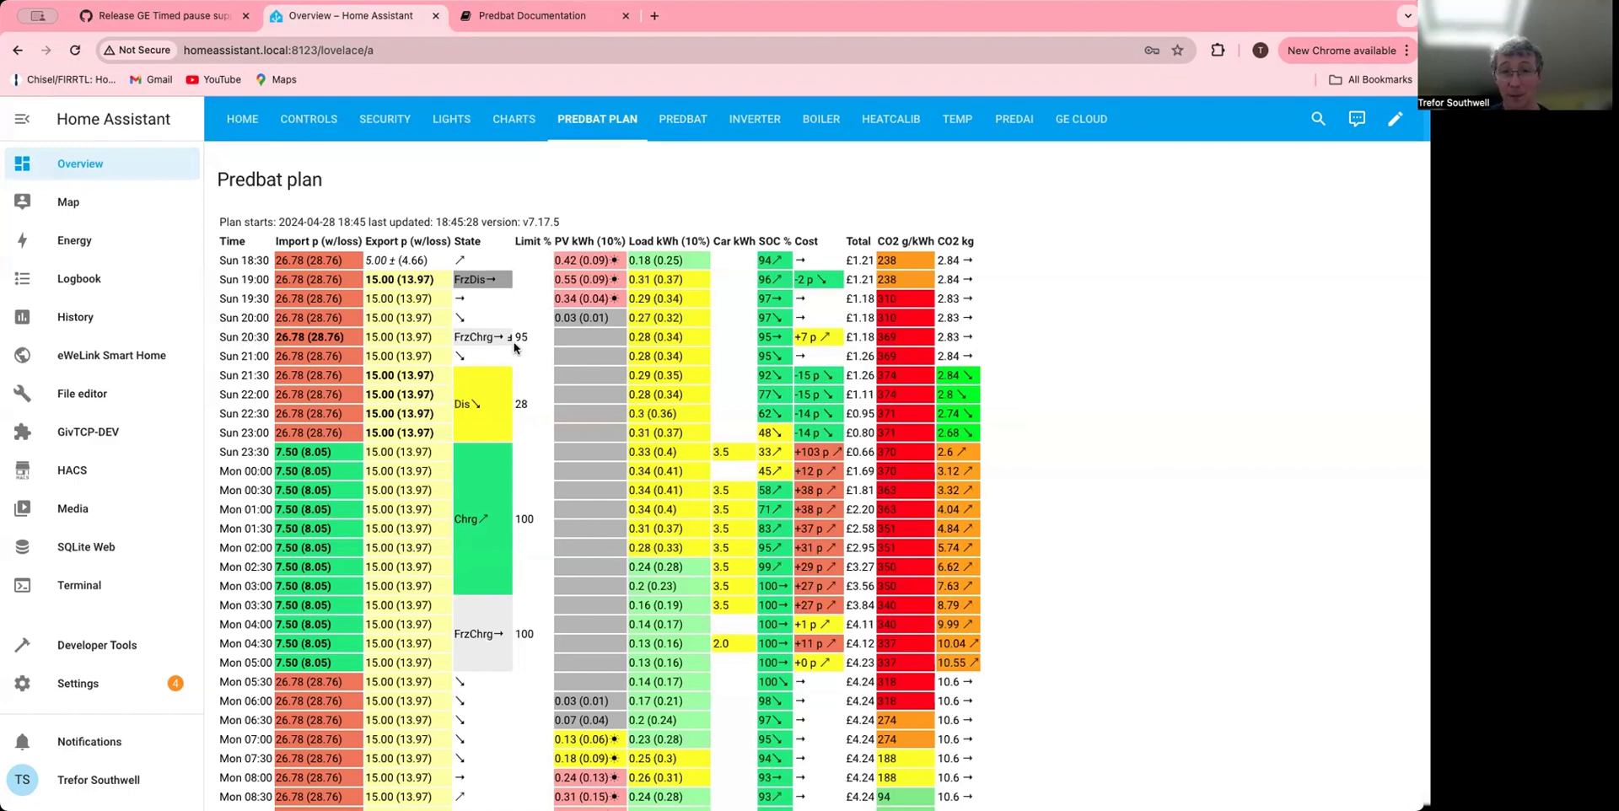
{"action": "mouse_move", "coordinate": [545, 347]}
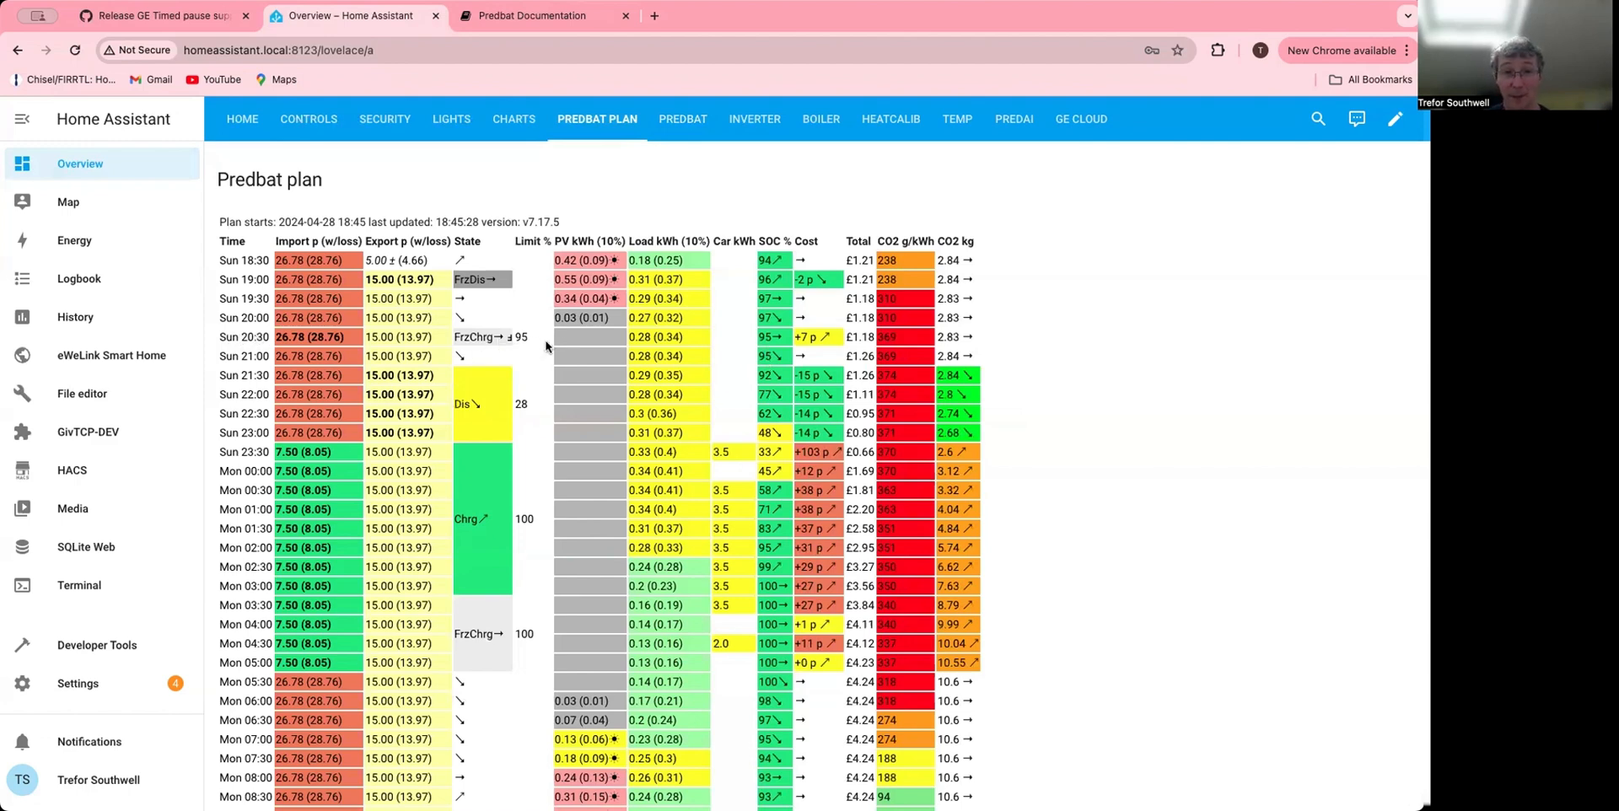
{"action": "mouse_move", "coordinate": [524, 341]}
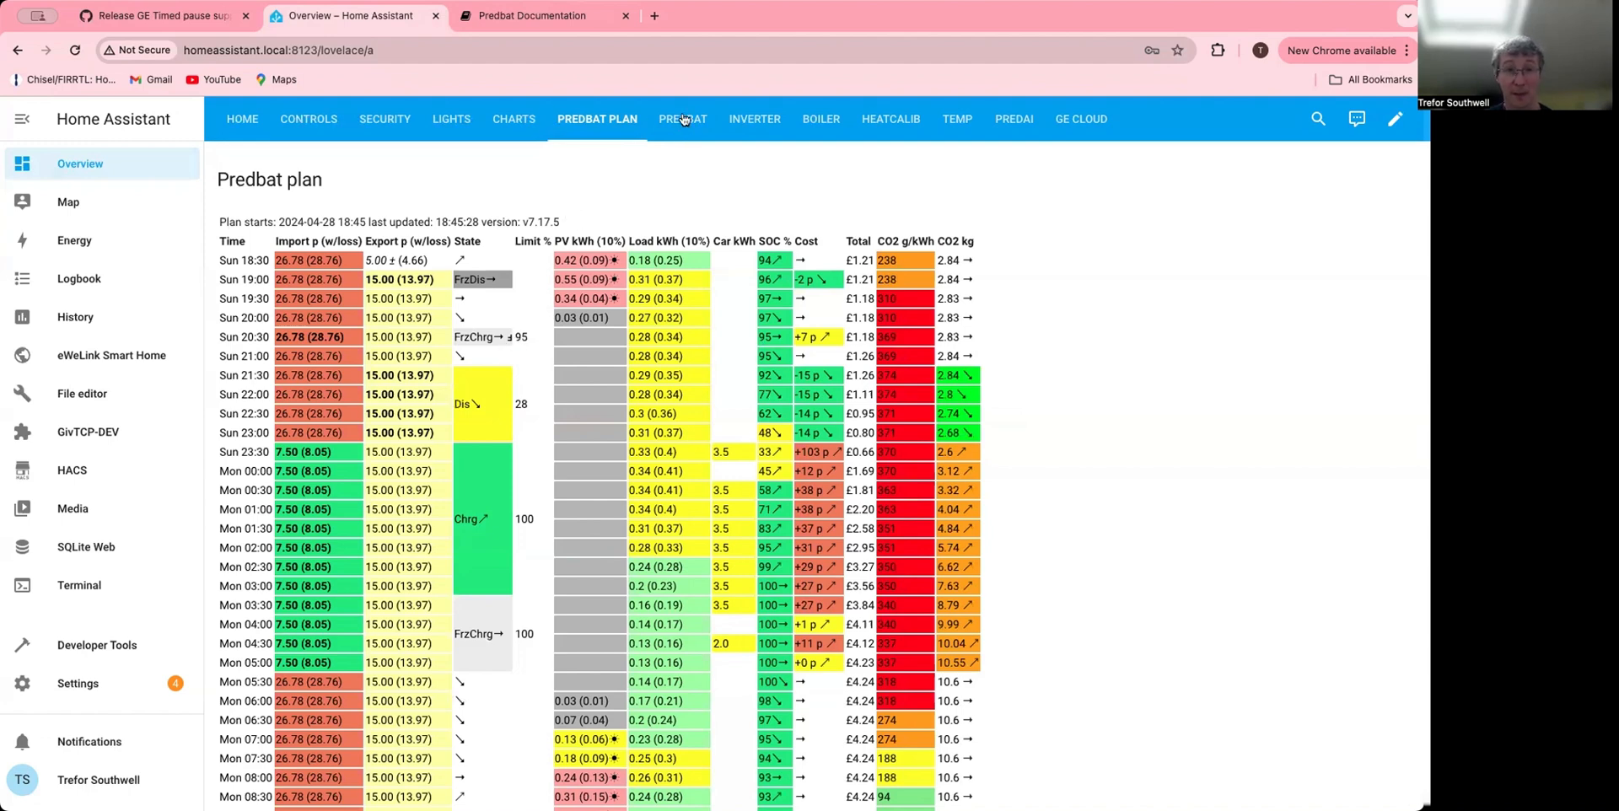
- On the Predbat dashboard, reopen Manual force charge freeze to deselect 20:30
{"action": "left_click", "coordinate": [682, 119]}
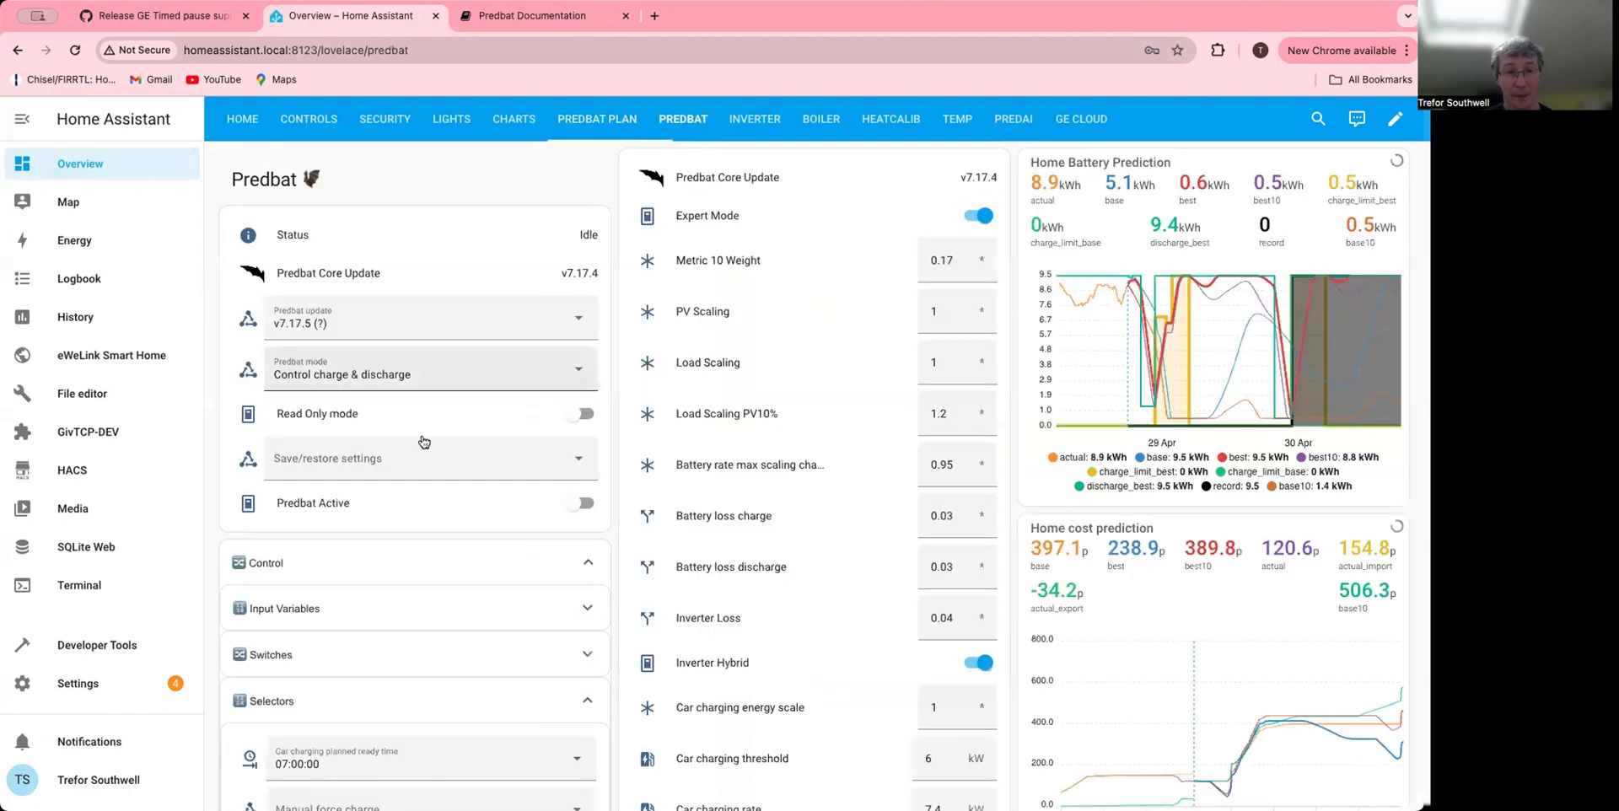
{"action": "scroll", "scroll_direction": "down", "scroll_amount": 3}
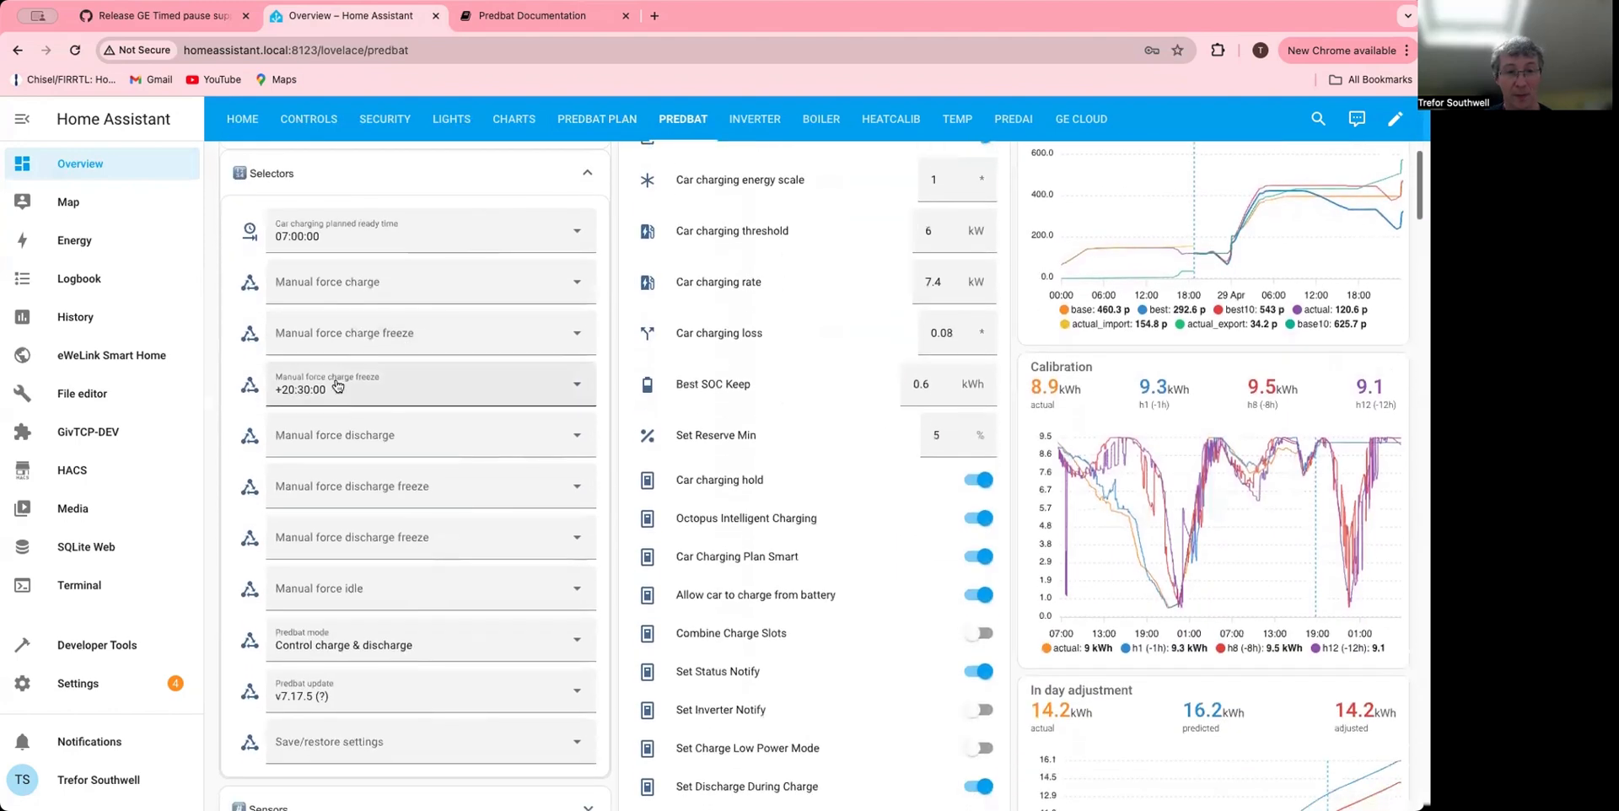
{"action": "left_click", "coordinate": [429, 383]}
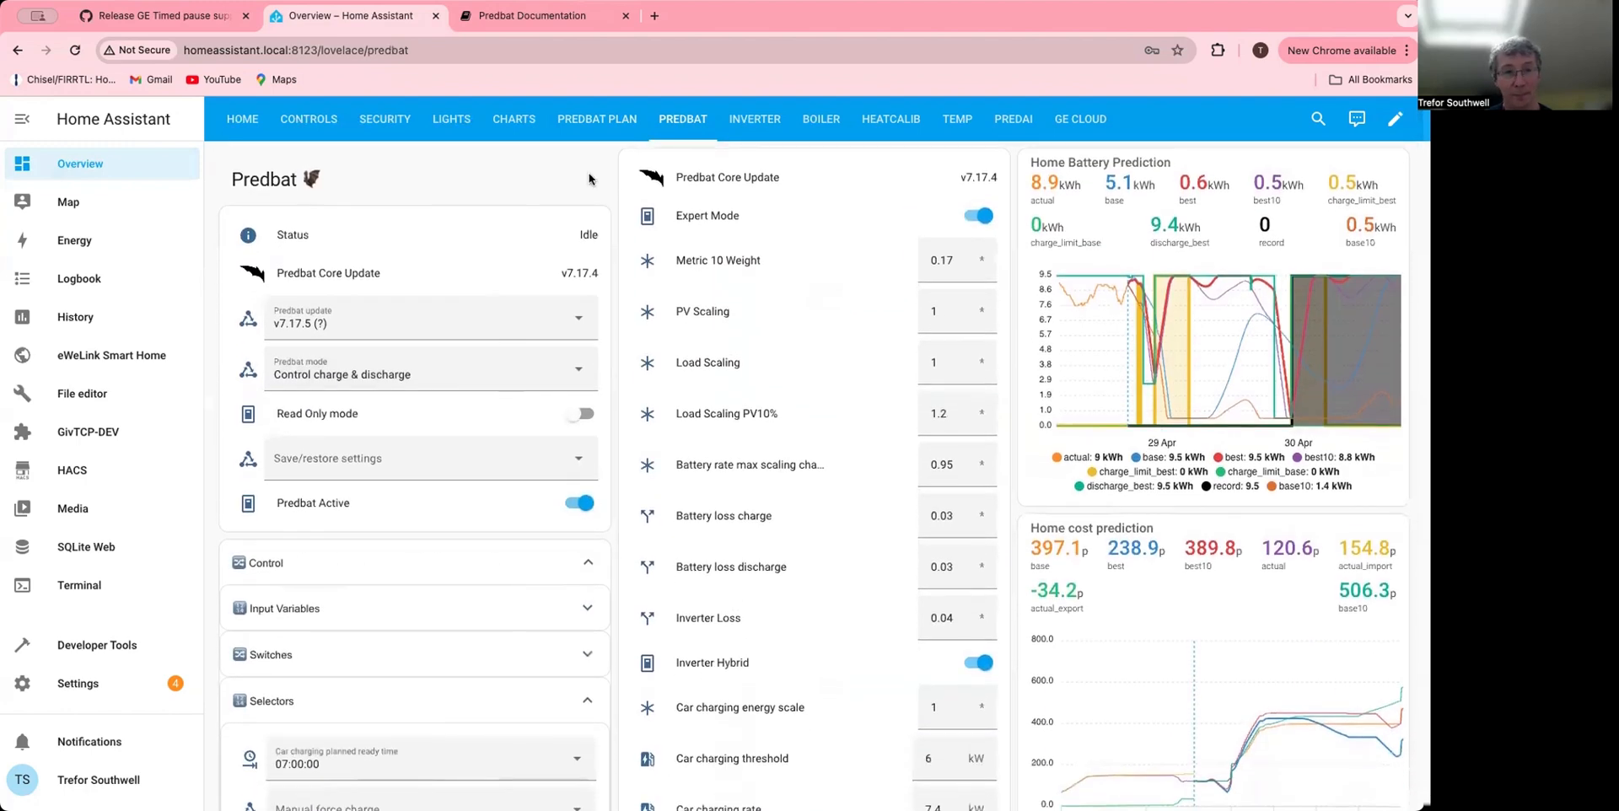
{"action": "mouse_move", "coordinate": [526, 271]}
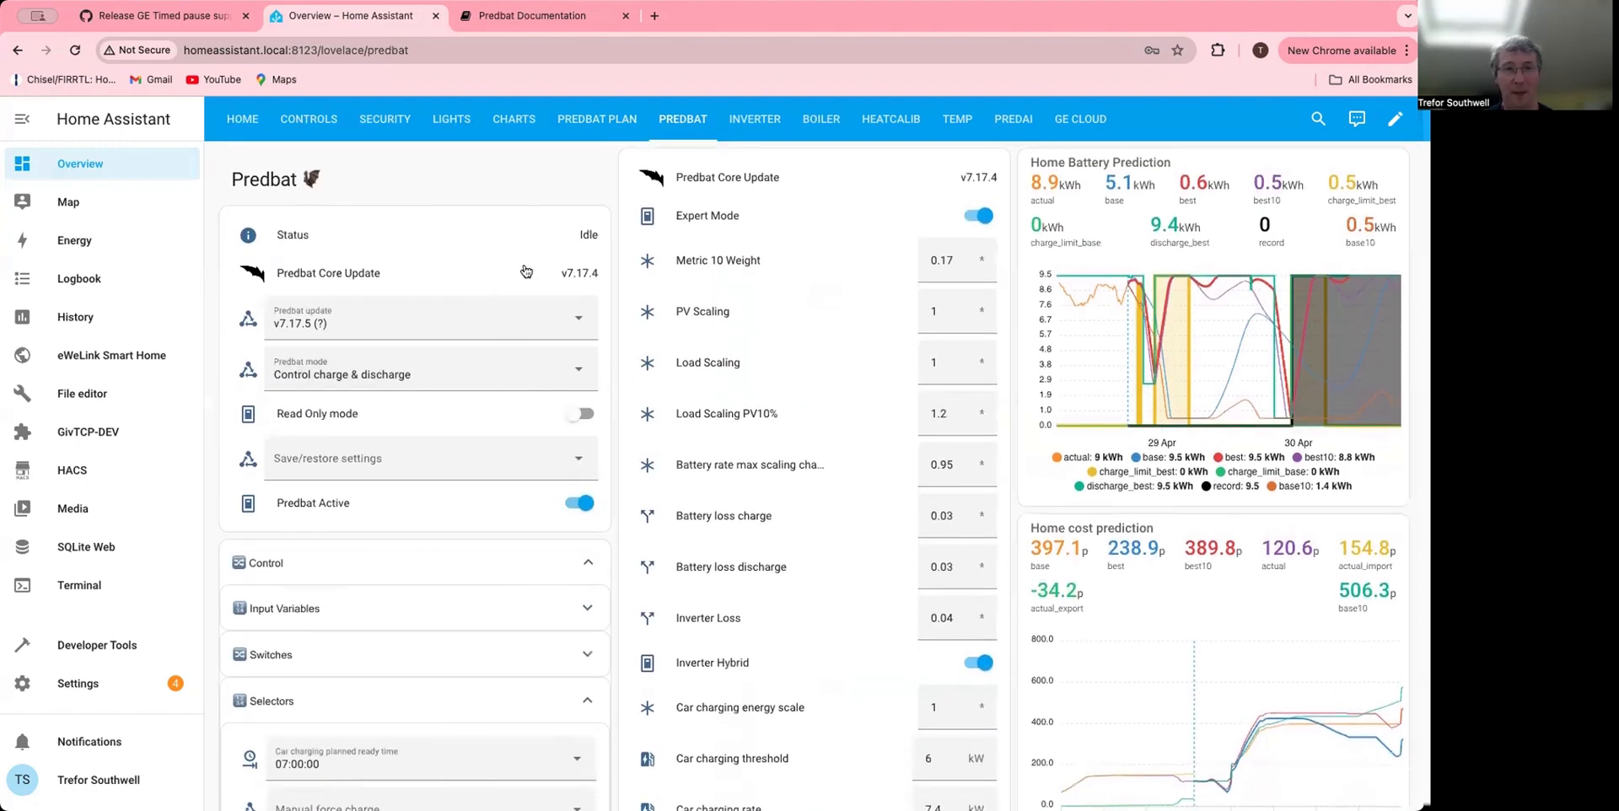
- Scroll the v7.17.5 notes to the manual freeze selectors and Sunsynk support entries
{"action": "left_click", "coordinate": [160, 16]}
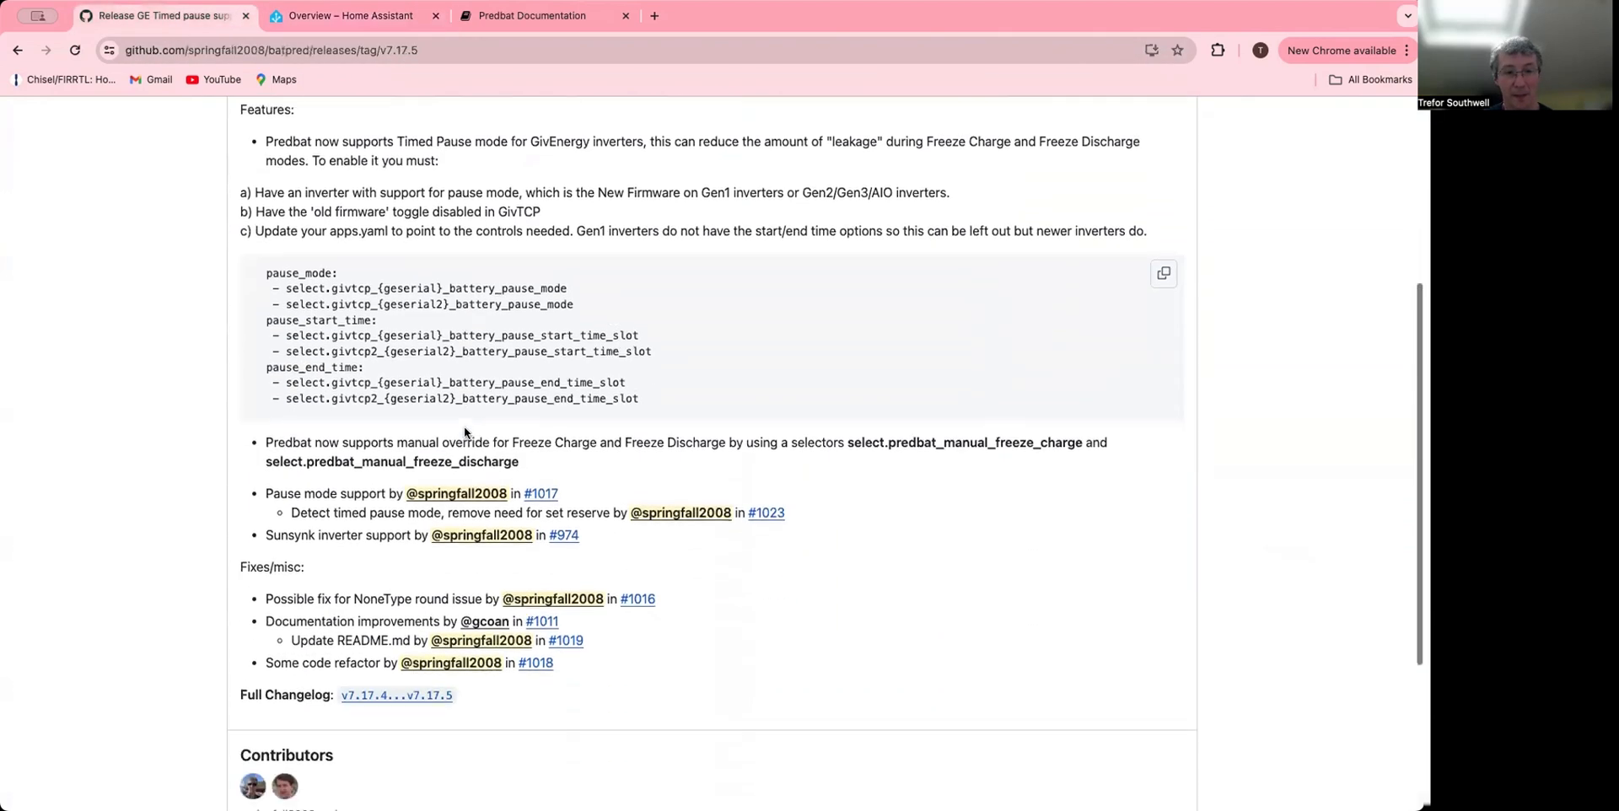
{"action": "scroll", "scroll_direction": "down", "scroll_amount": 3}
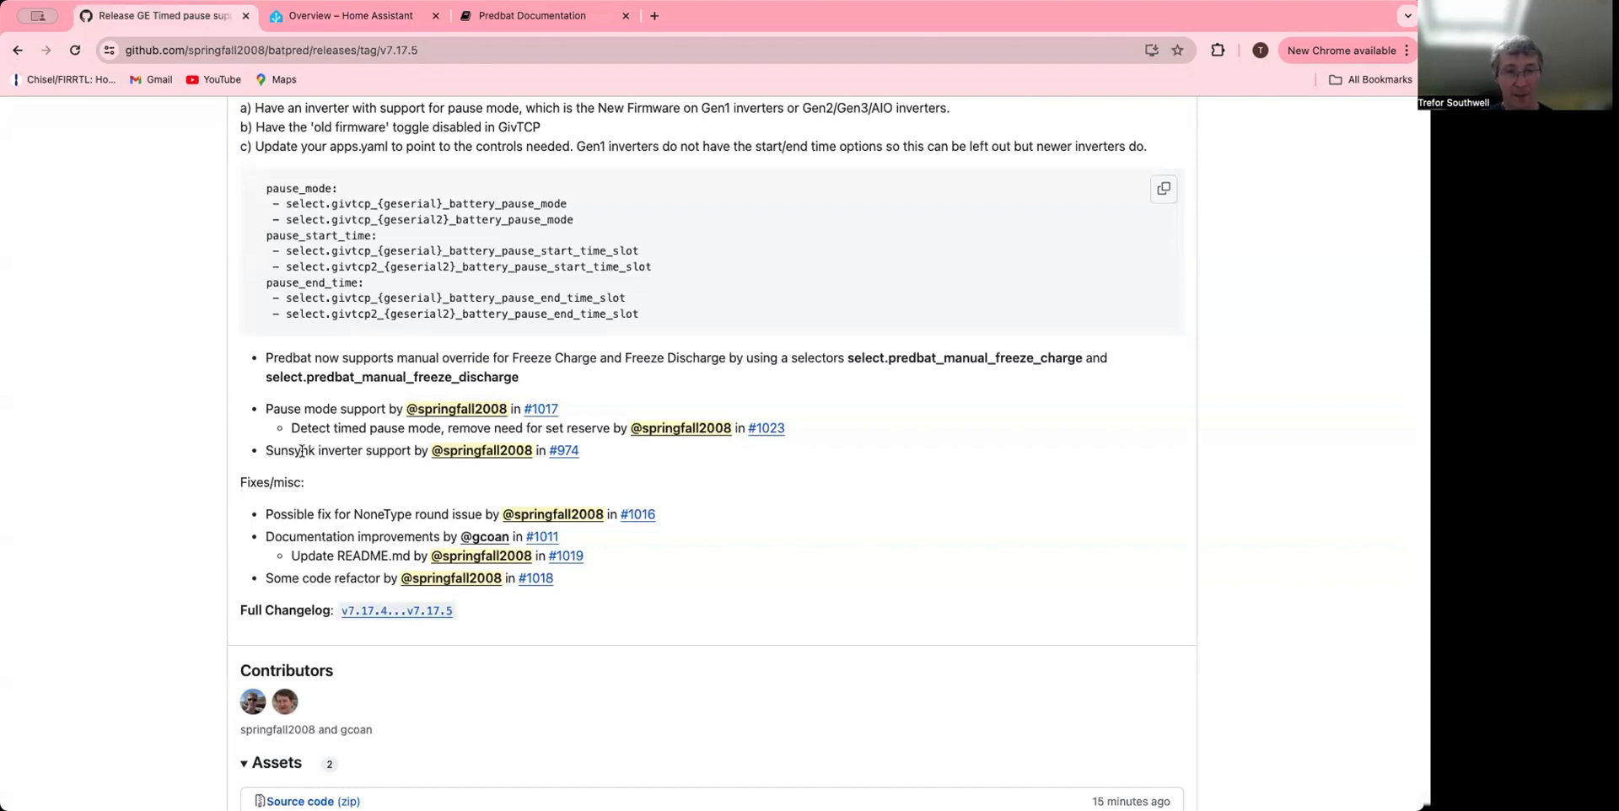
{"action": "mouse_move", "coordinate": [564, 451]}
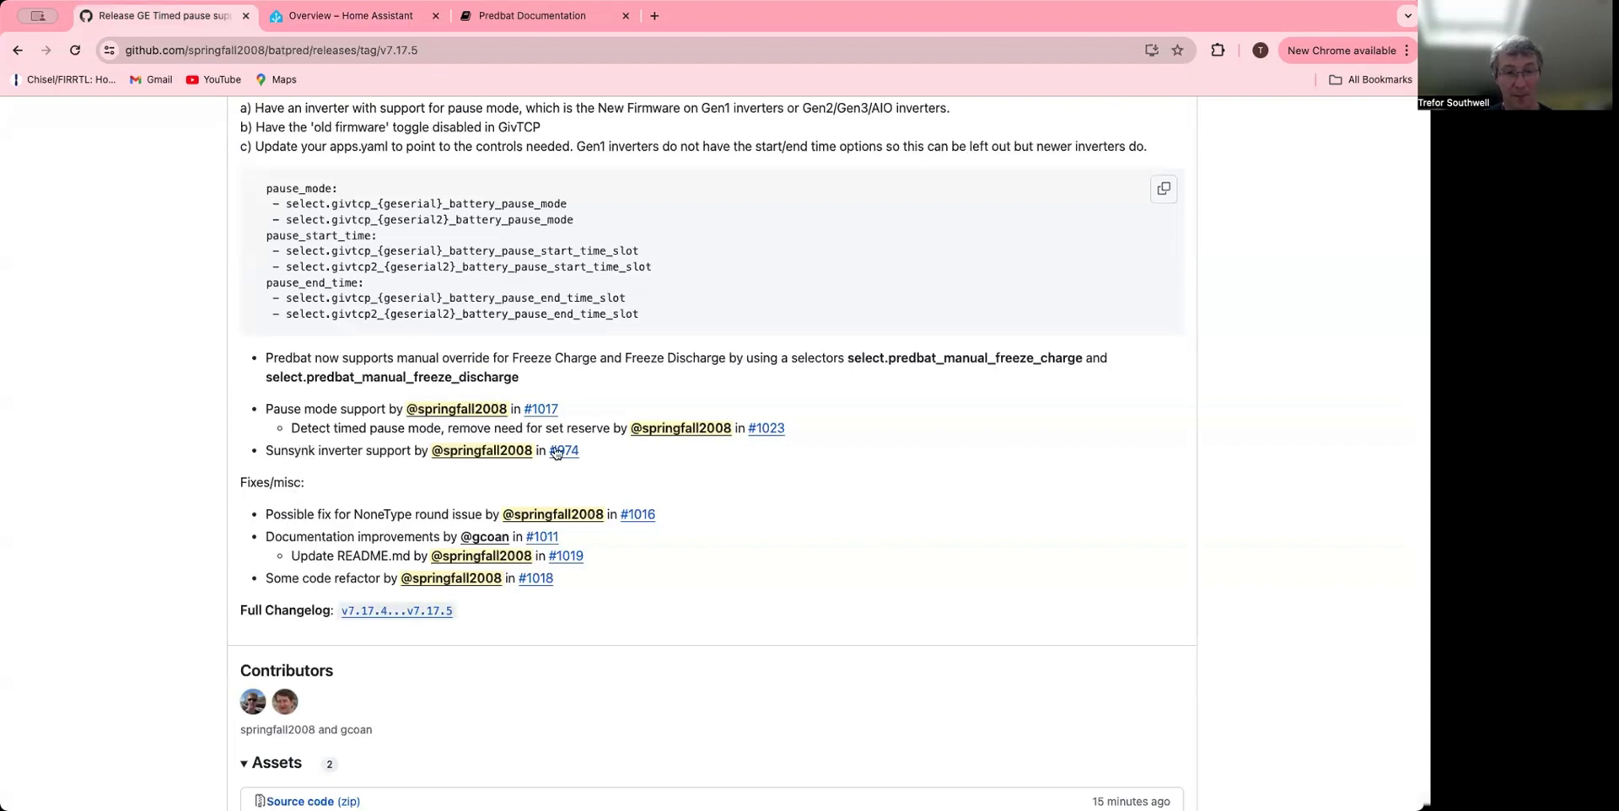
{"action": "mouse_move", "coordinate": [564, 451]}
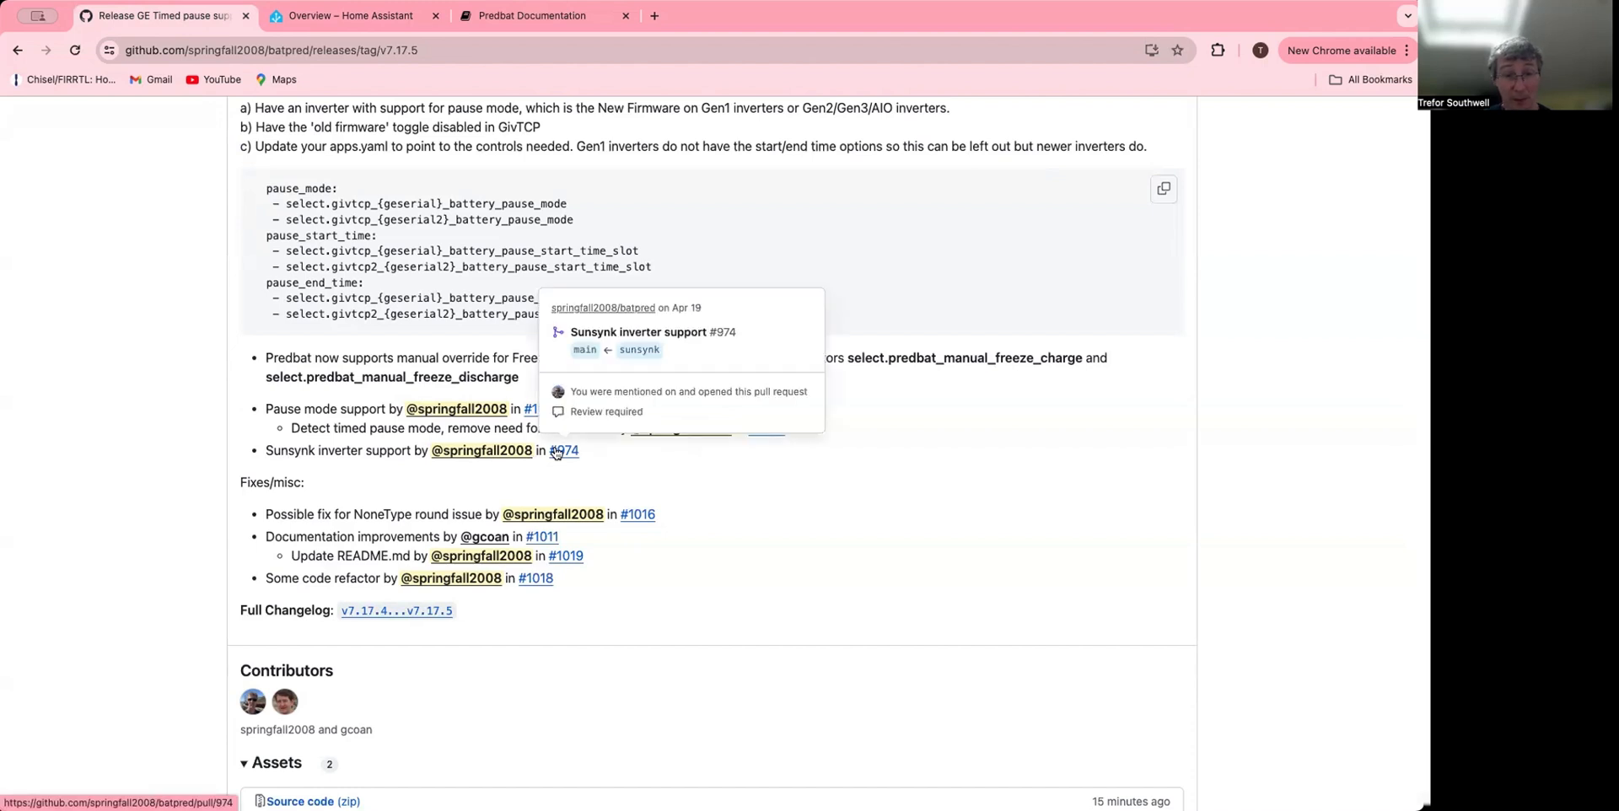
{"action": "mouse_move", "coordinate": [344, 629]}
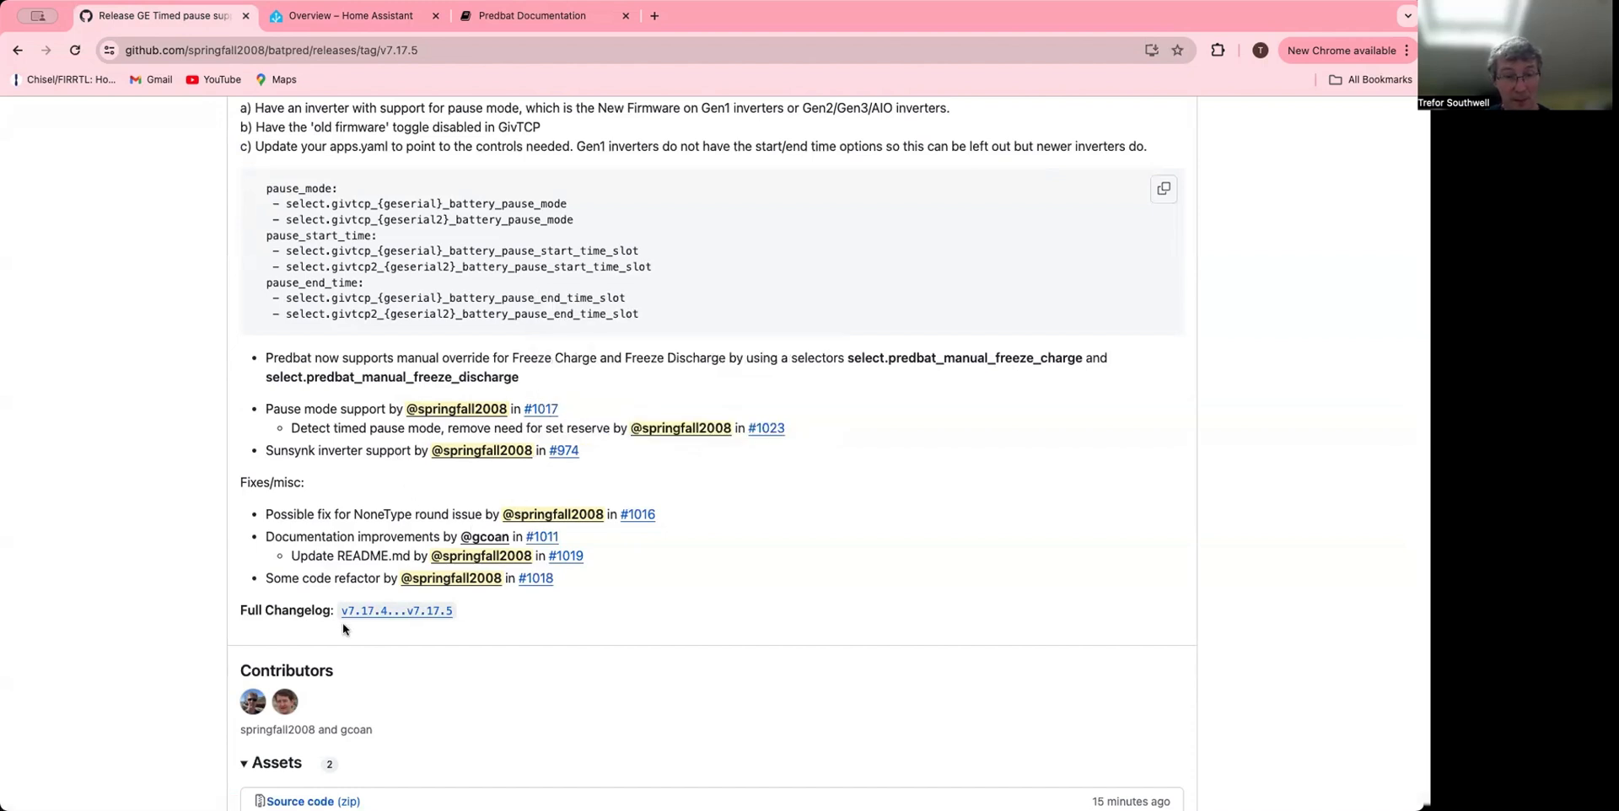
{"action": "mouse_move", "coordinate": [345, 497]}
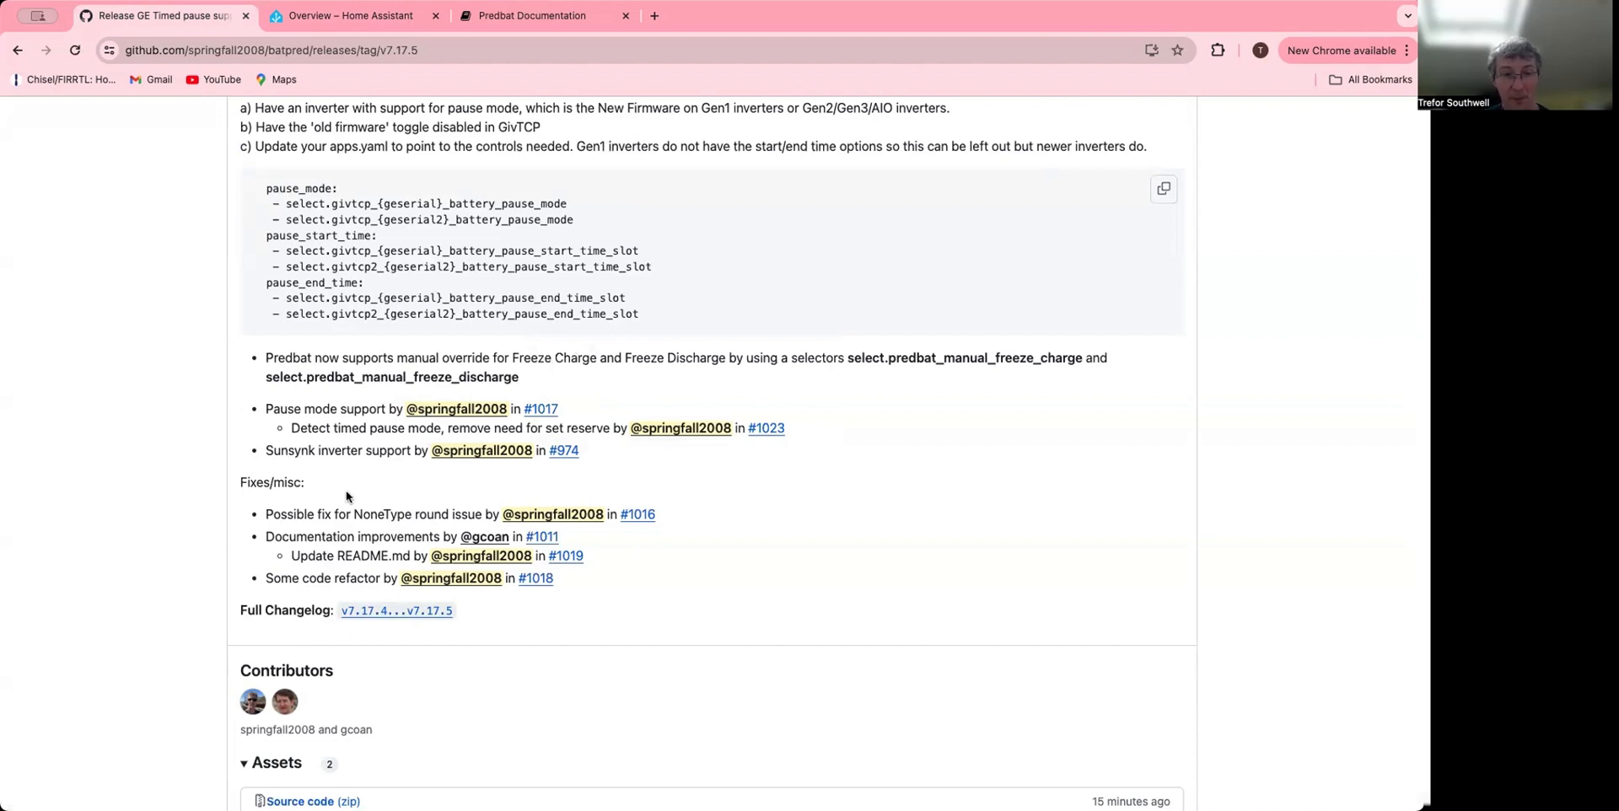
{"action": "mouse_move", "coordinate": [483, 544]}
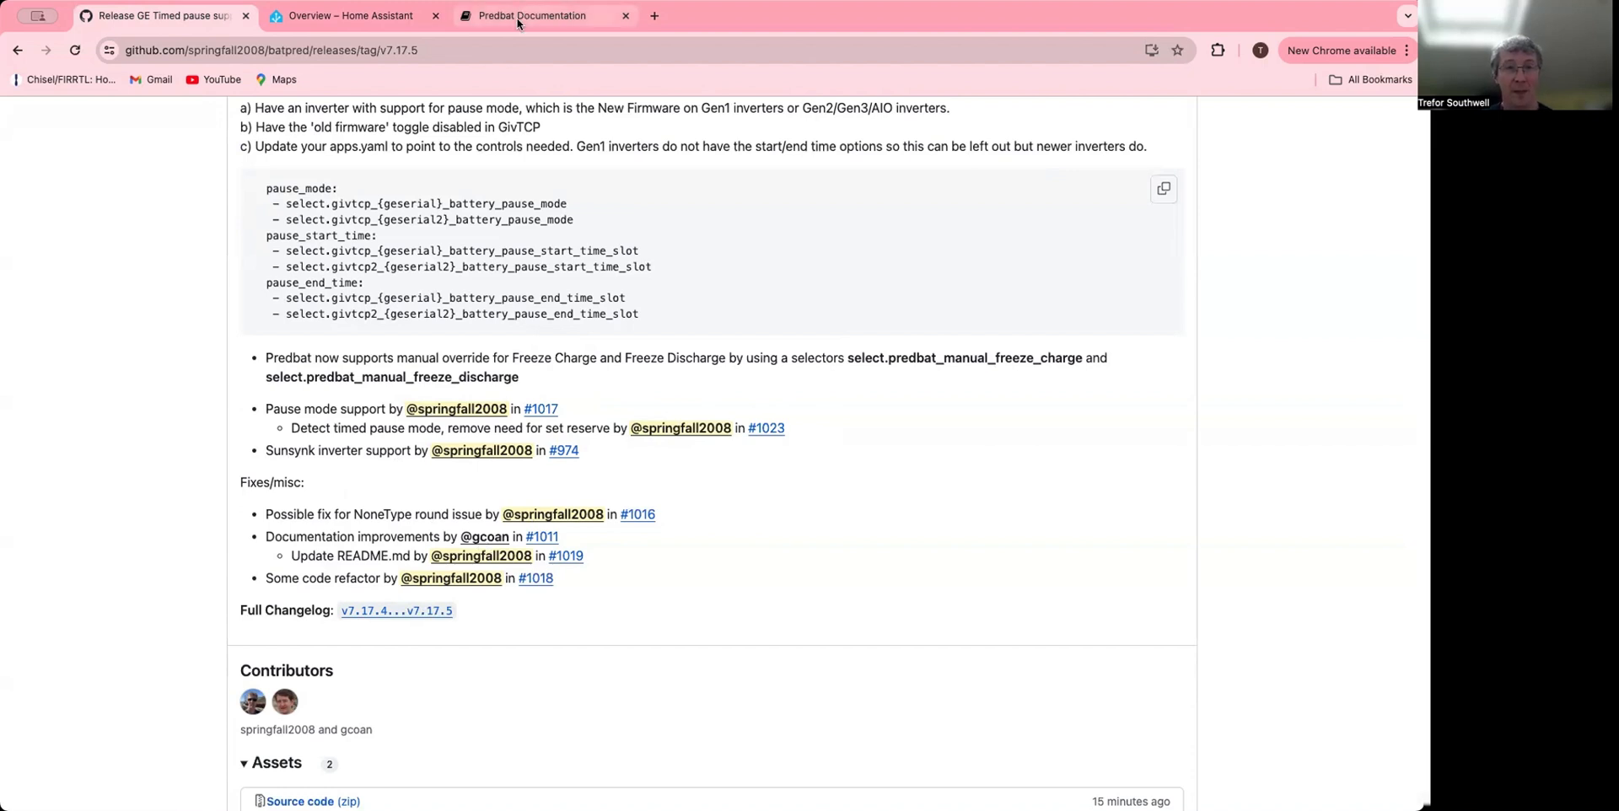
{"action": "mouse_move", "coordinate": [529, 15]}
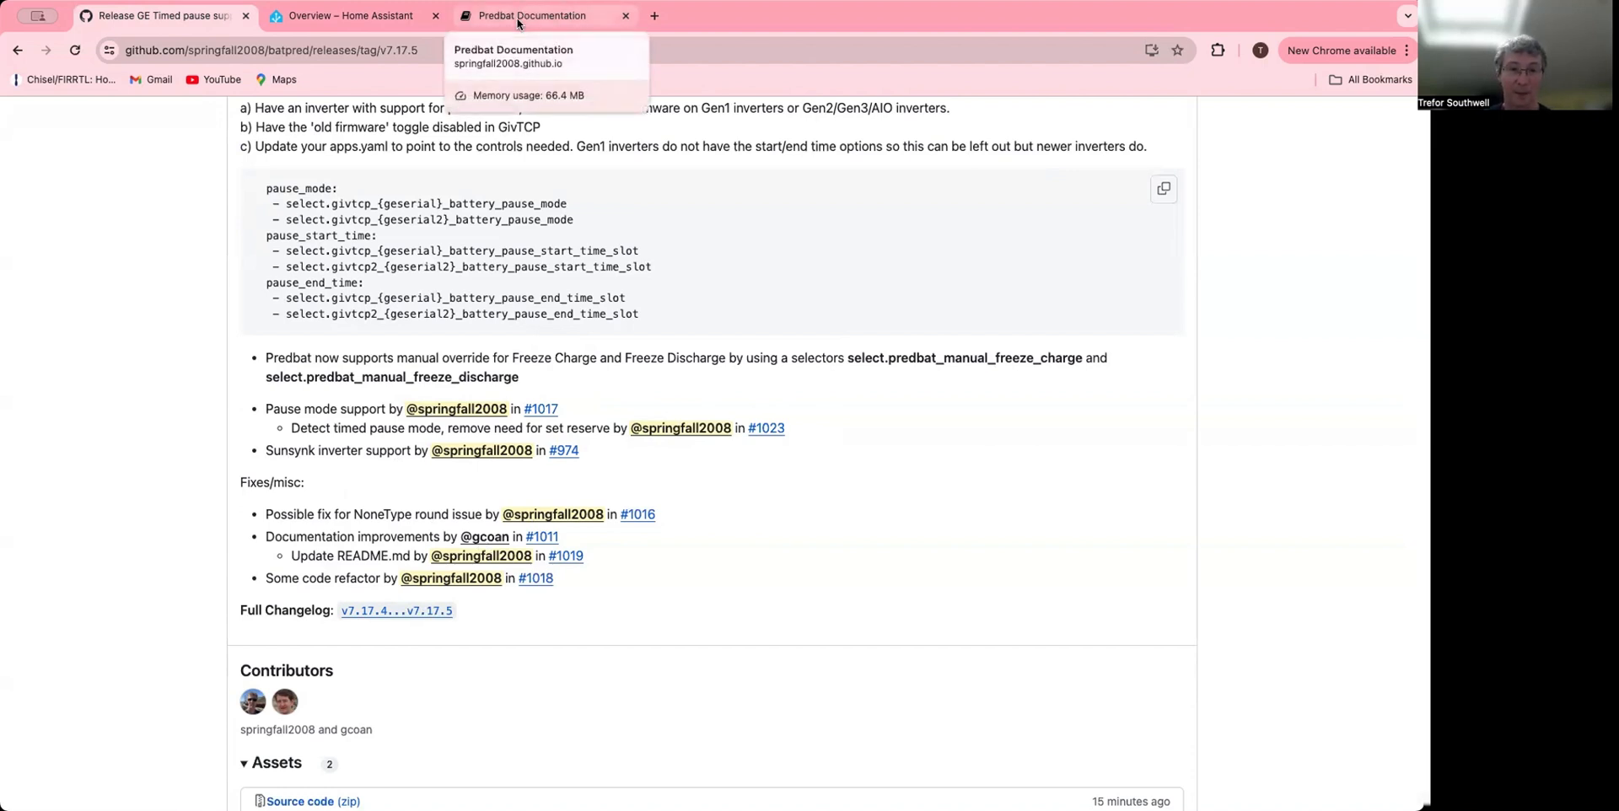
- Switch to the Predbat Documentation tab showing its Introduction page
{"action": "left_click", "coordinate": [530, 15]}
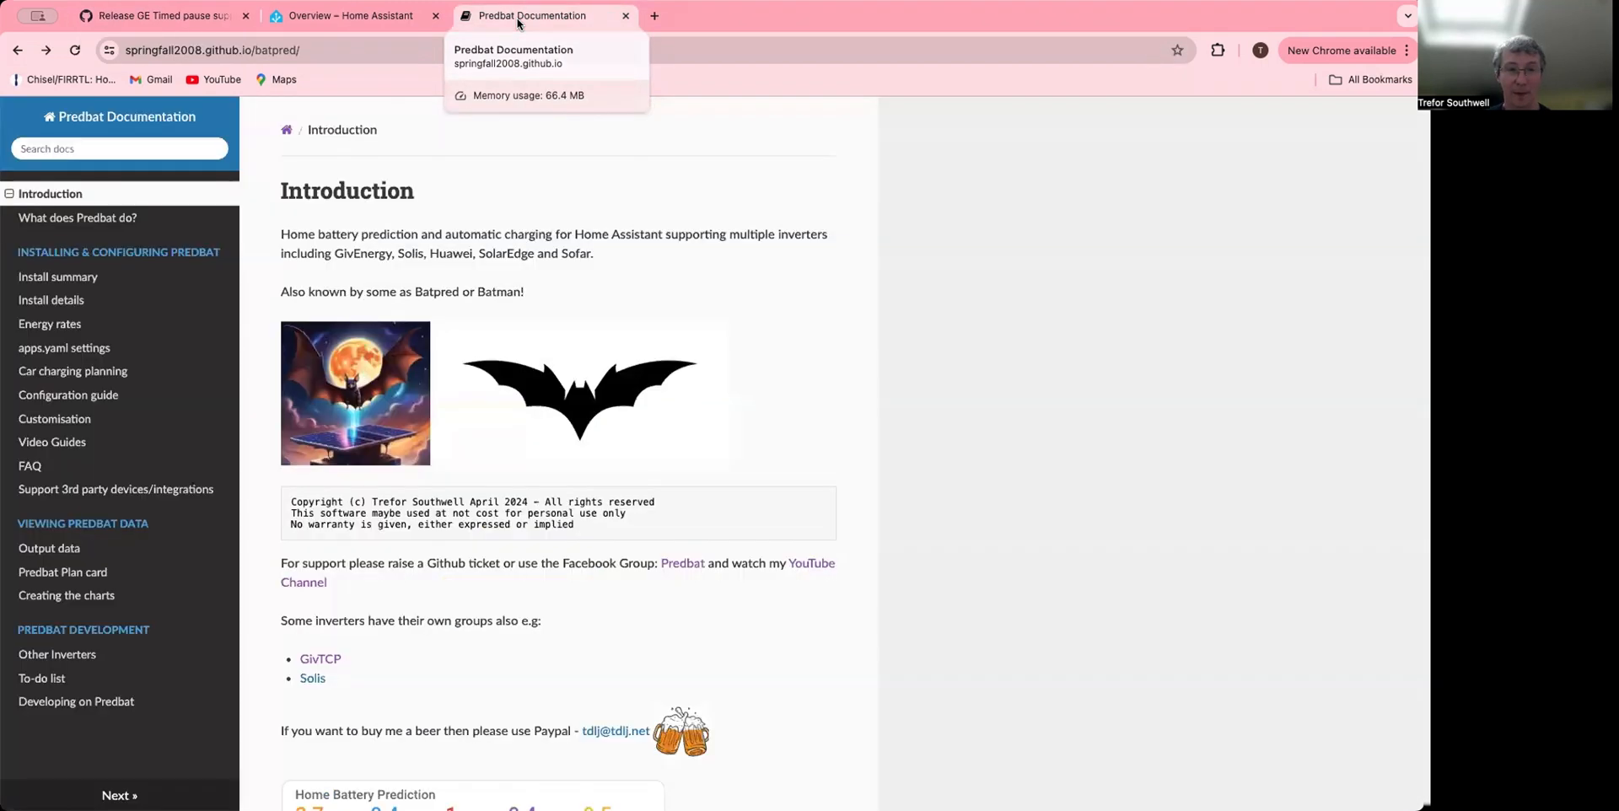
{"action": "mouse_move", "coordinate": [627, 432]}
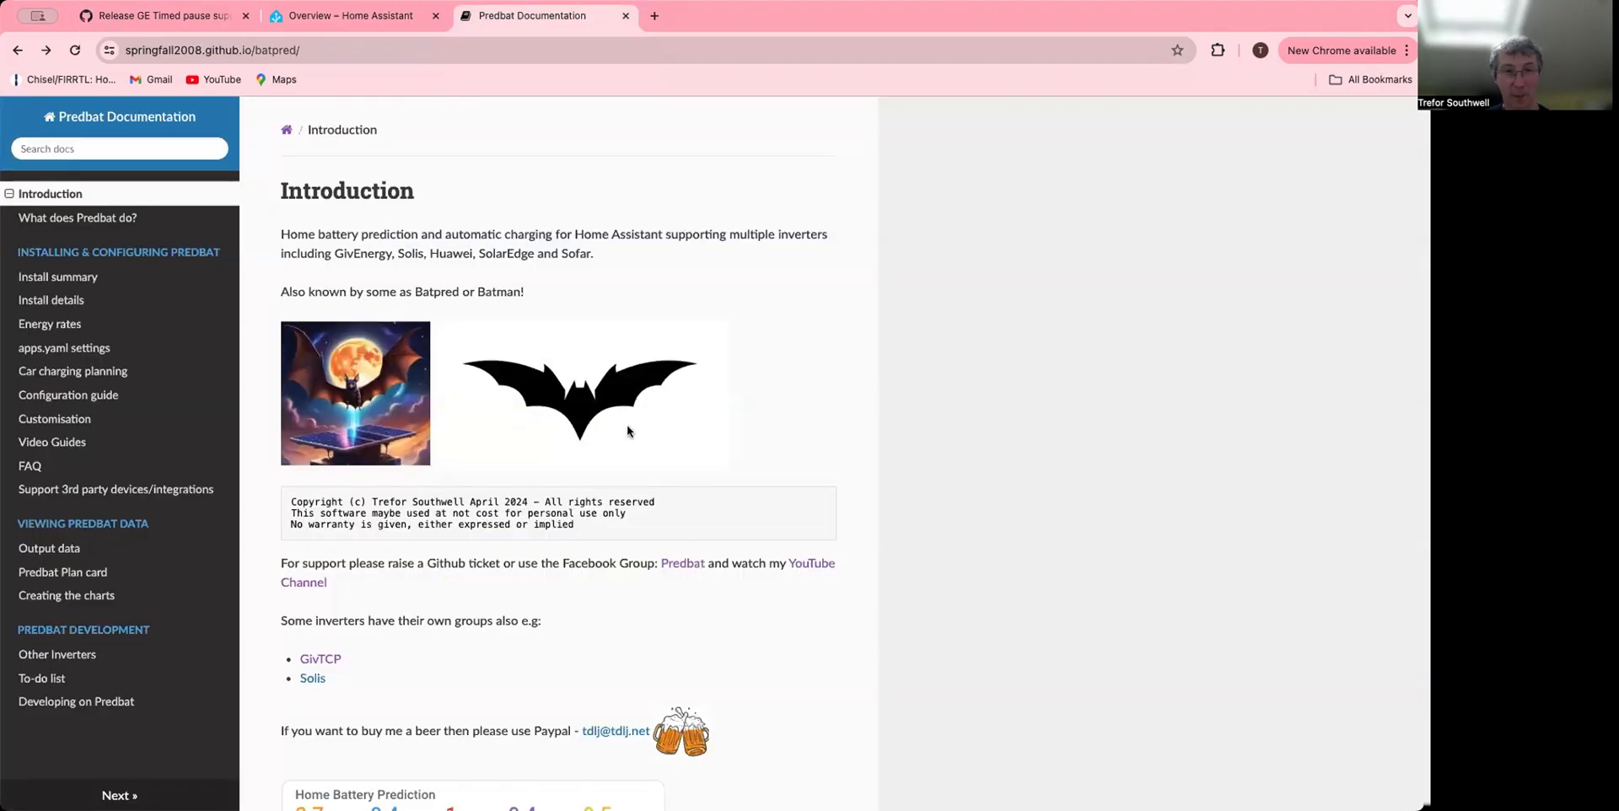
{"action": "mouse_move", "coordinate": [778, 649]}
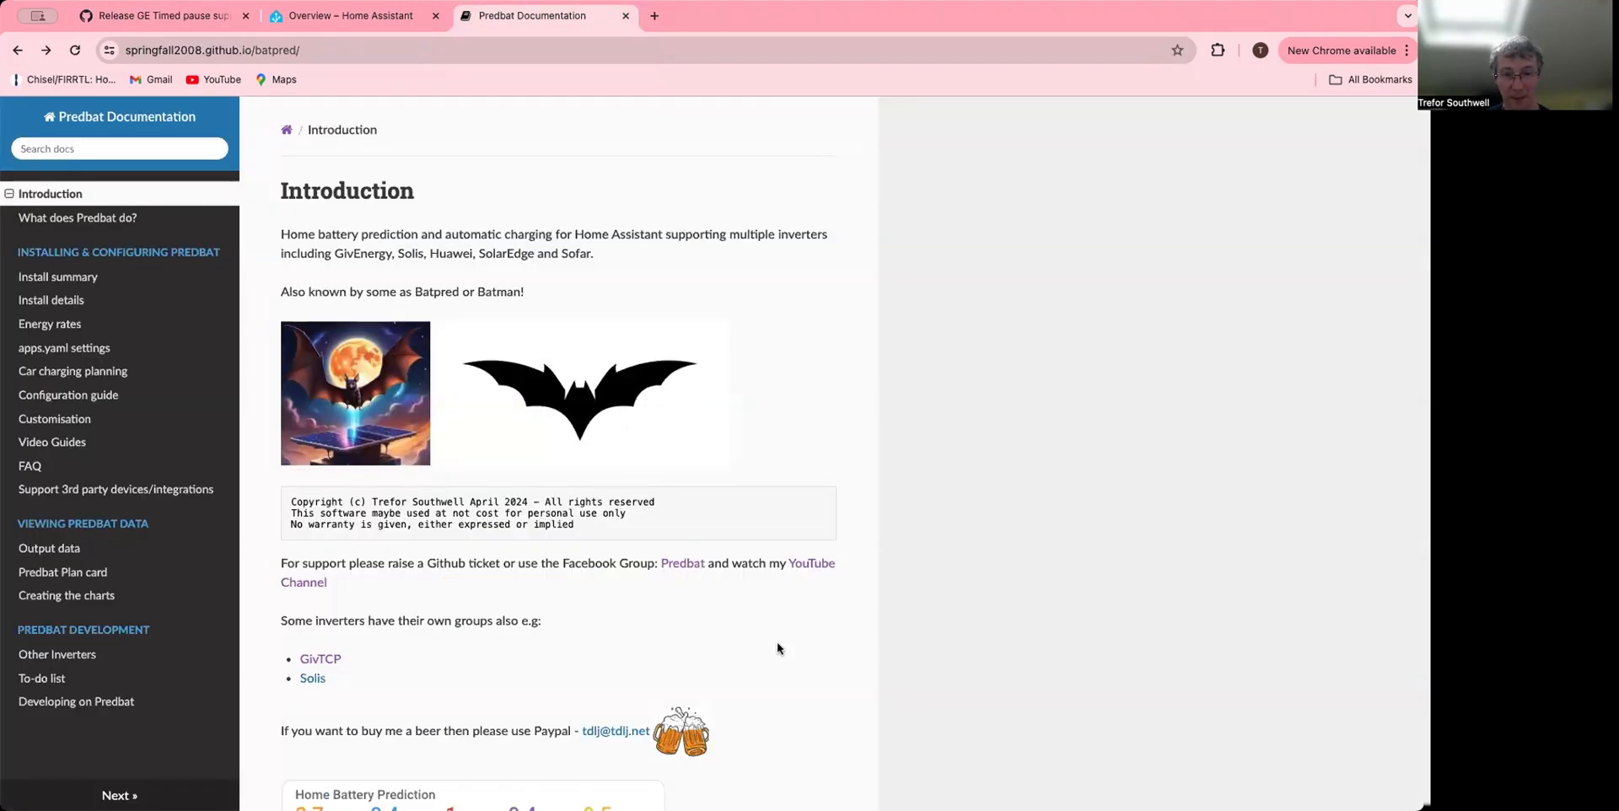
{"action": "mouse_move", "coordinate": [681, 563]}
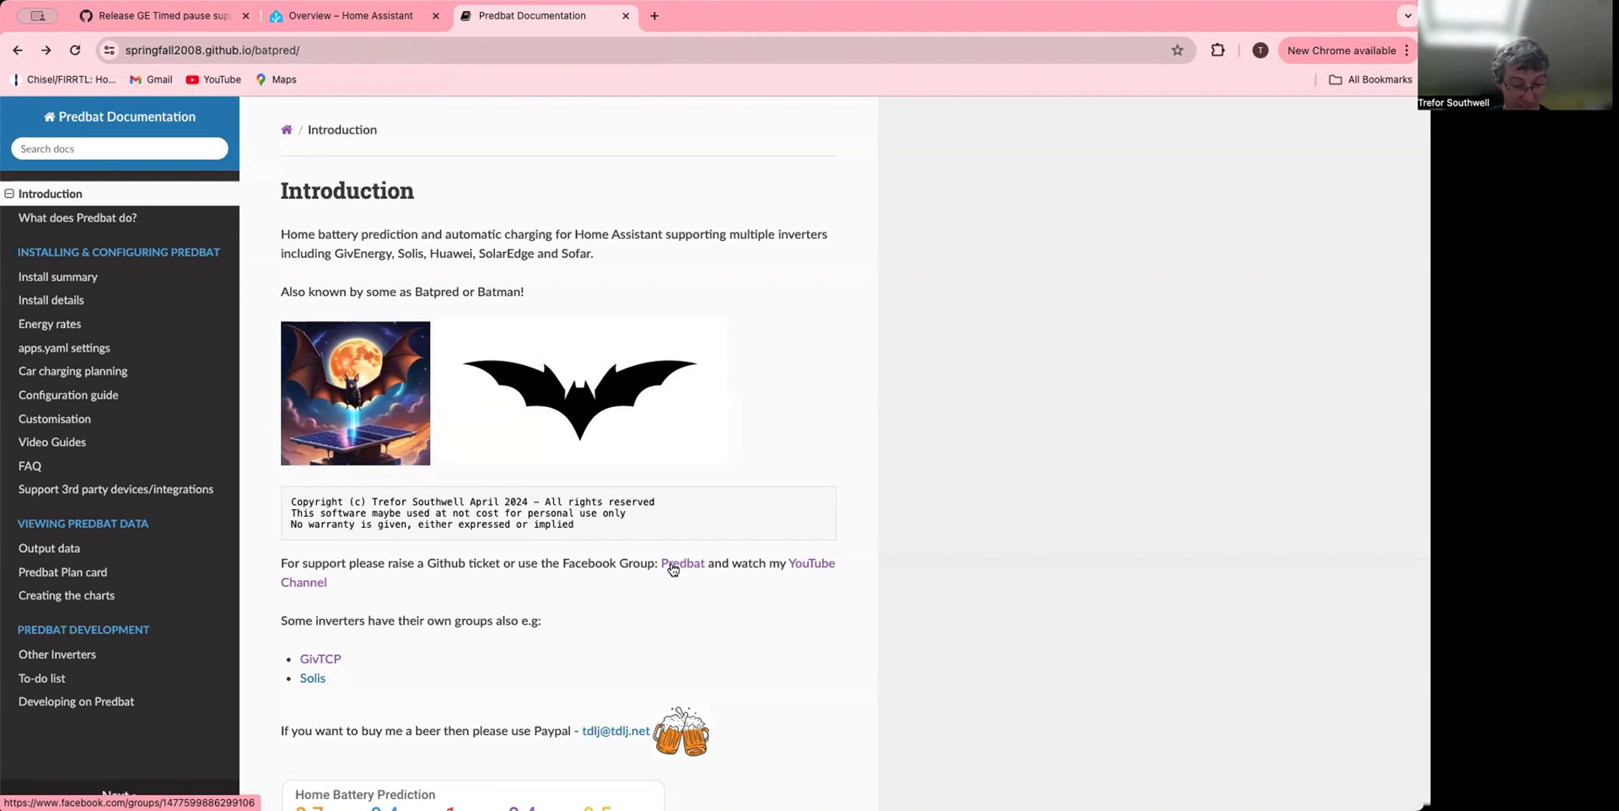
{"action": "mouse_move", "coordinate": [823, 564]}
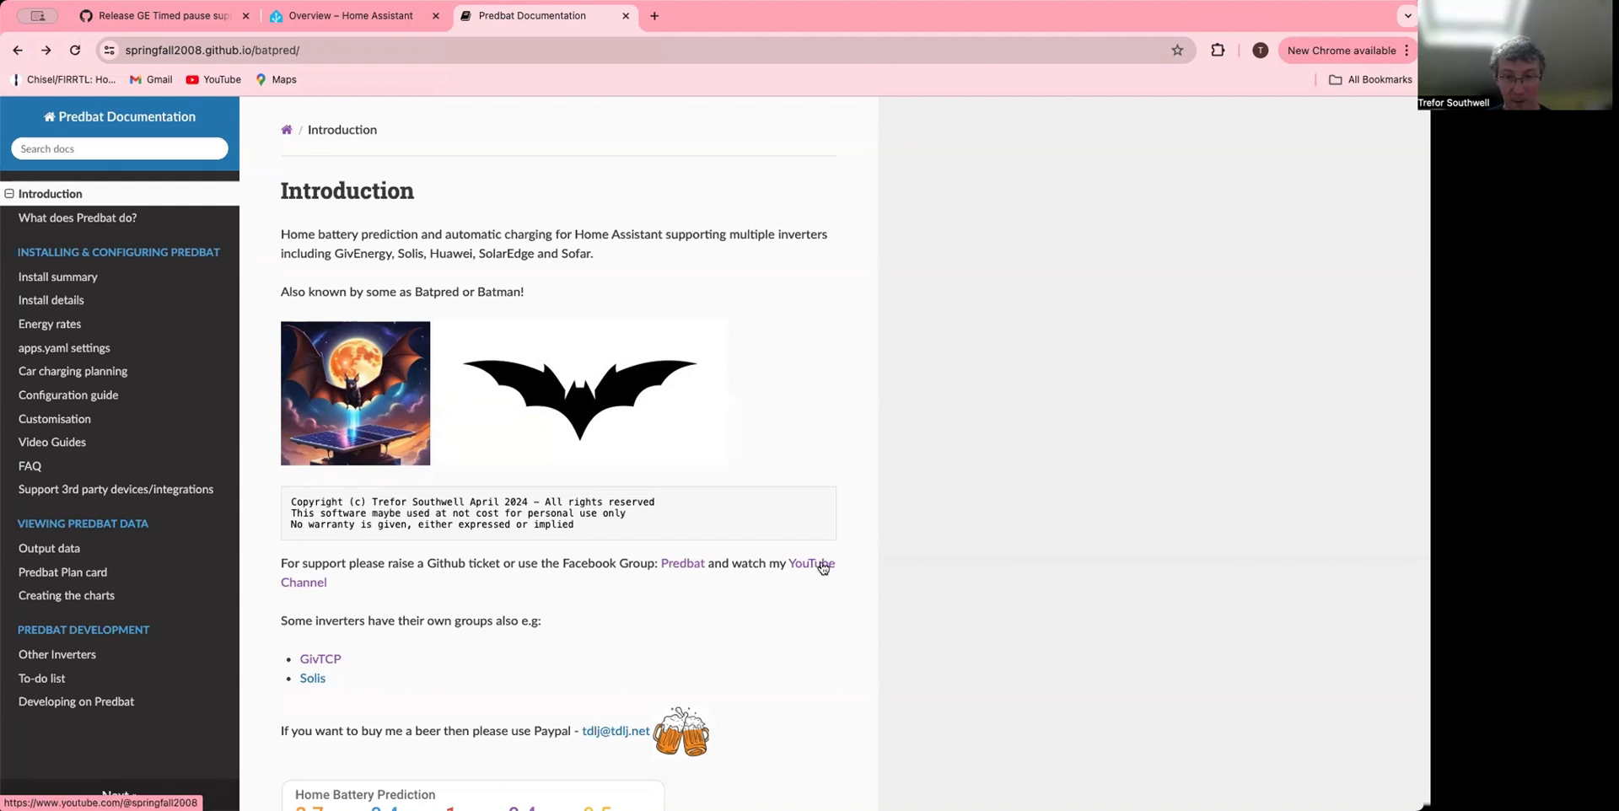